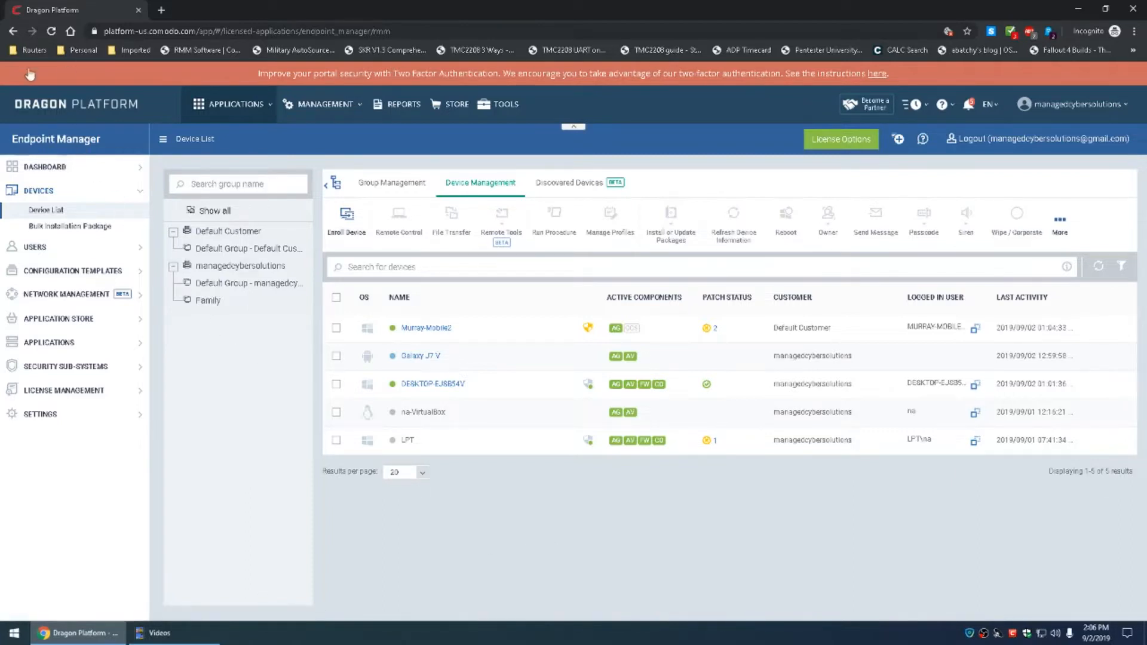
mouse_move(165, 193)
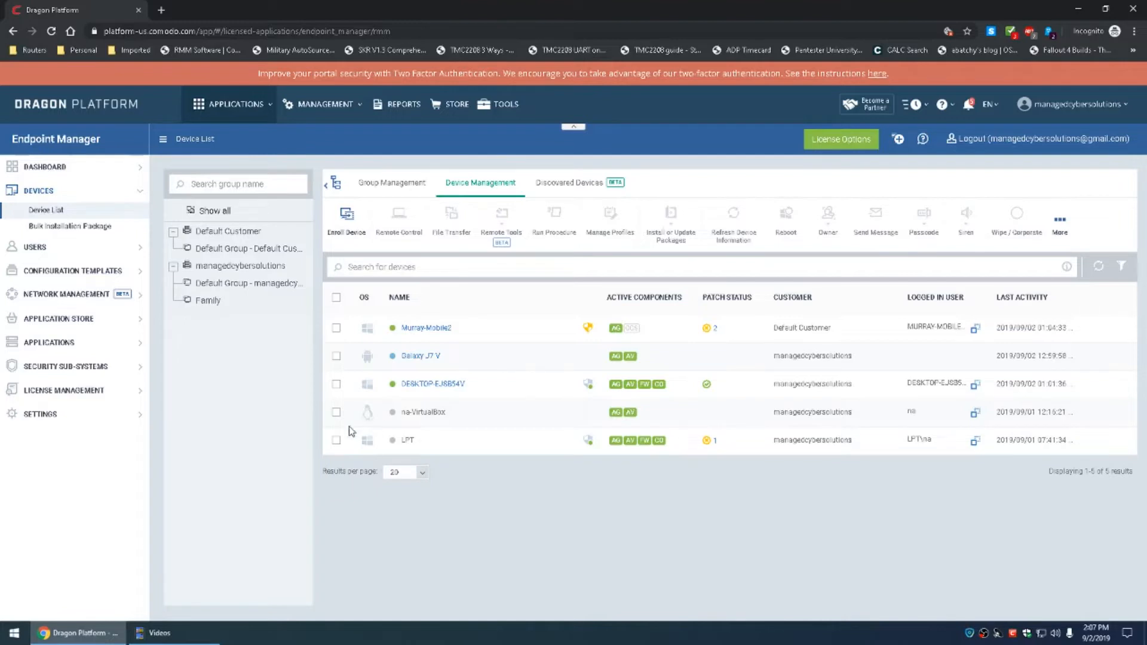
mouse_move(358, 369)
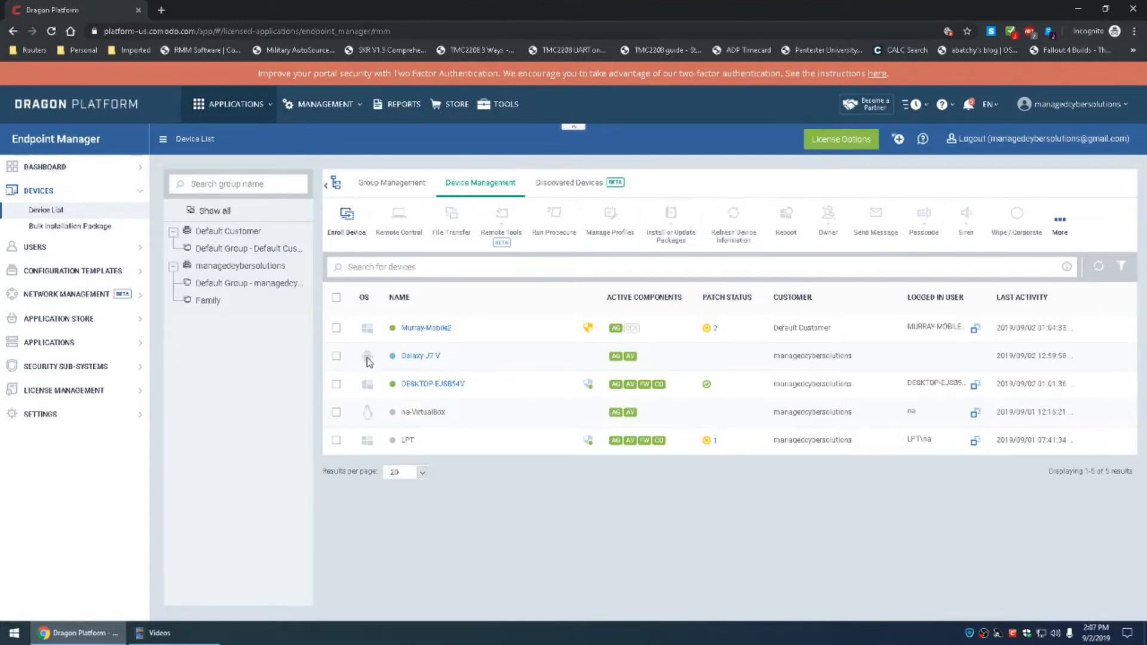
mouse_move(461, 502)
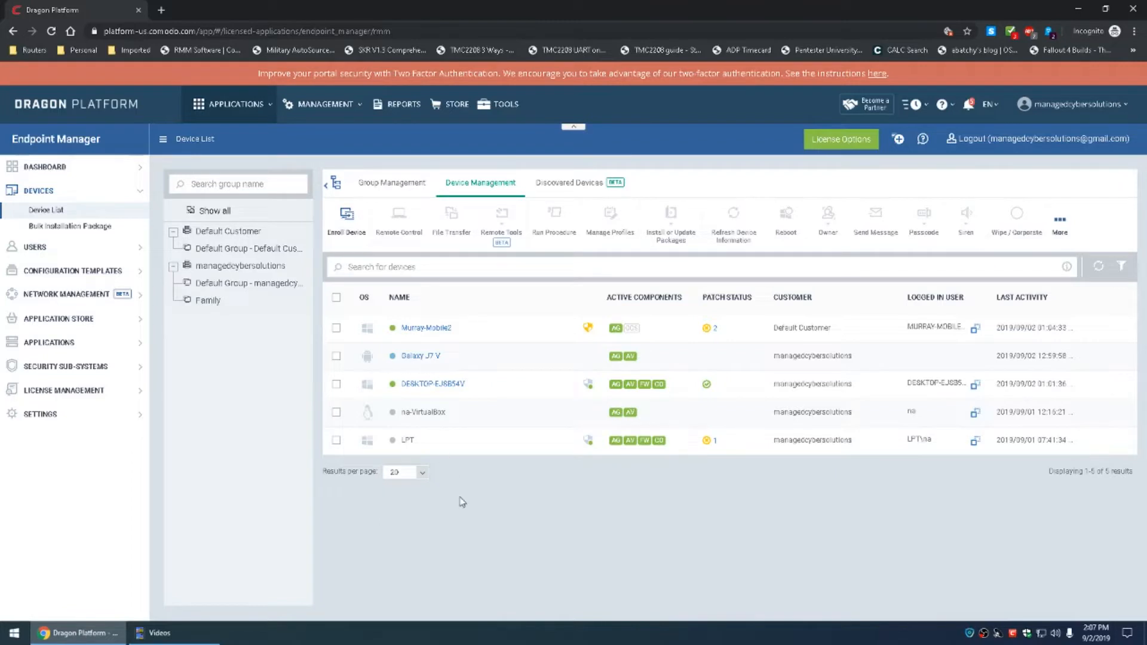
mouse_move(445, 543)
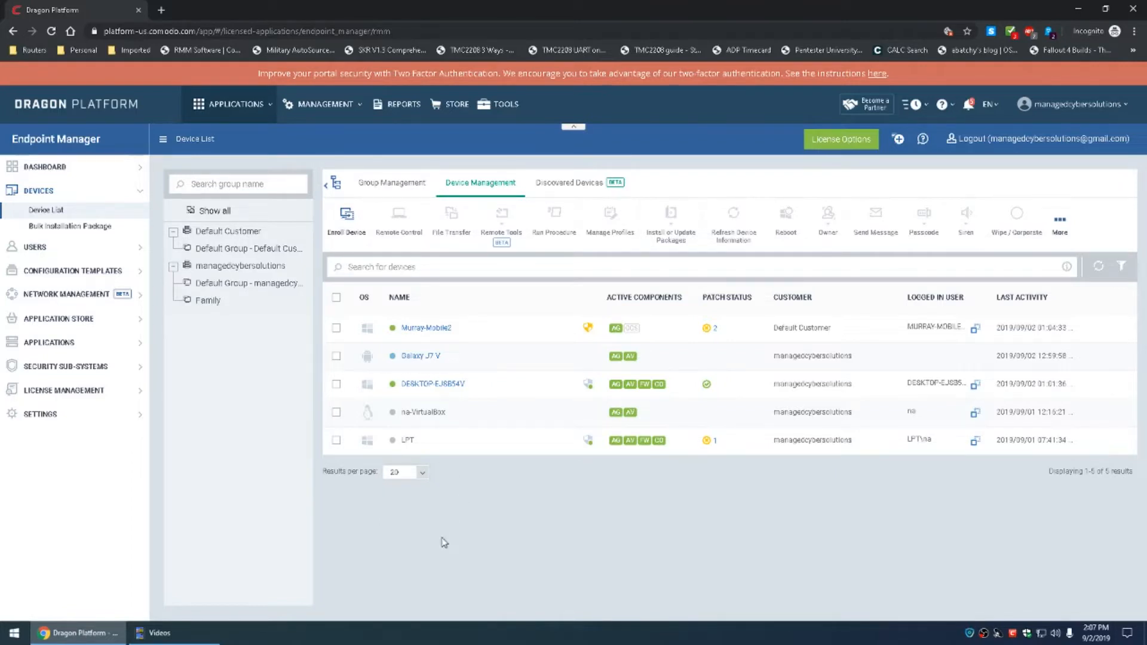
mouse_move(236, 302)
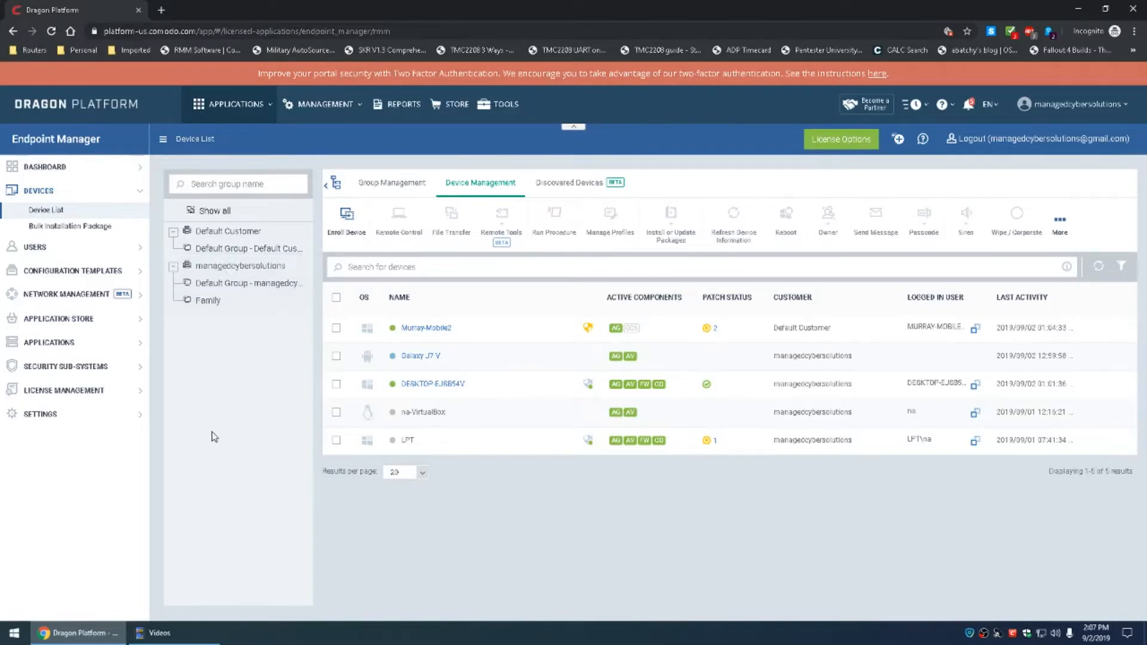
mouse_move(229, 439)
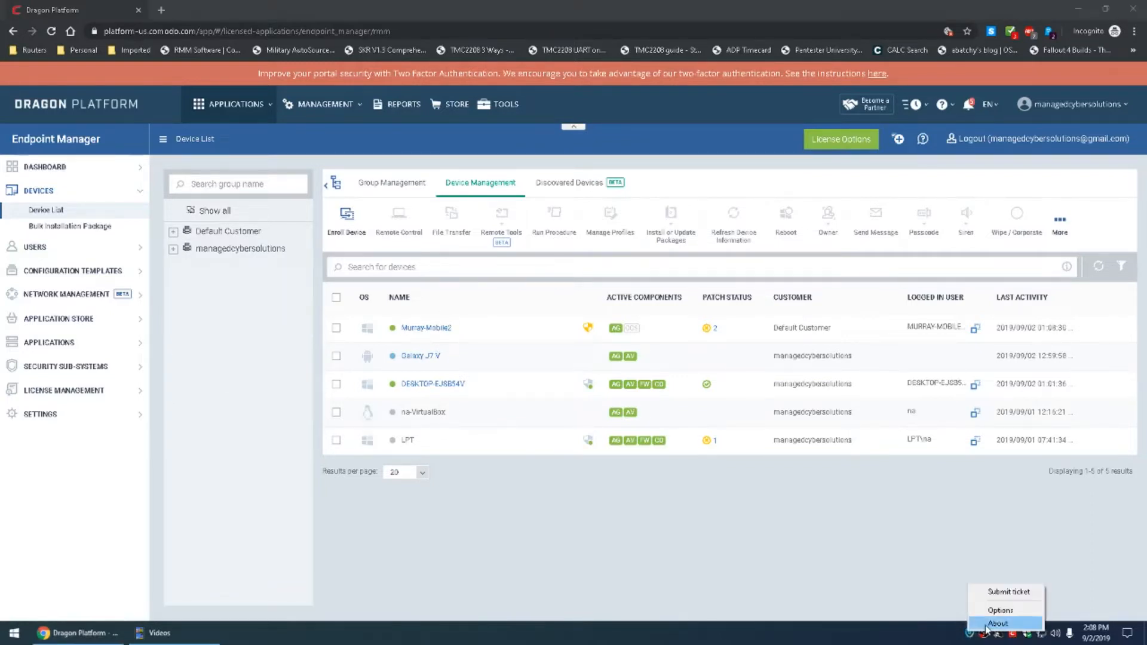
click(997, 624)
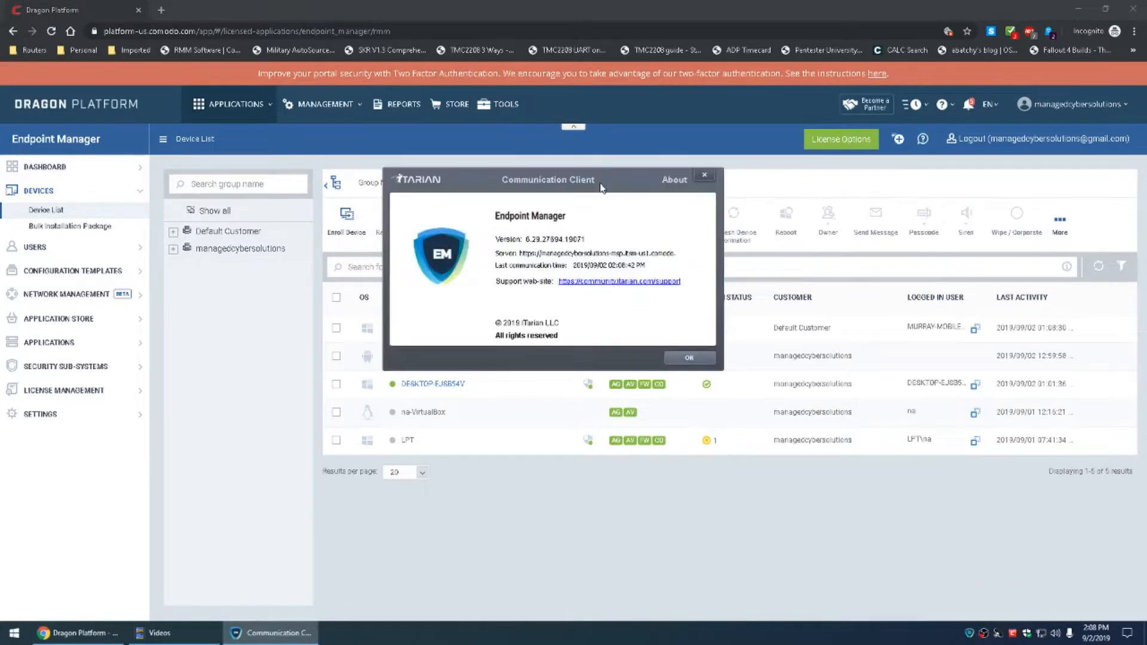
drag(548, 179, 555, 344)
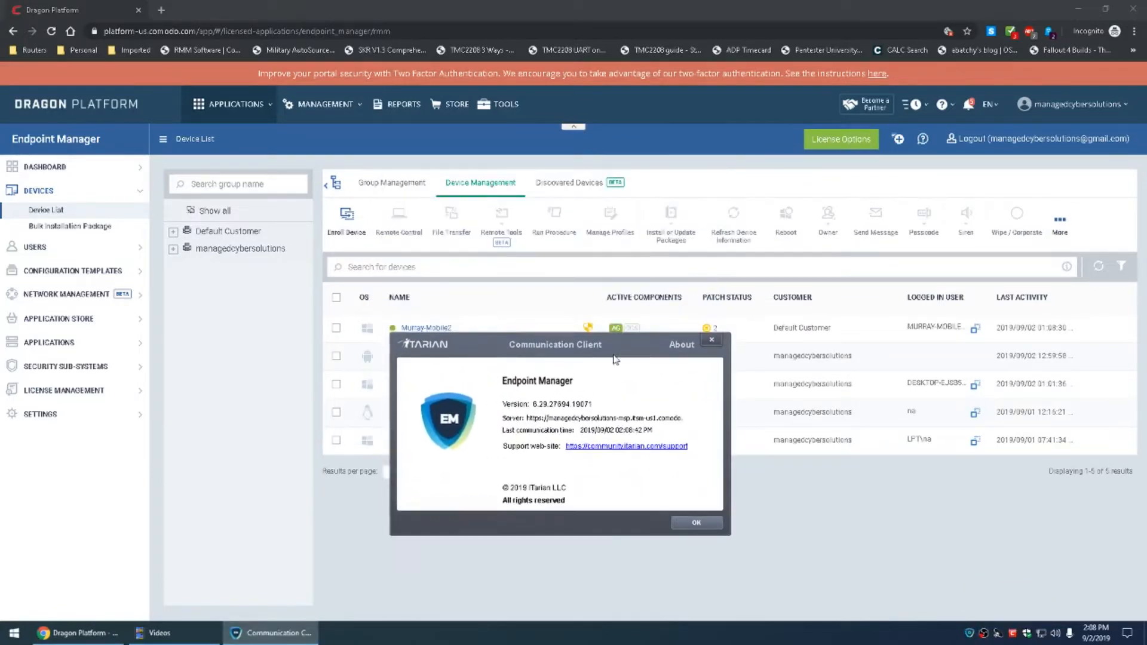
mouse_move(476, 356)
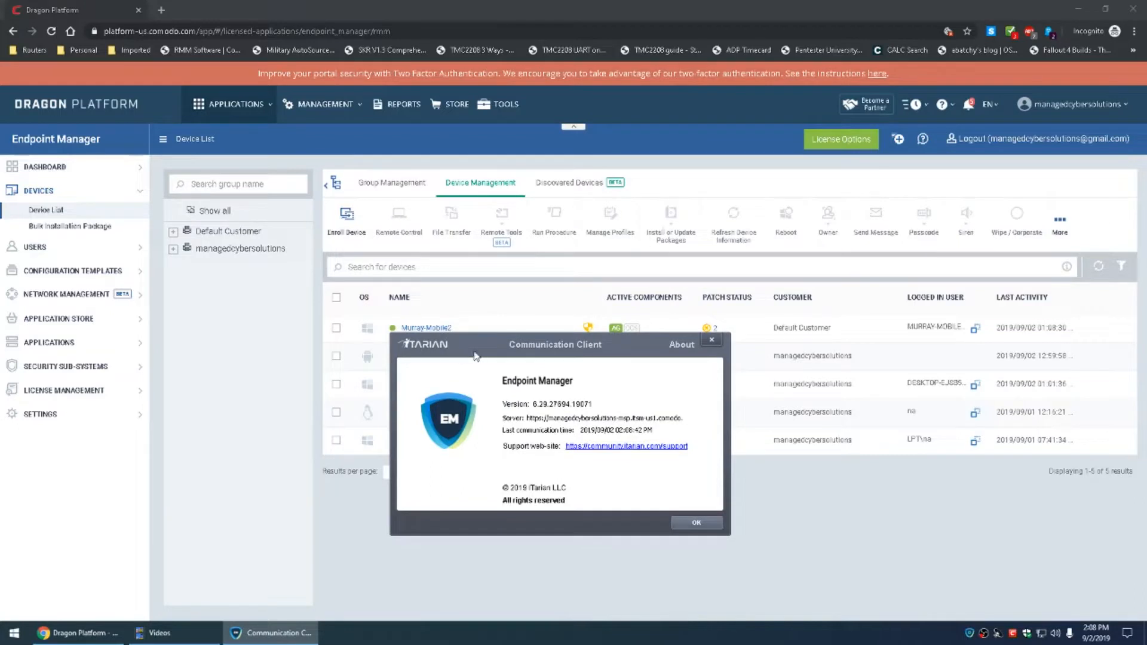
click(695, 523)
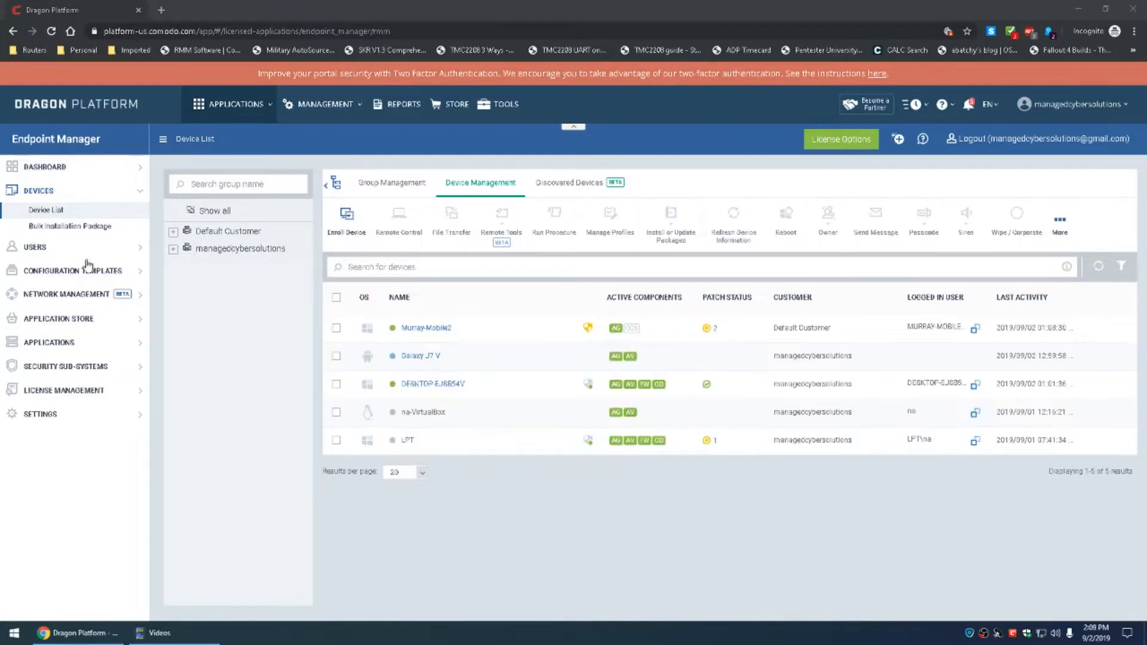
mouse_move(686, 467)
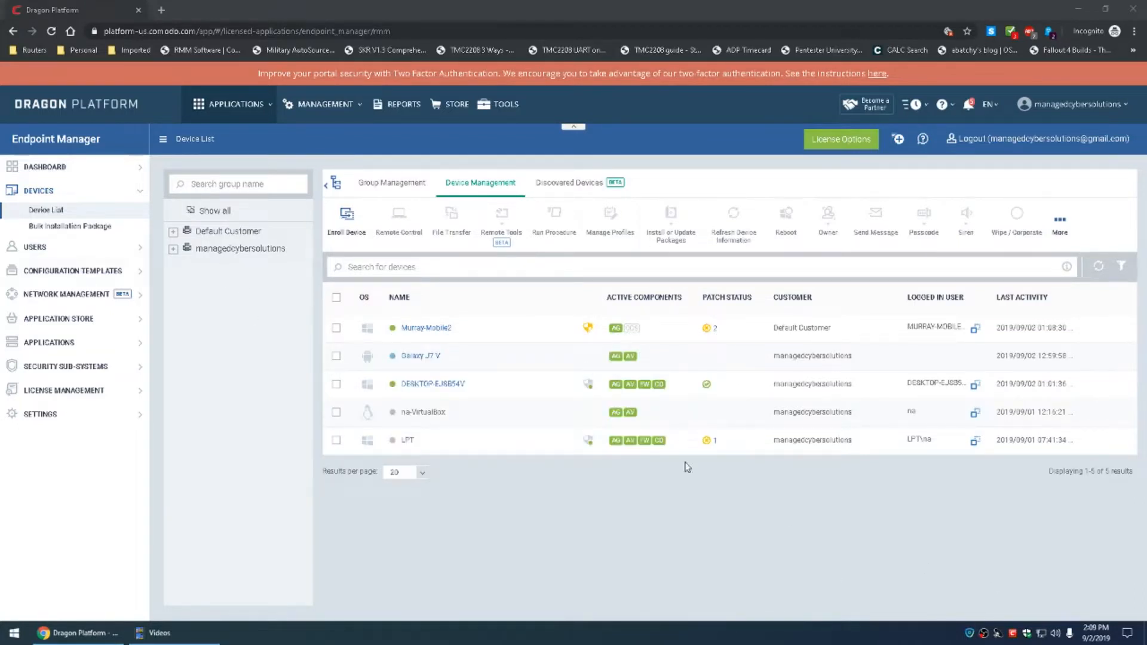
mouse_move(346, 218)
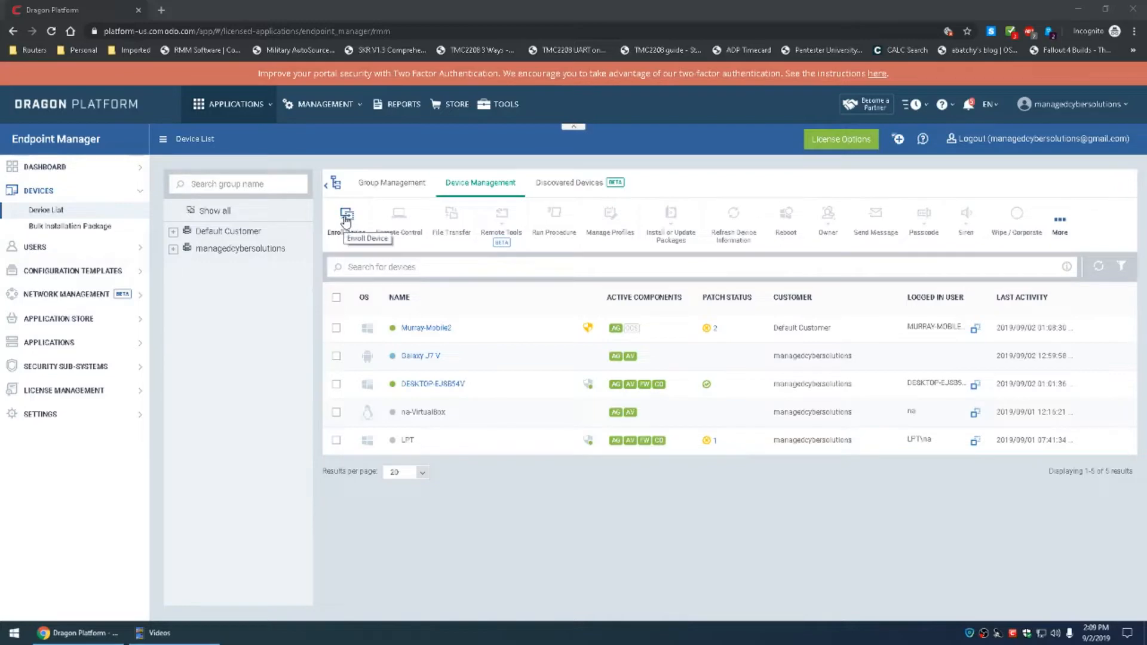
click(347, 216)
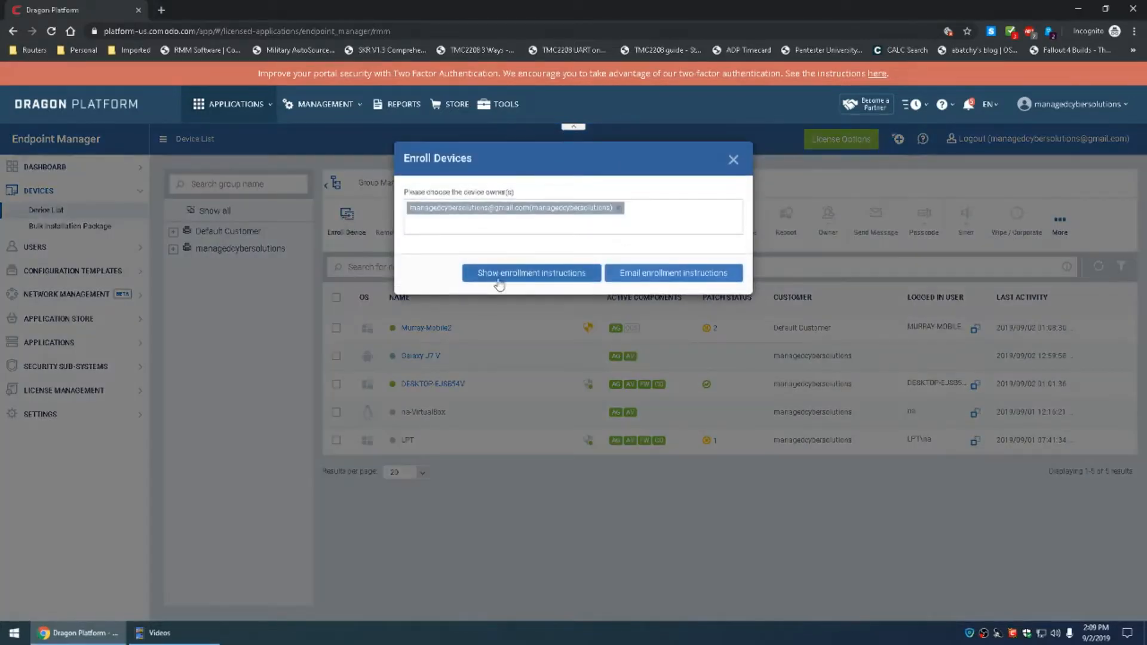
click(530, 273)
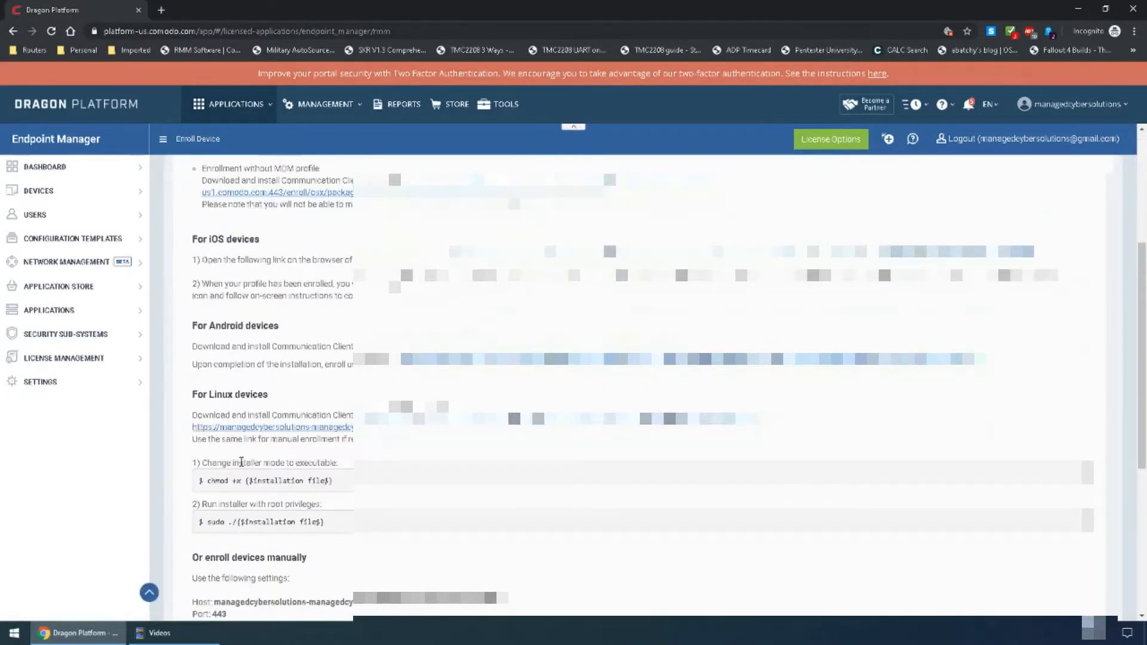
scroll(down, 3)
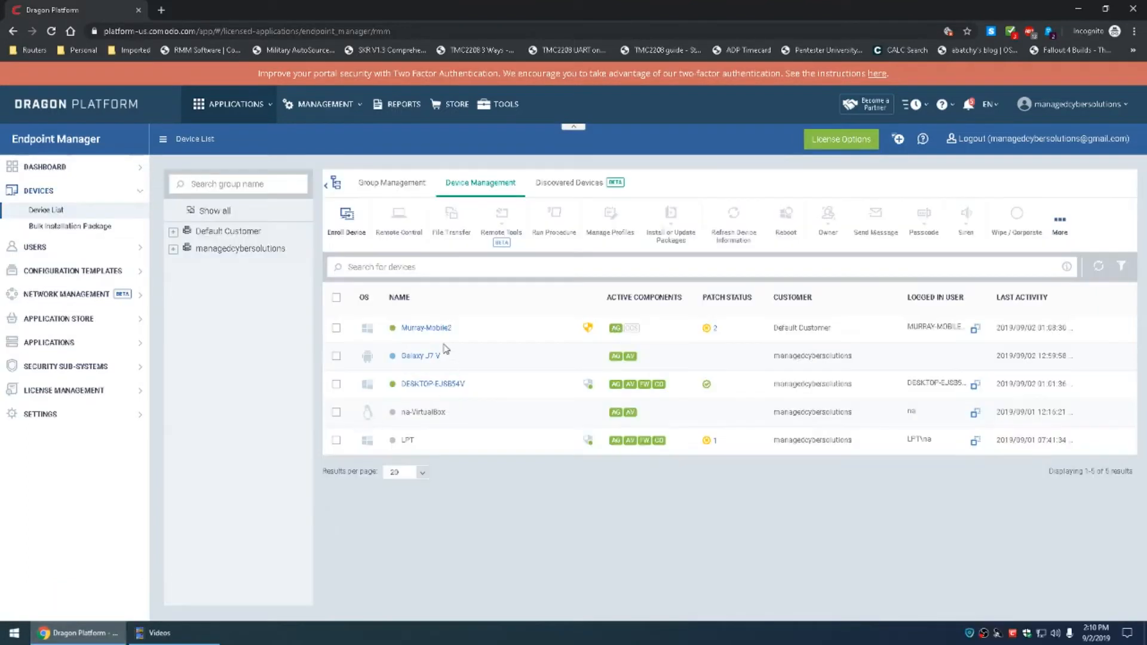
mouse_move(445, 502)
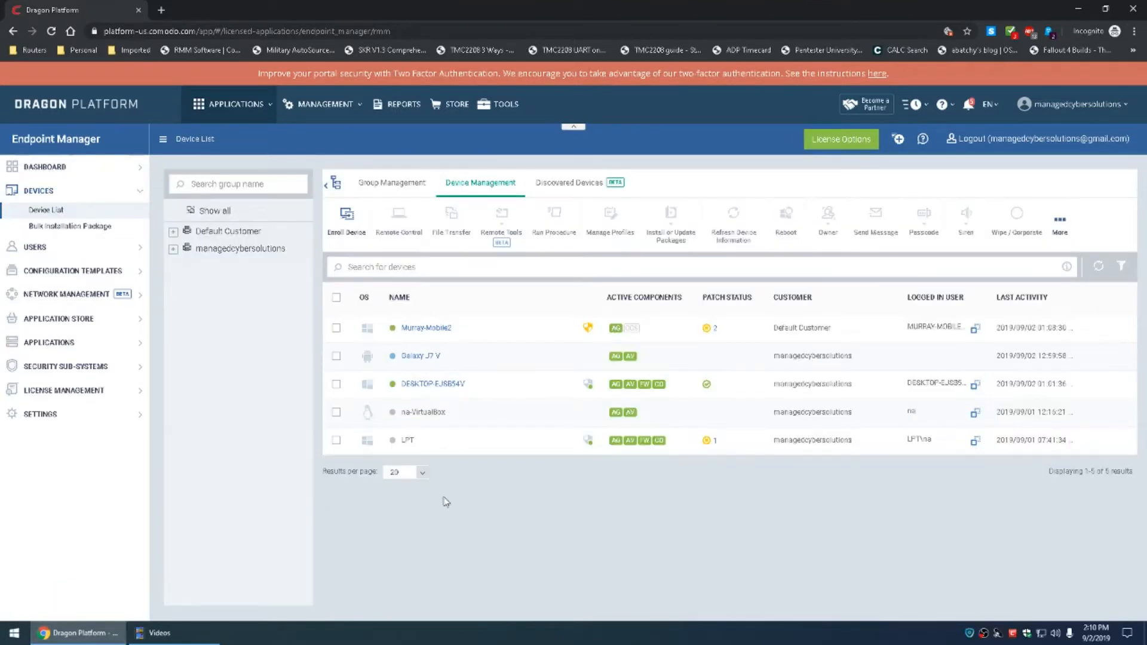
mouse_move(504, 459)
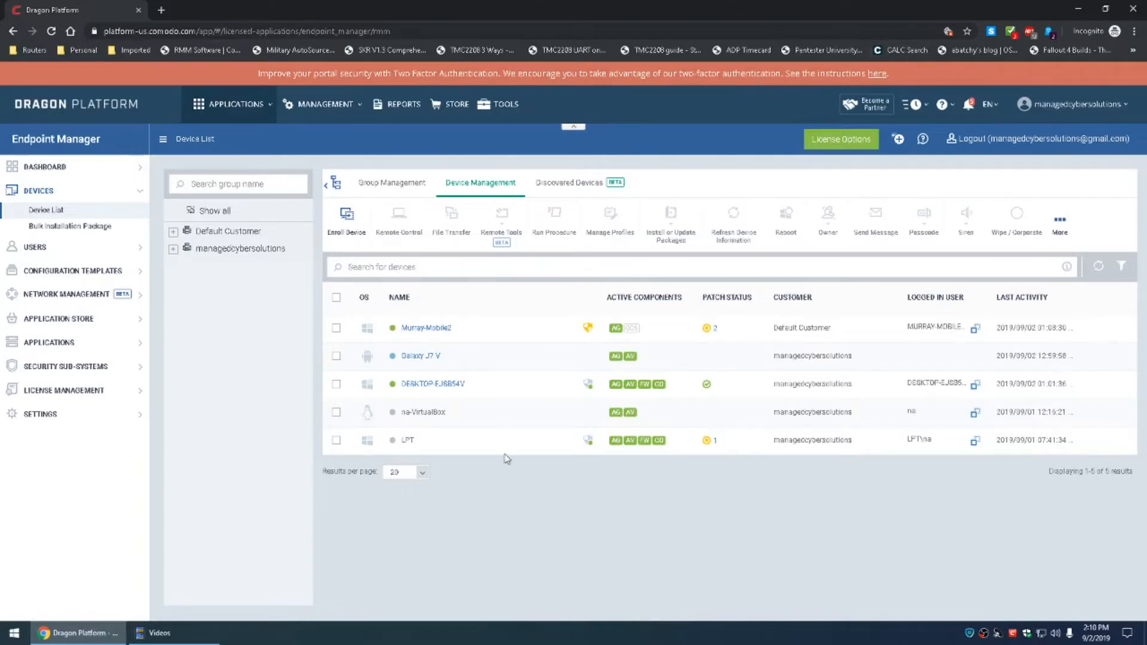
mouse_move(588, 328)
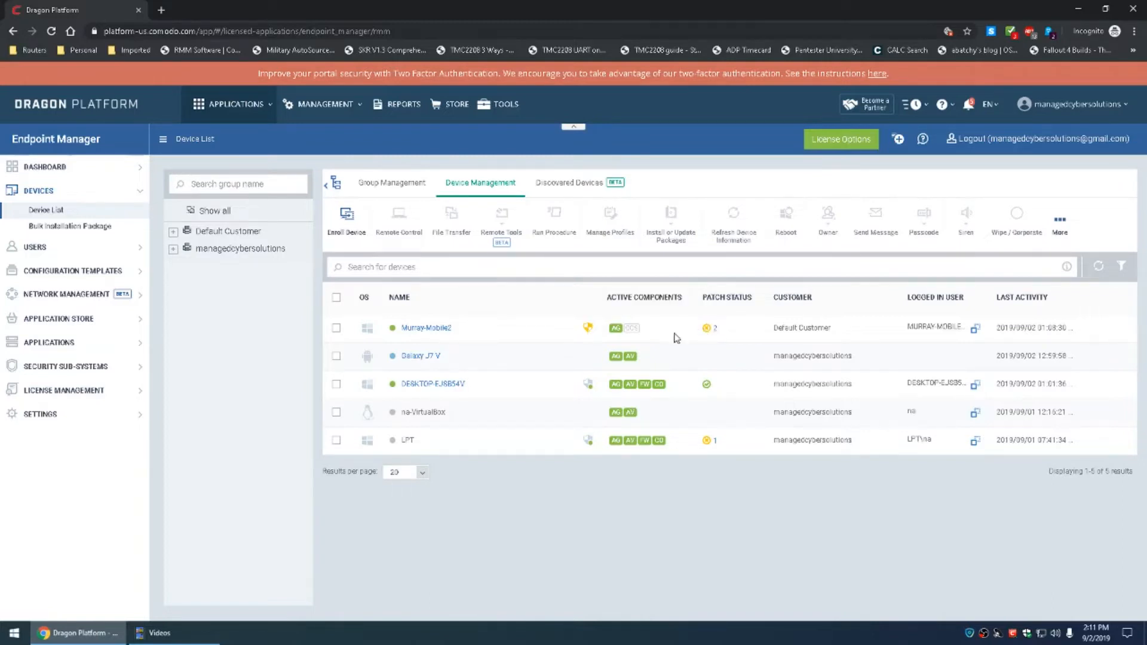
mouse_move(715, 328)
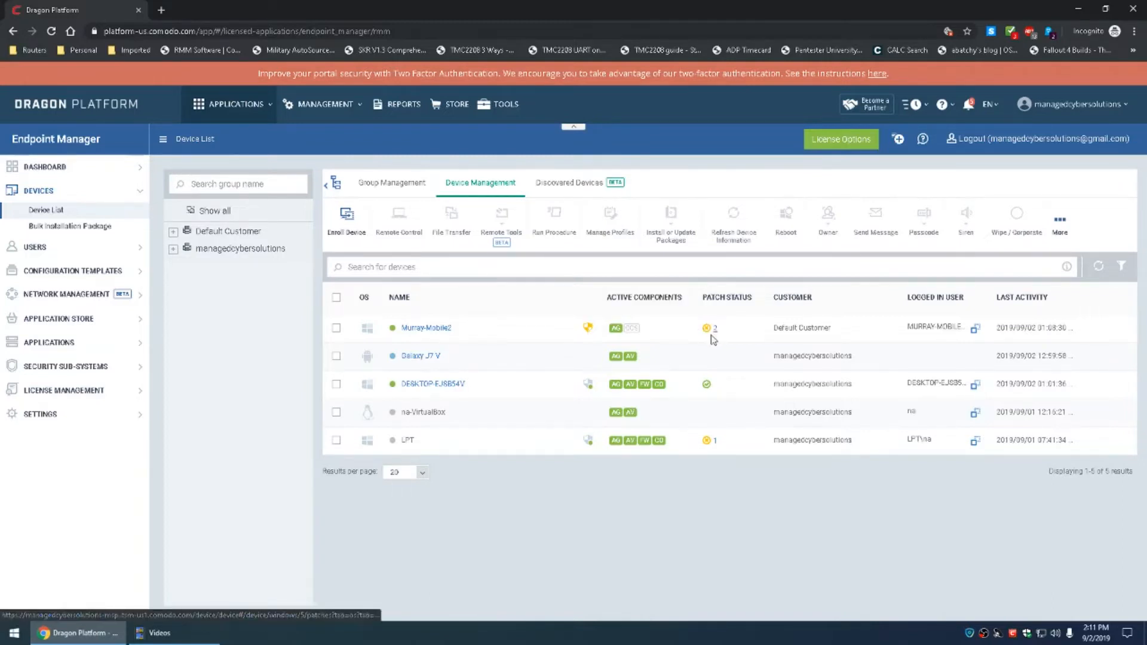
- Send a Check Available Updates command from the laptop's Patch Management page
click(712, 327)
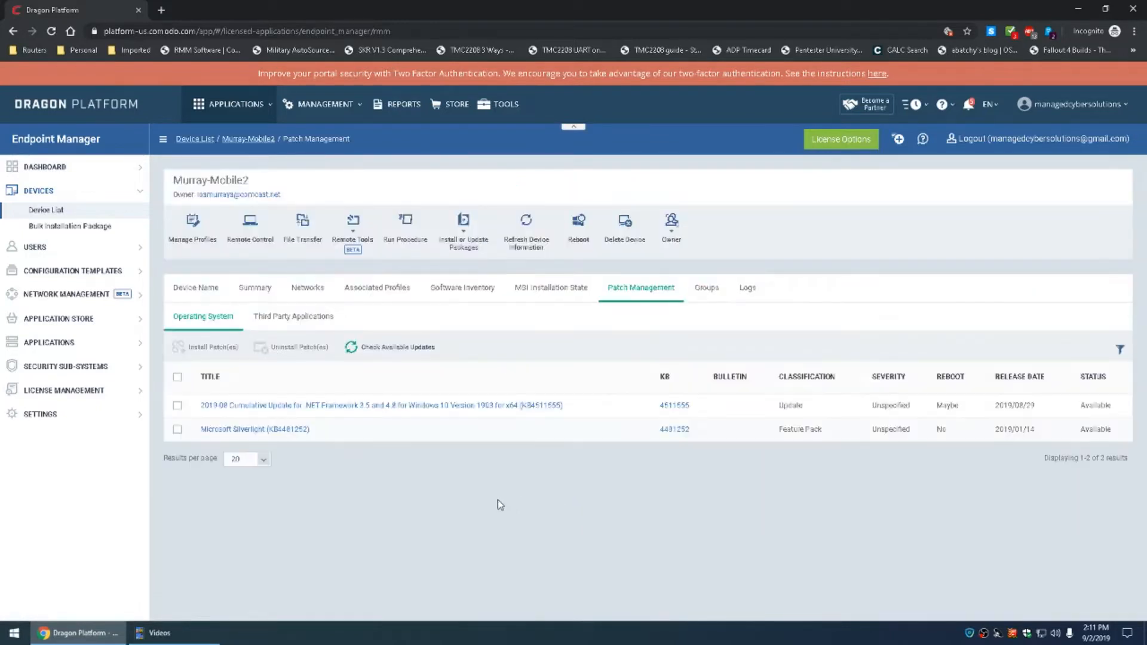
click(397, 346)
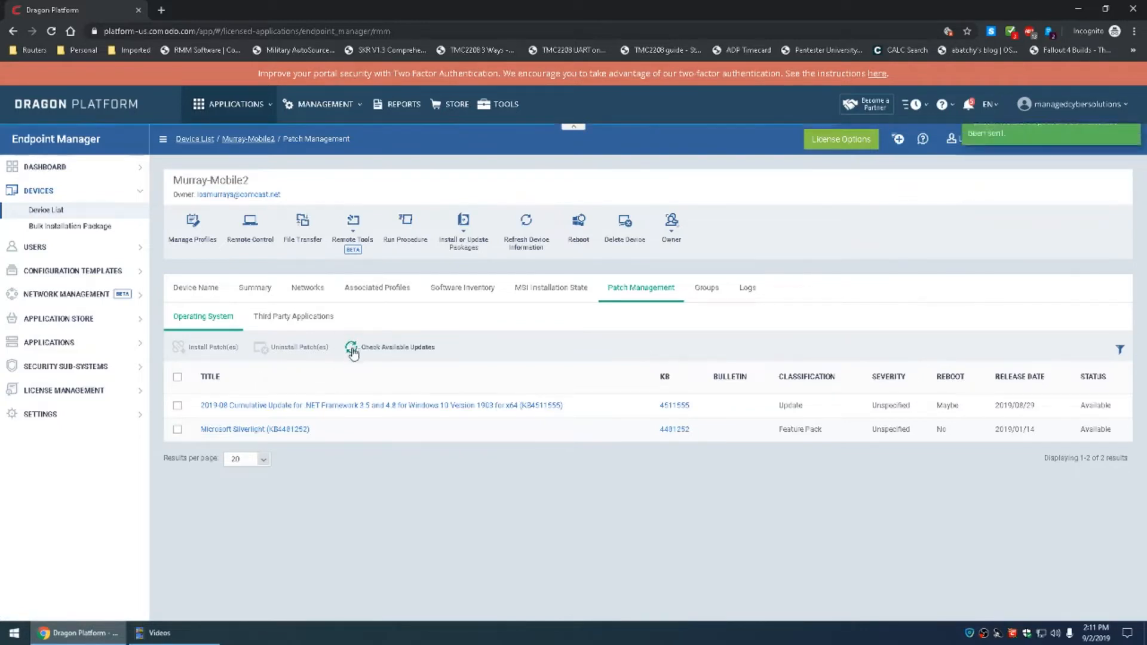
click(354, 347)
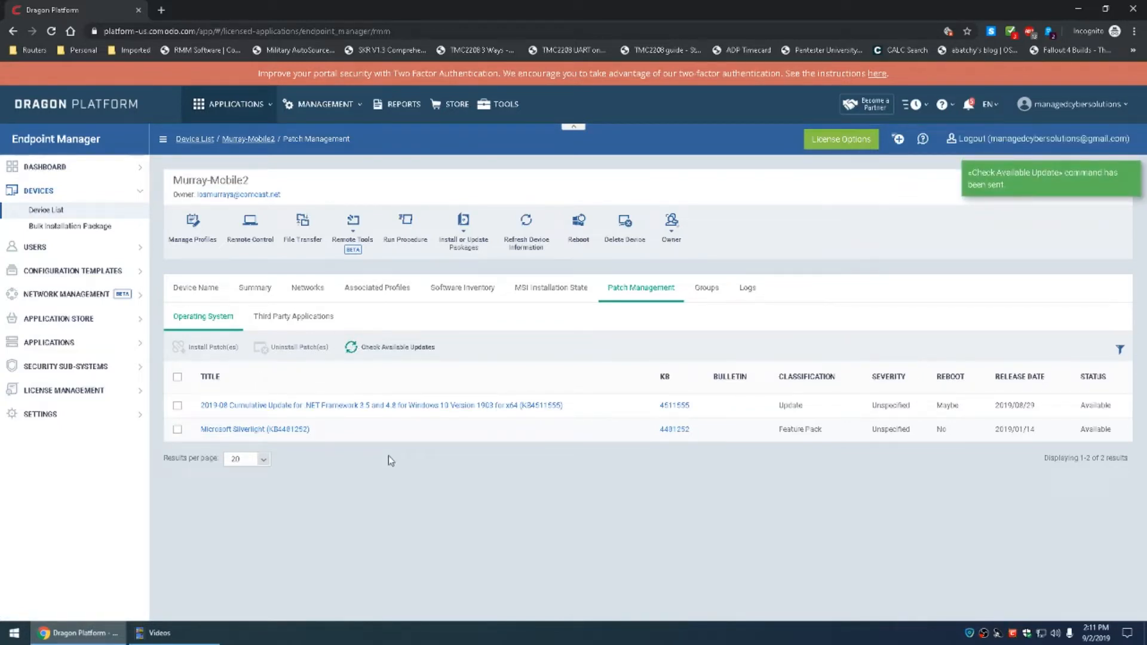
mouse_move(441, 260)
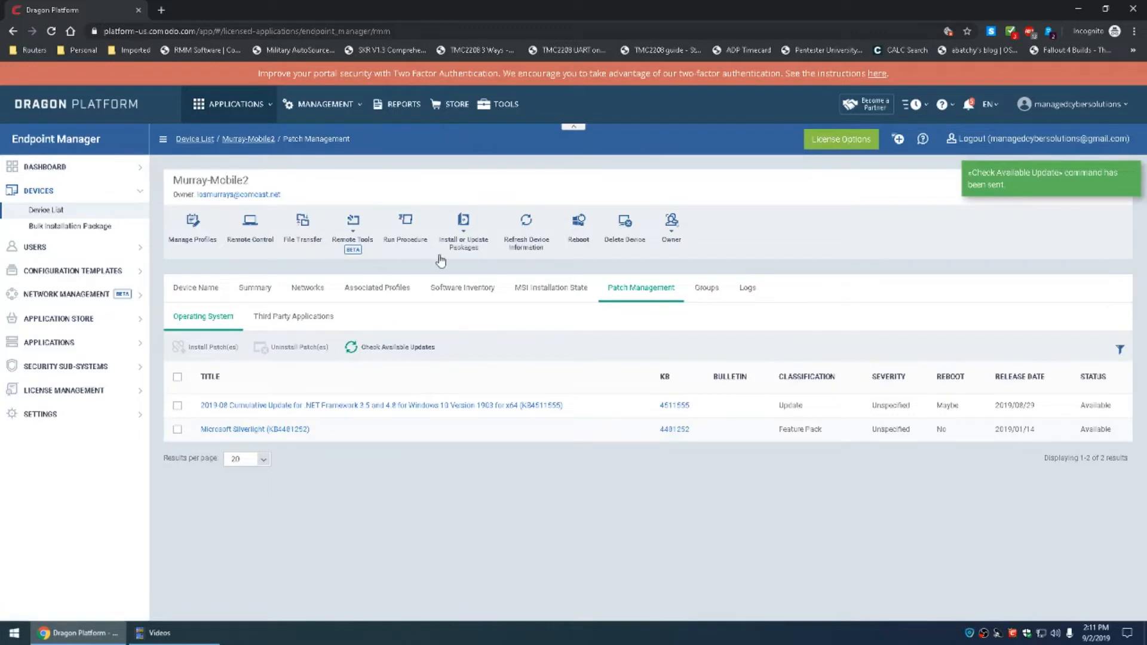
- Send Refresh Device Information to Murray-Mobile2 and return to the device list
click(526, 220)
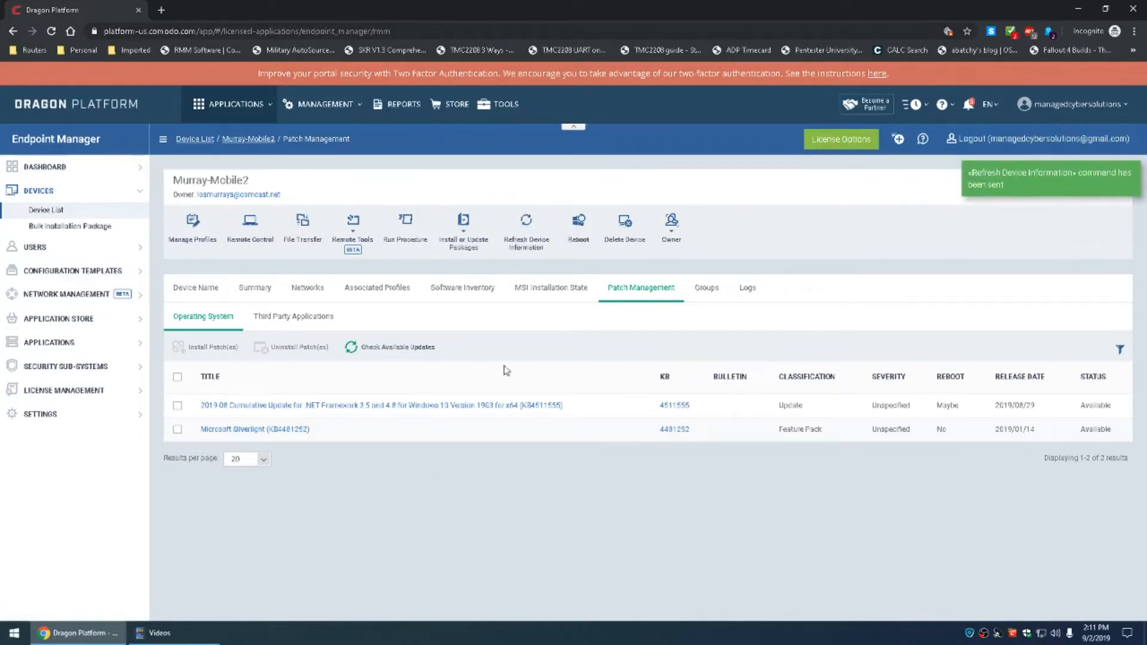
mouse_move(735, 301)
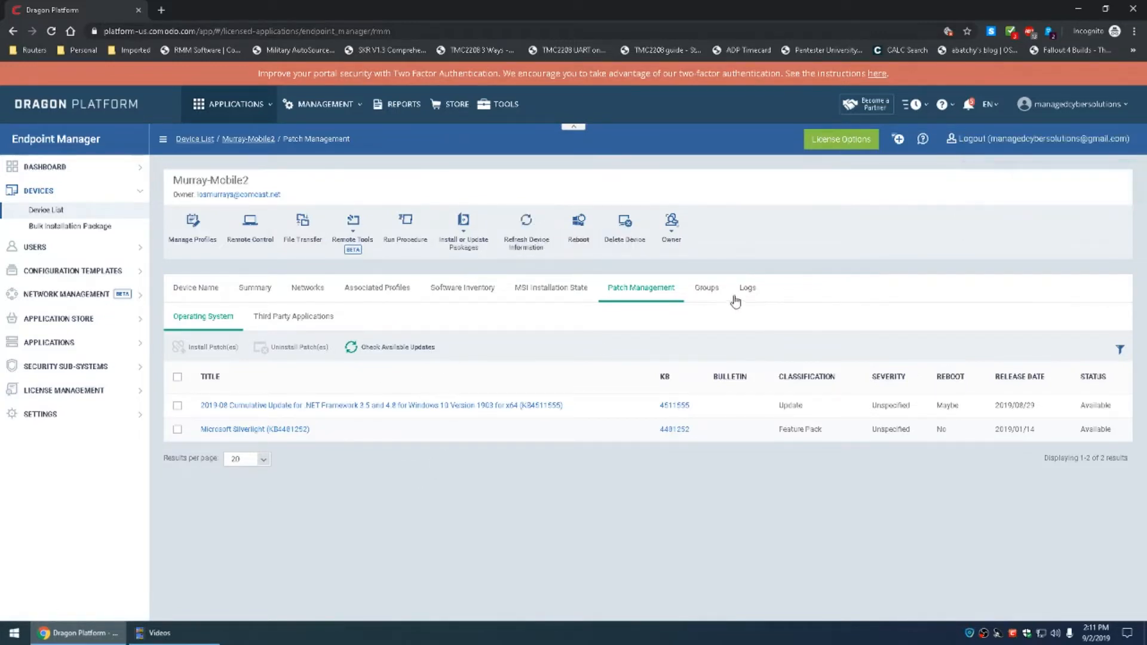
click(707, 286)
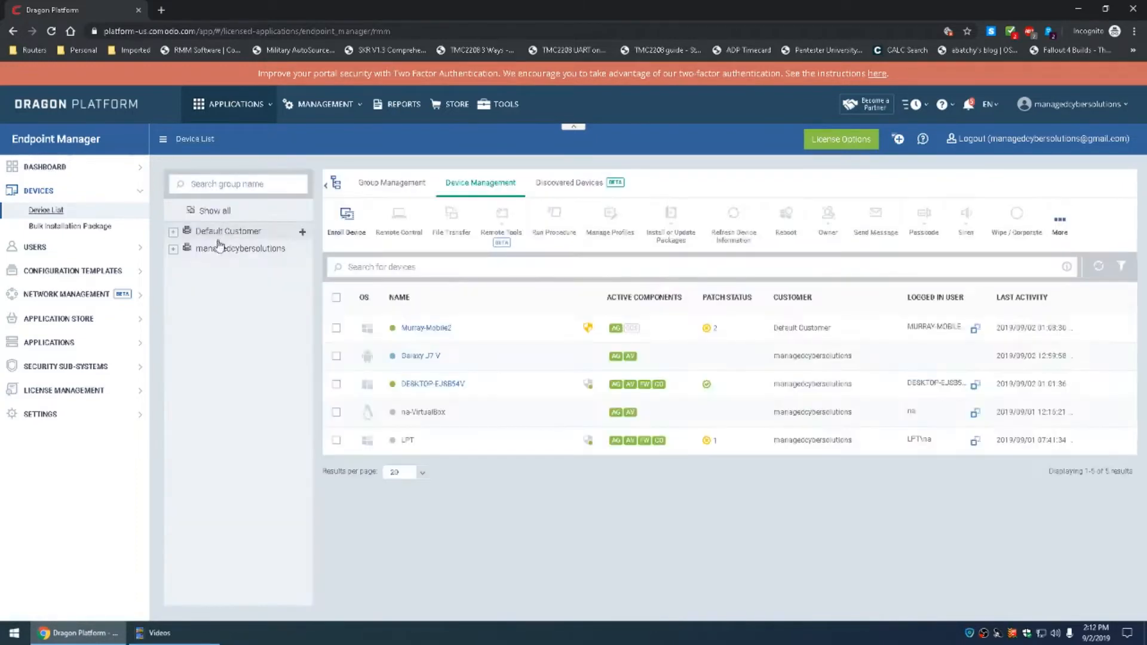
- Browse the empty Family subgroup under managedcybersolutions, then select Murray-Mobile2 in the full list
click(174, 249)
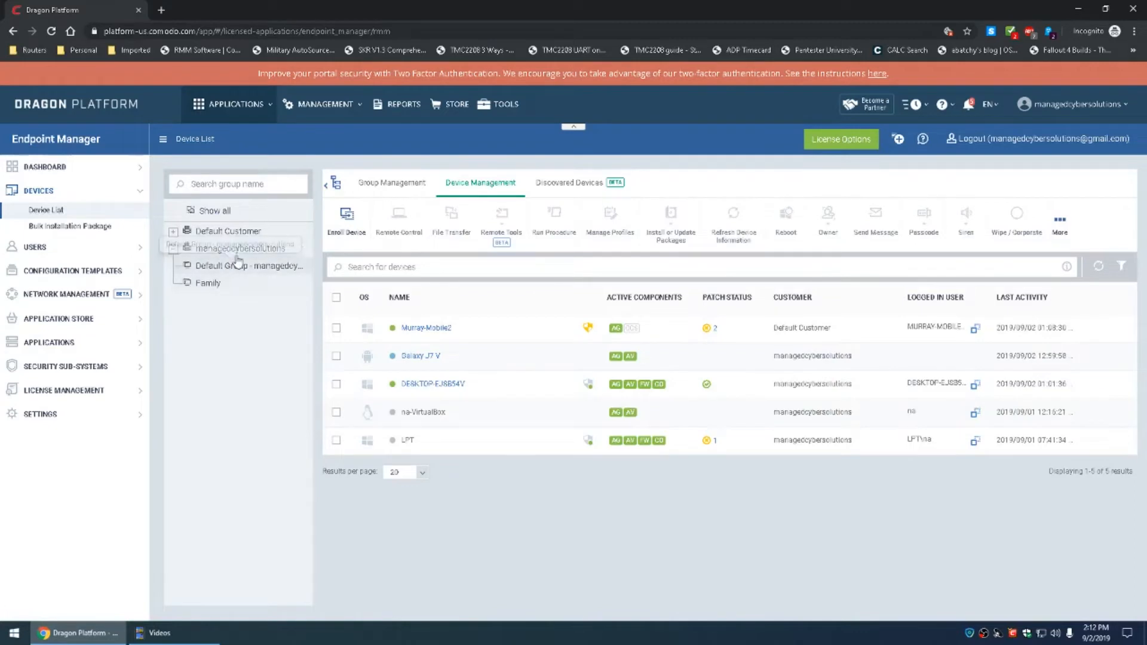
click(208, 283)
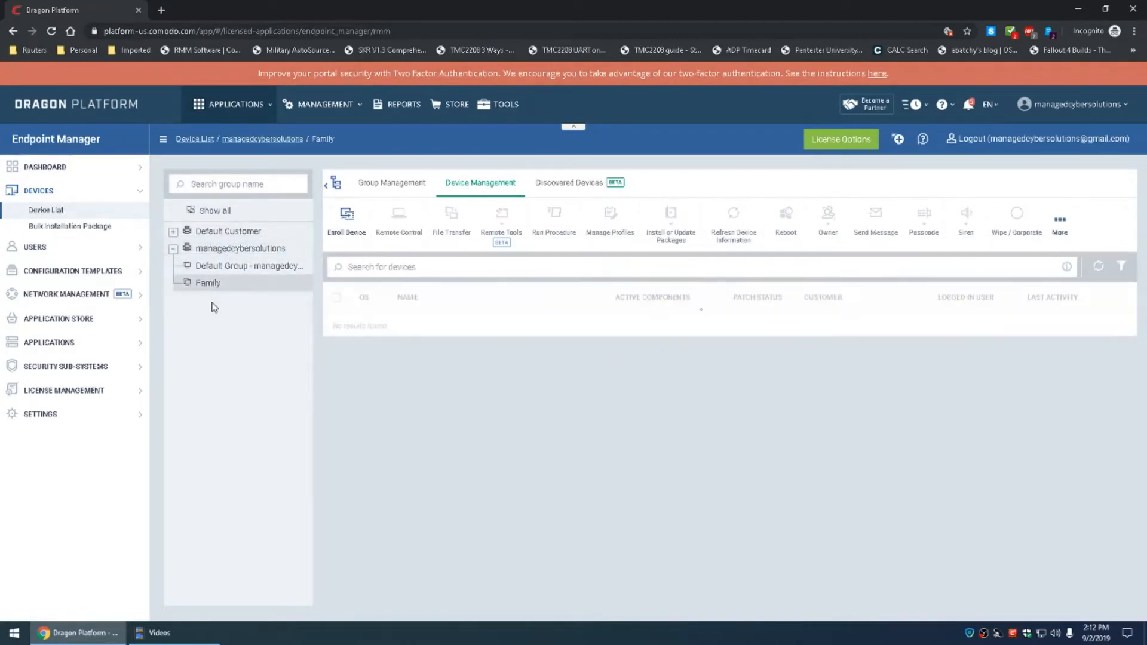
click(208, 283)
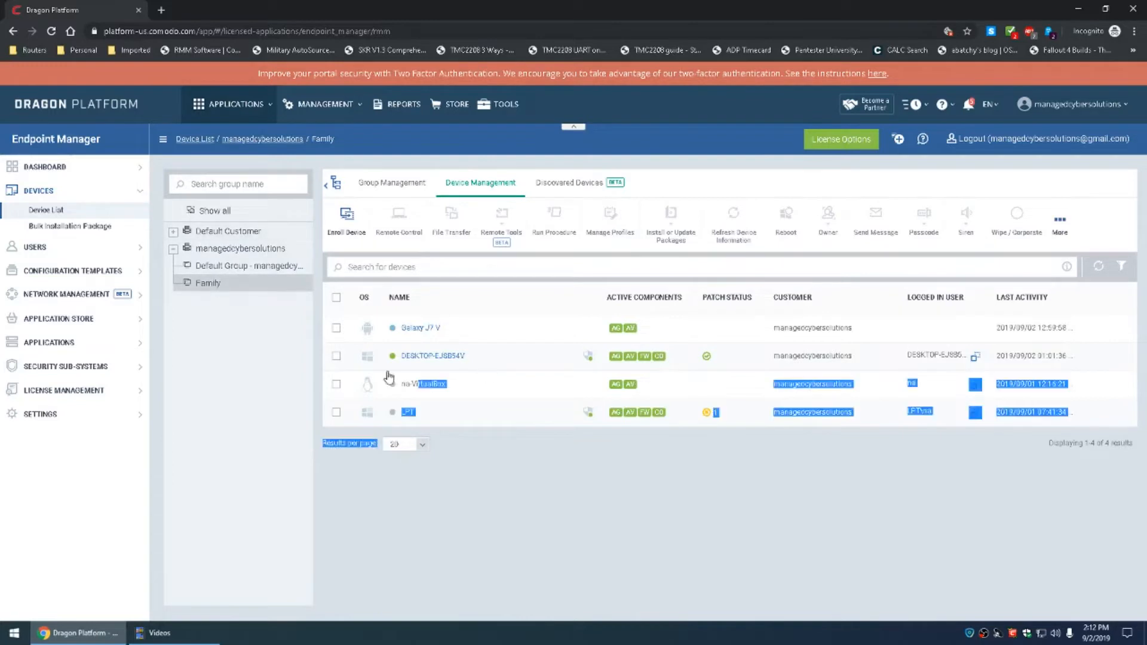
click(227, 231)
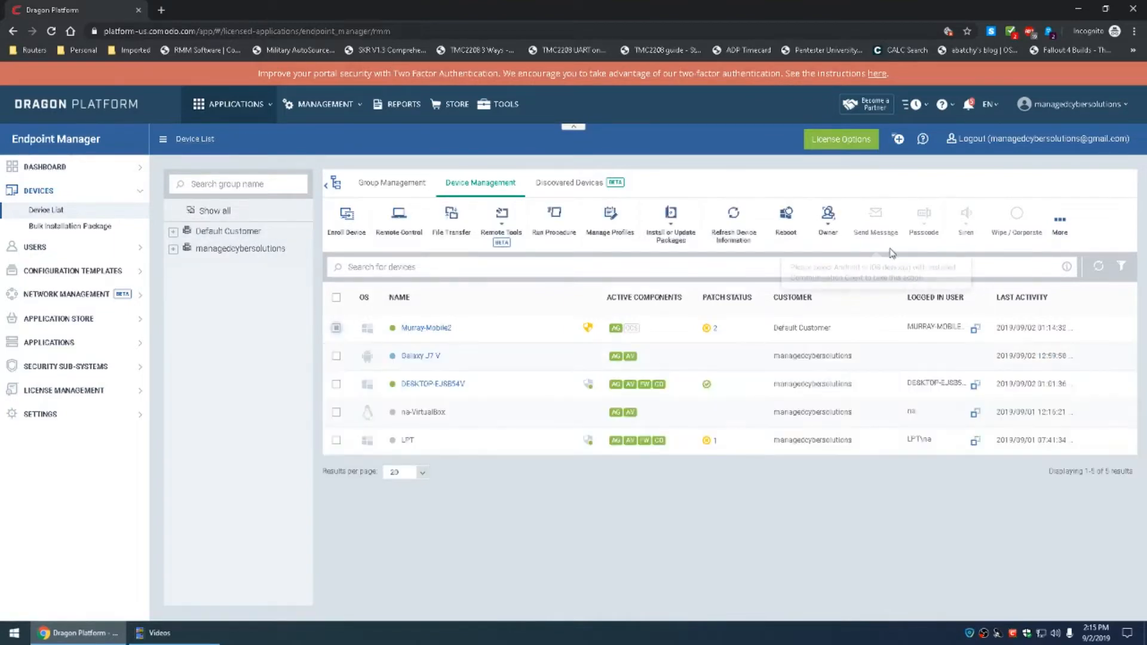
- Change Murray-Mobile2's owner to the managedcybersolutions admin account via Change Owner
click(827, 220)
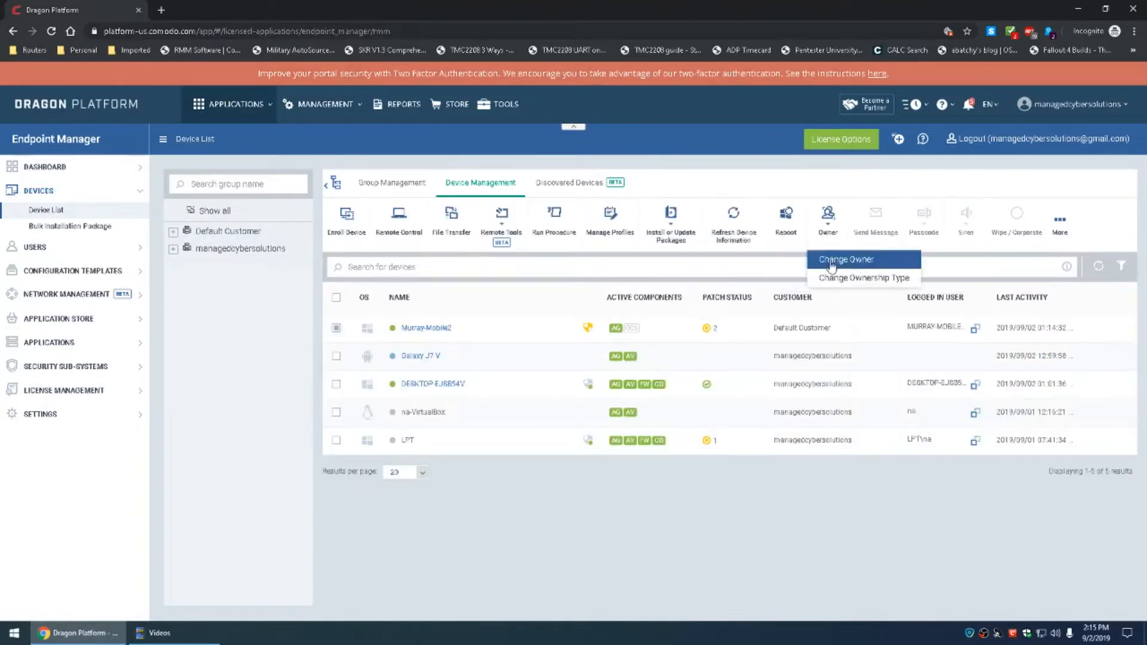
click(845, 259)
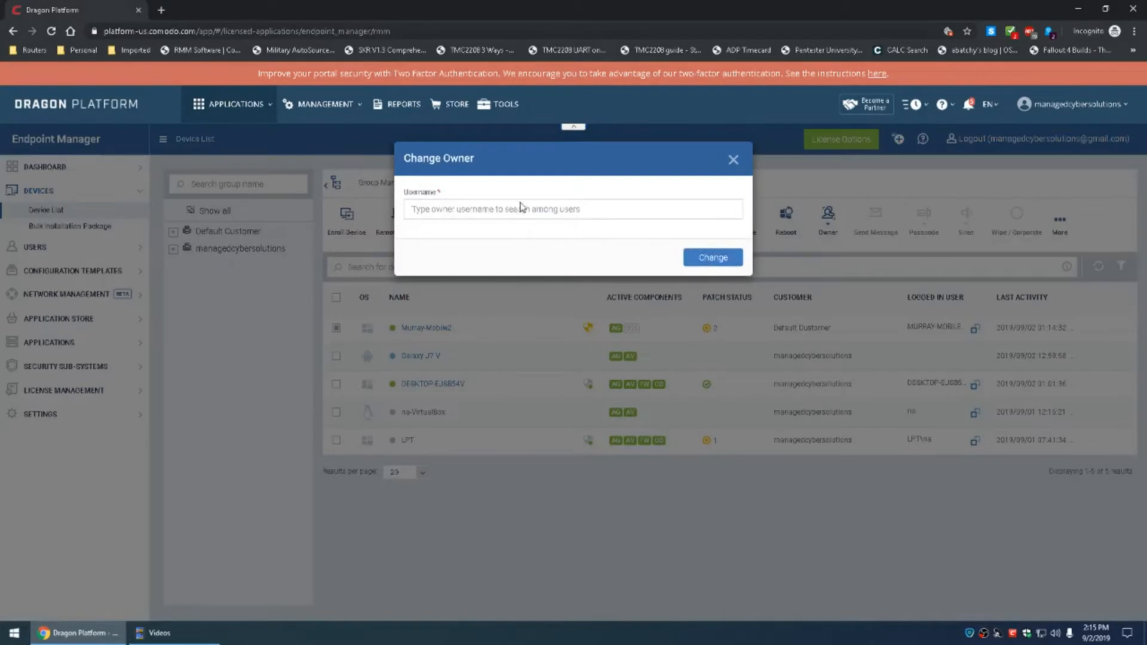
click(573, 208)
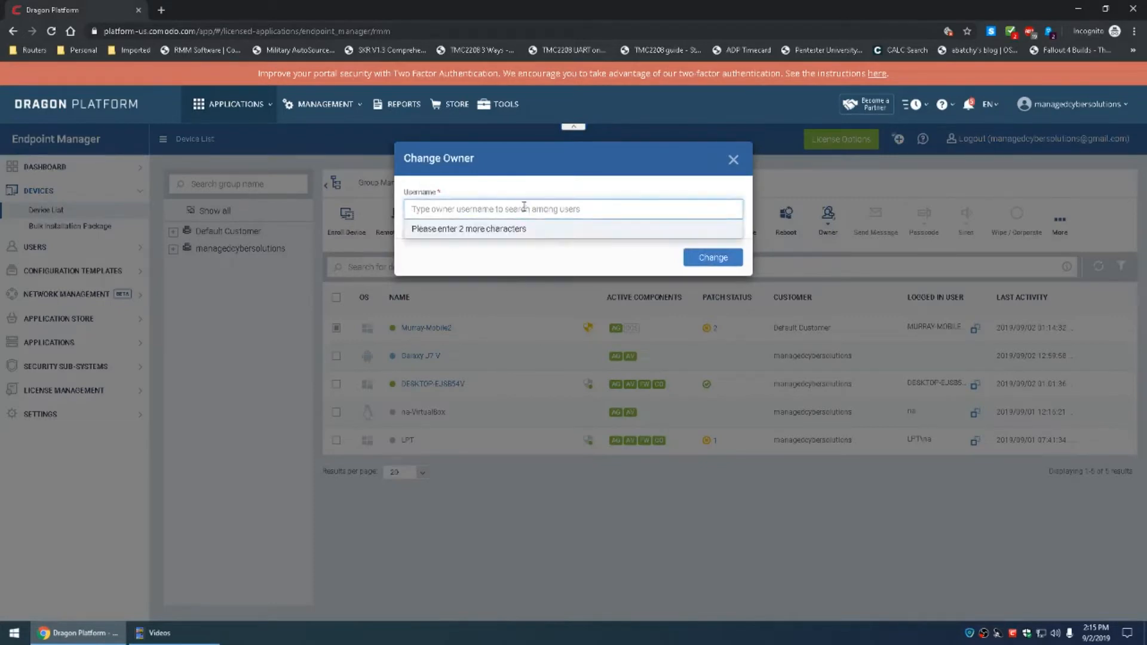
text(man)
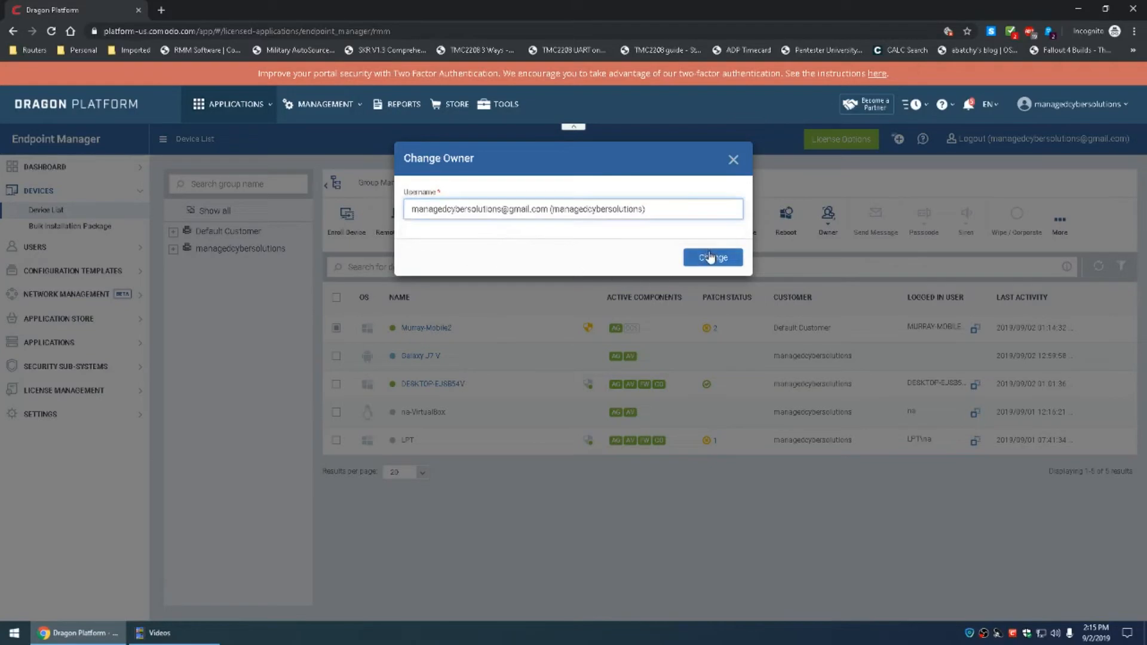
click(713, 257)
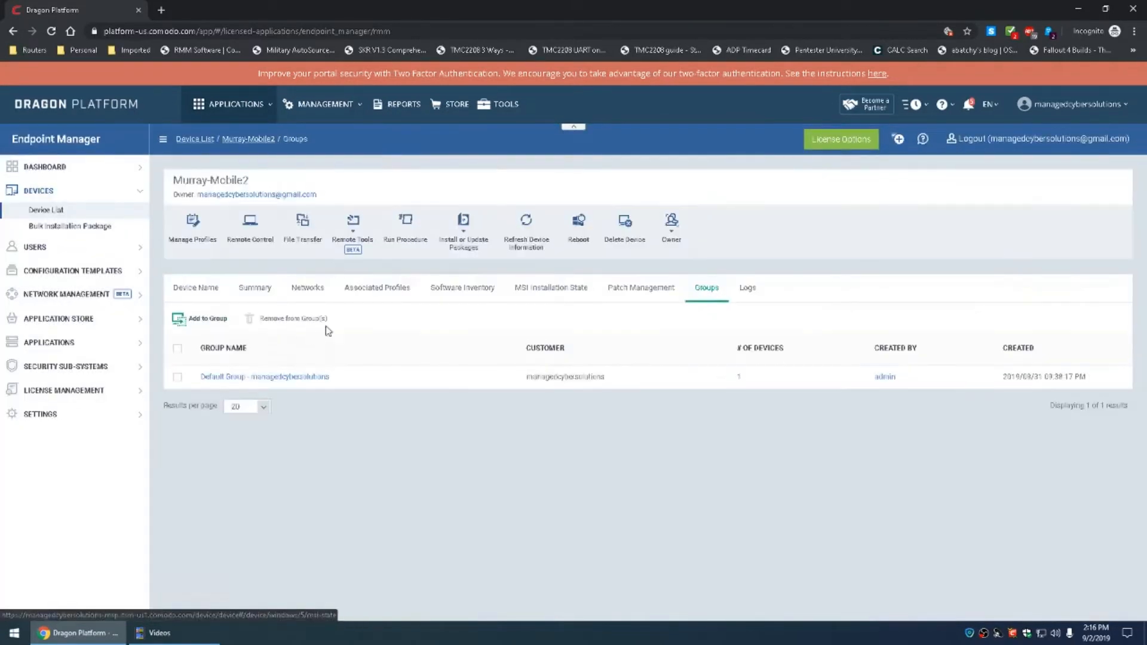
- Start Add to Group for Murray-Mobile2 and search 'fam' for the Family group
click(200, 318)
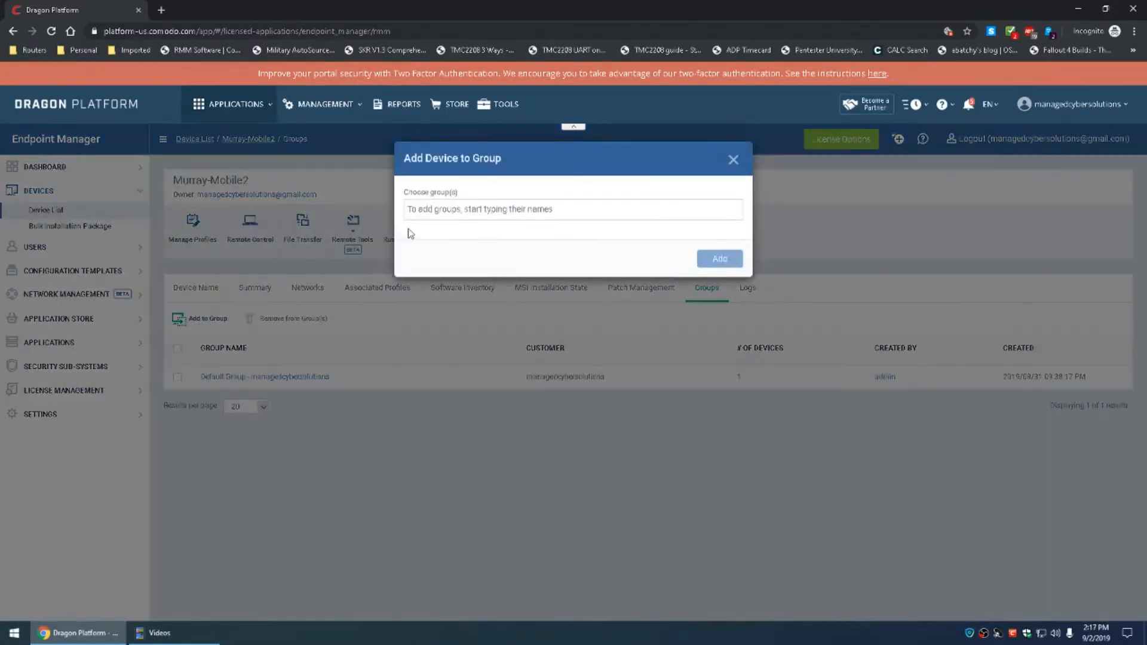
text(fam)
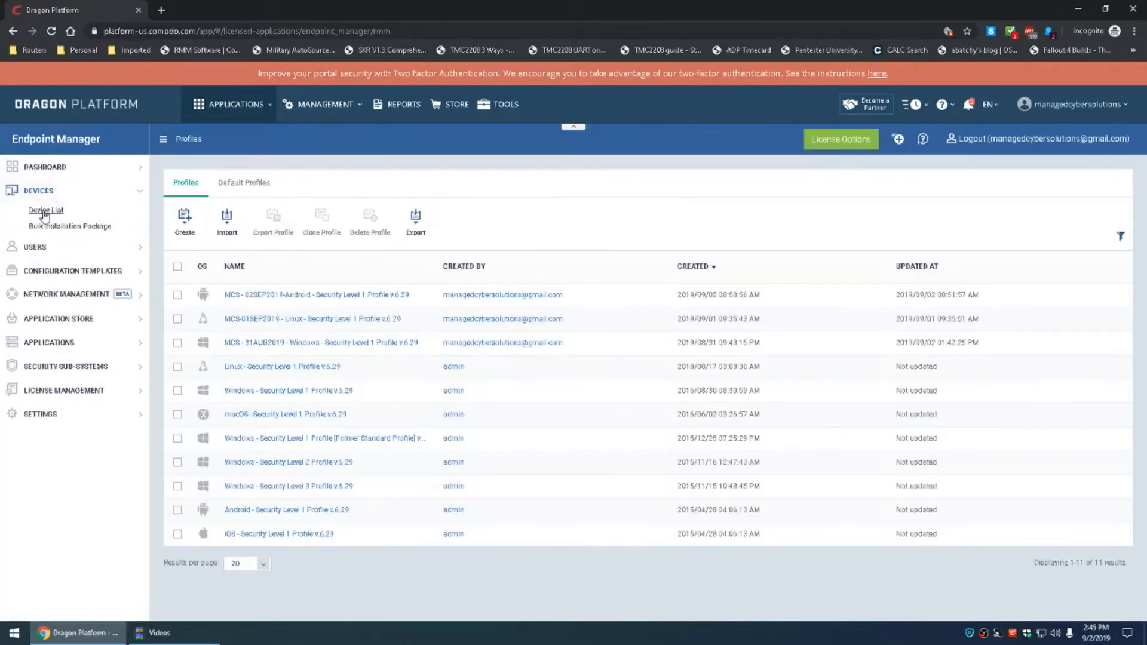
- Return to the device list and bring up Murray-Mobile2's details with its software inventory
click(45, 210)
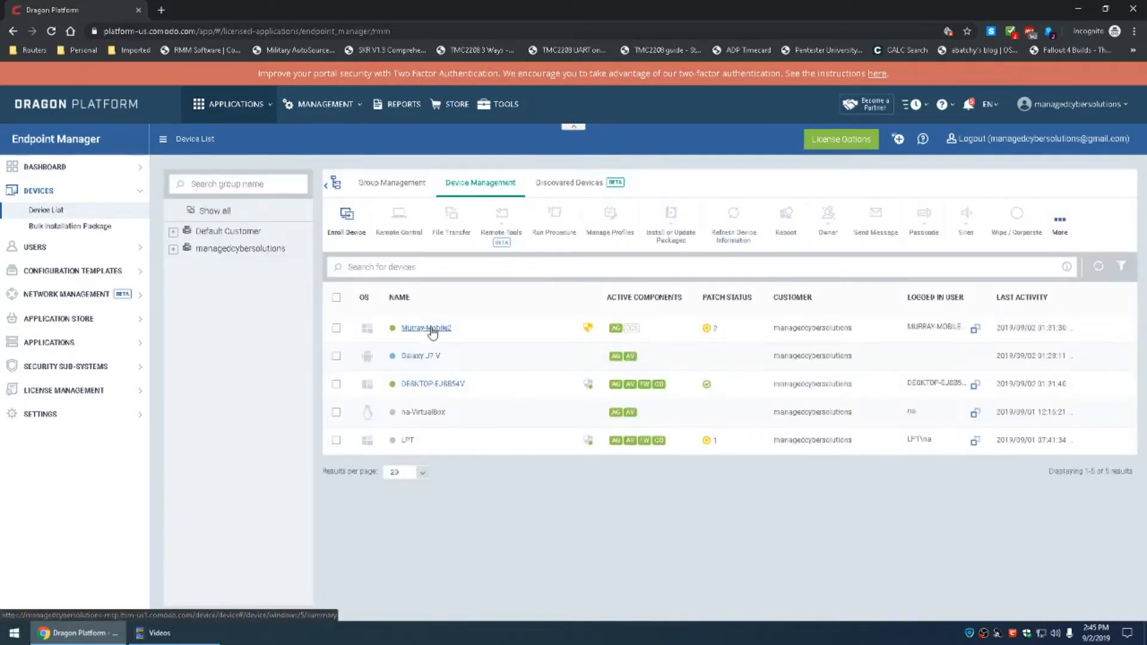
click(425, 328)
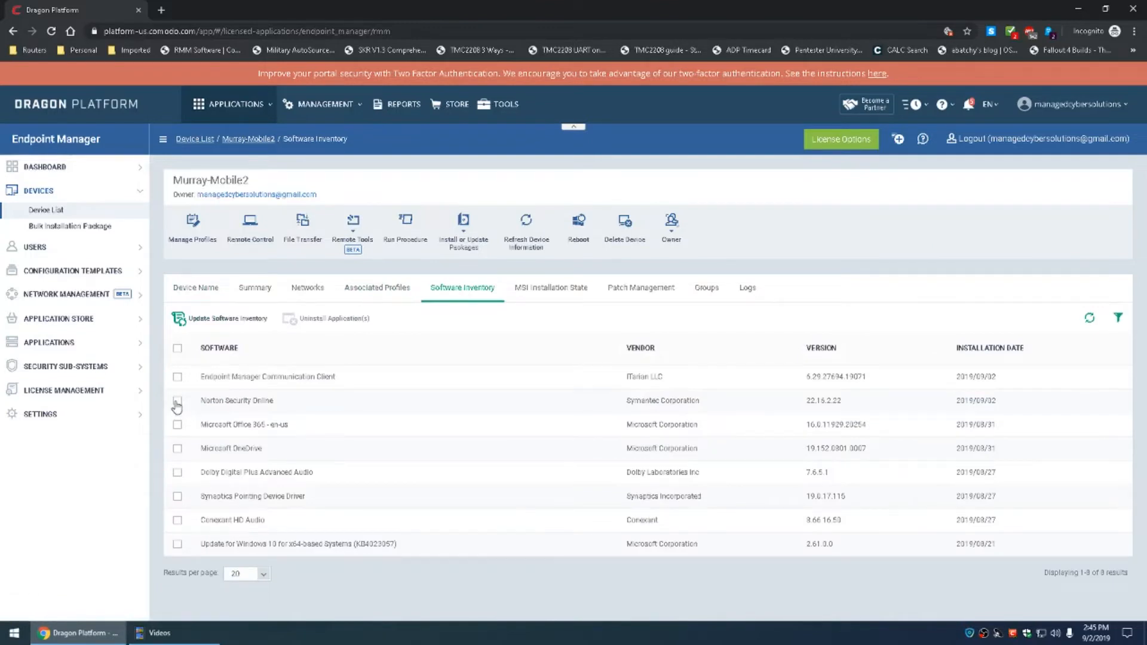
click(177, 401)
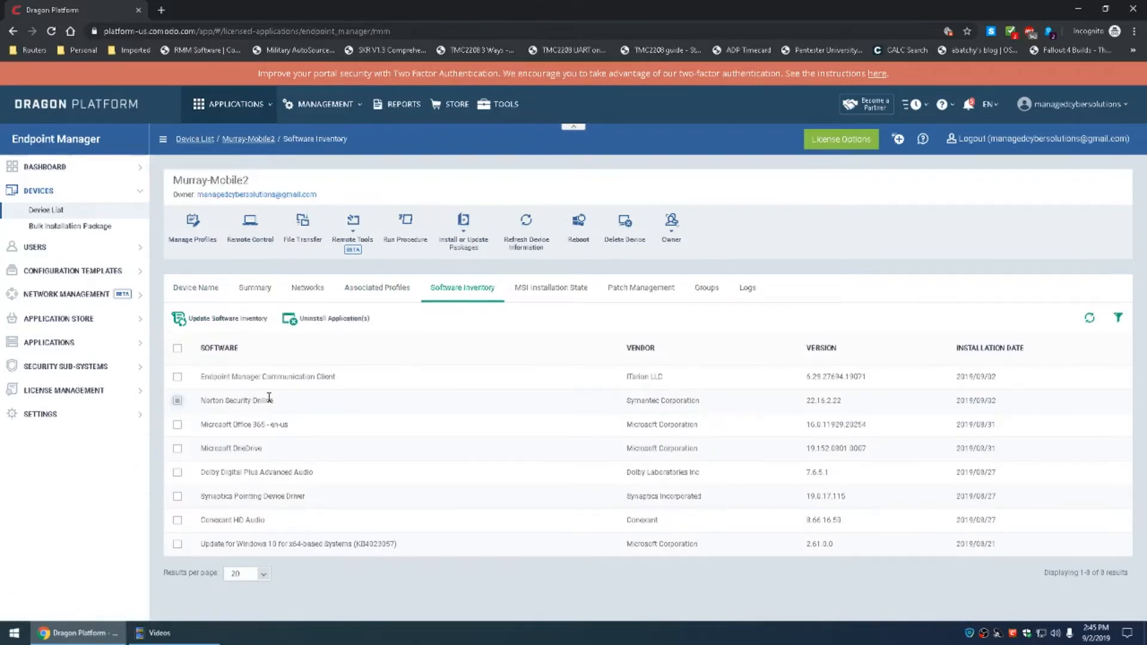
mouse_move(174, 624)
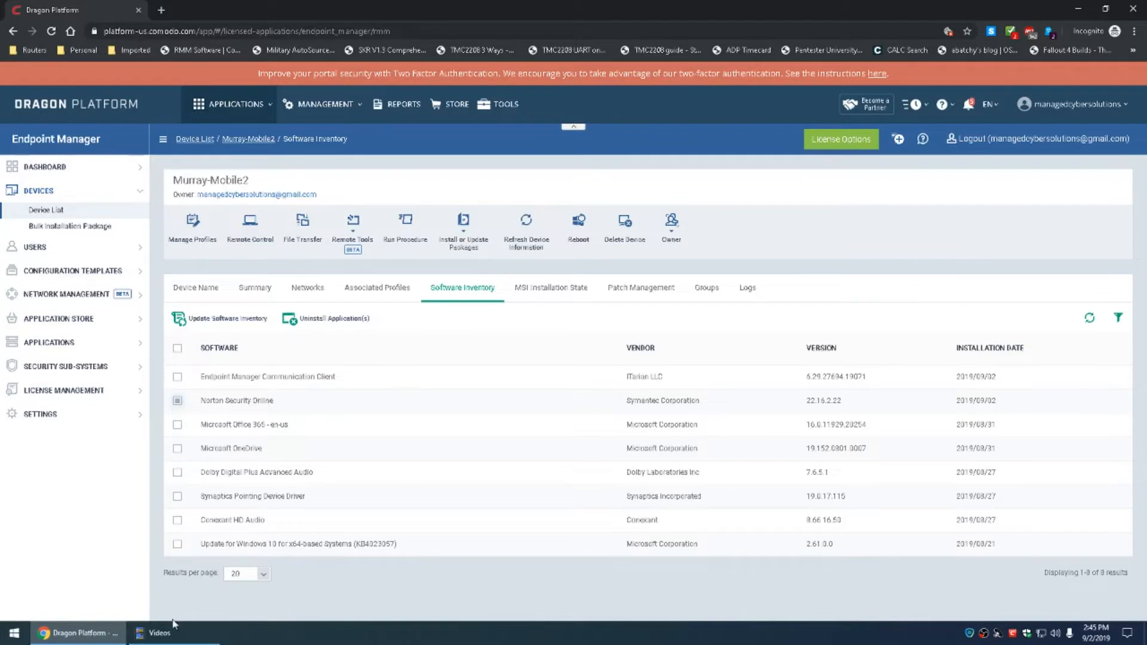
click(177, 403)
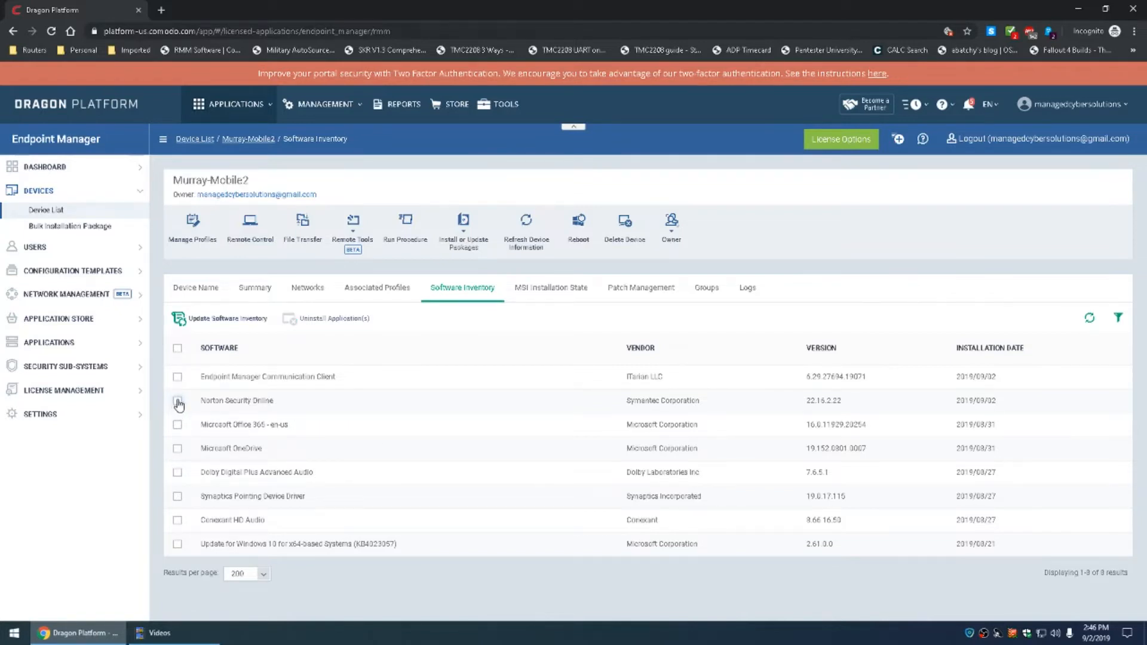
click(177, 400)
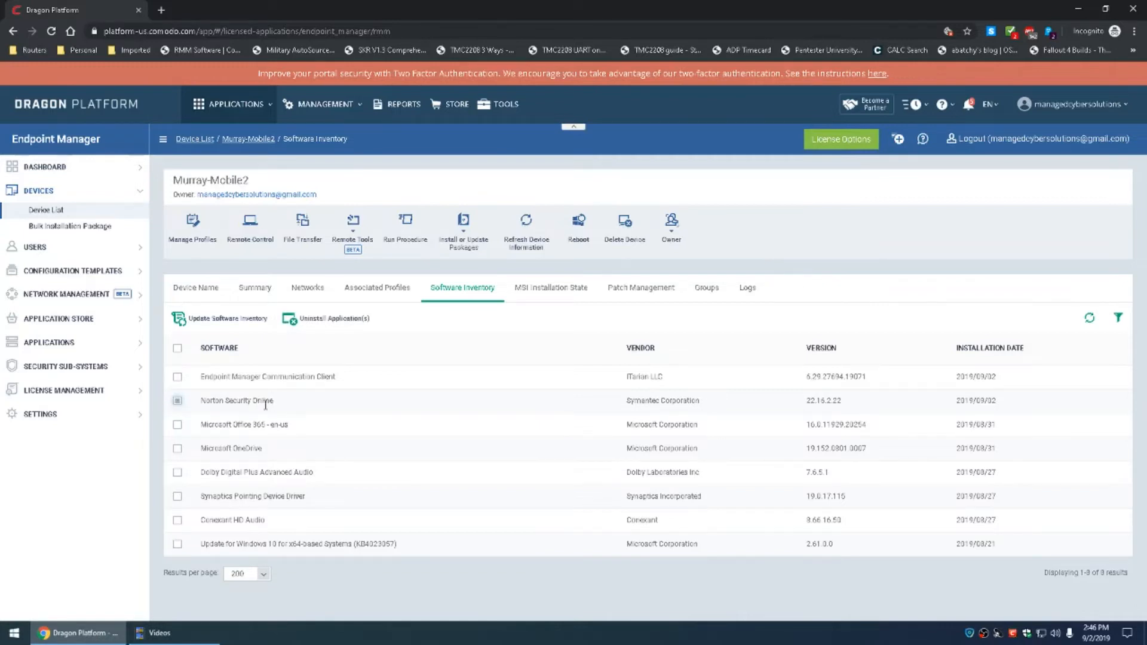
mouse_move(243, 423)
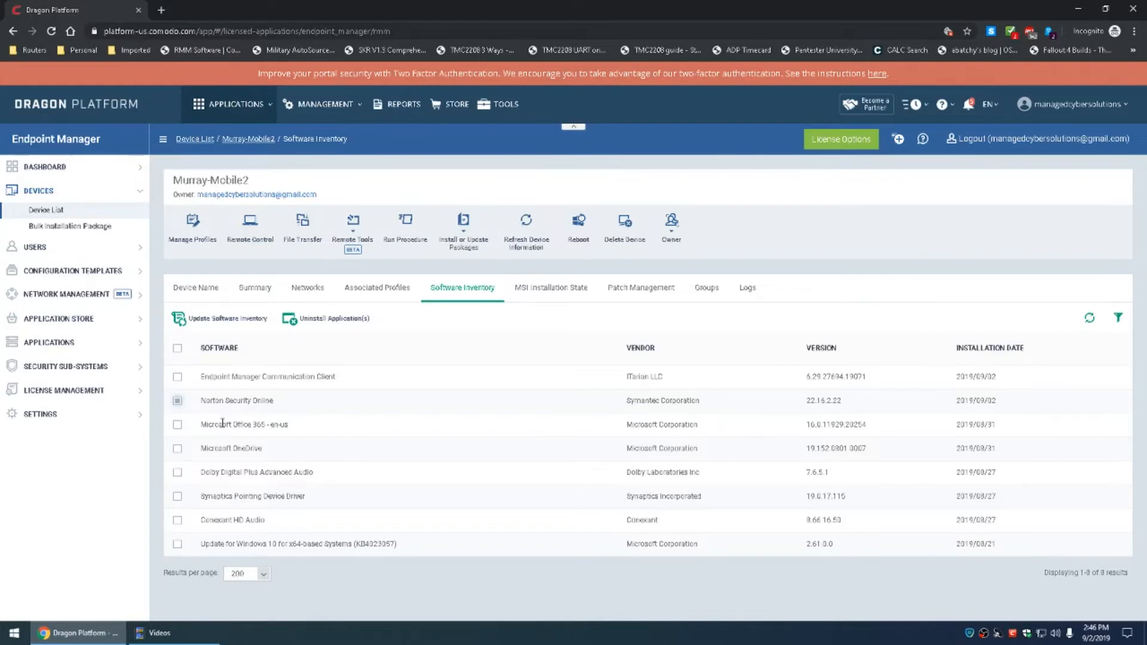
mouse_move(222, 423)
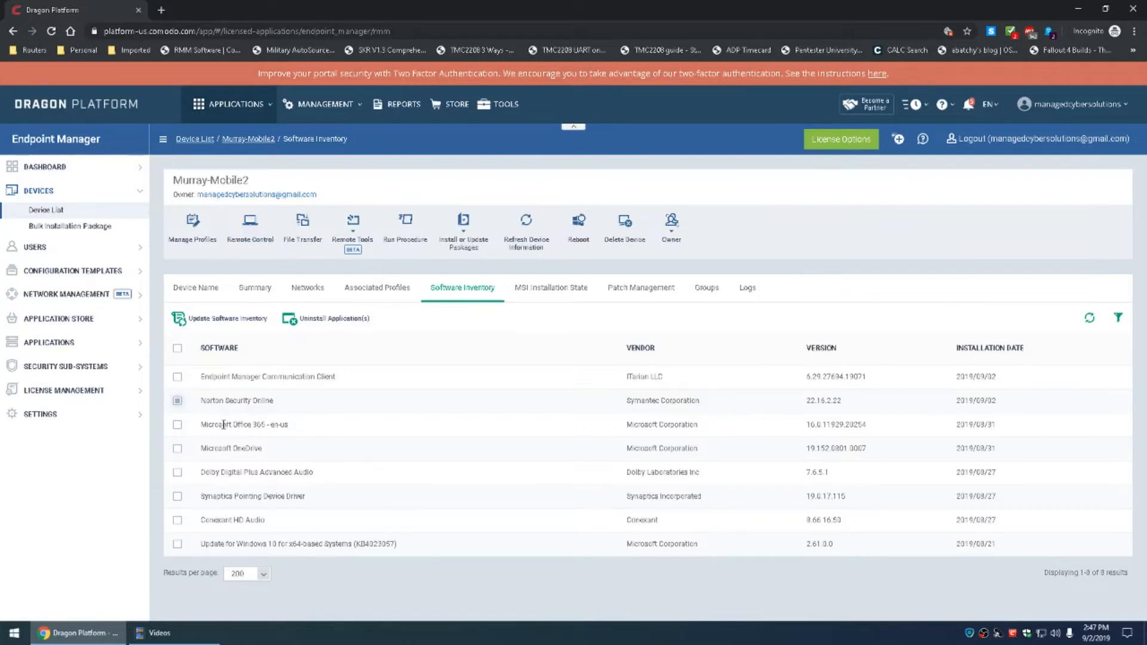
mouse_move(225, 438)
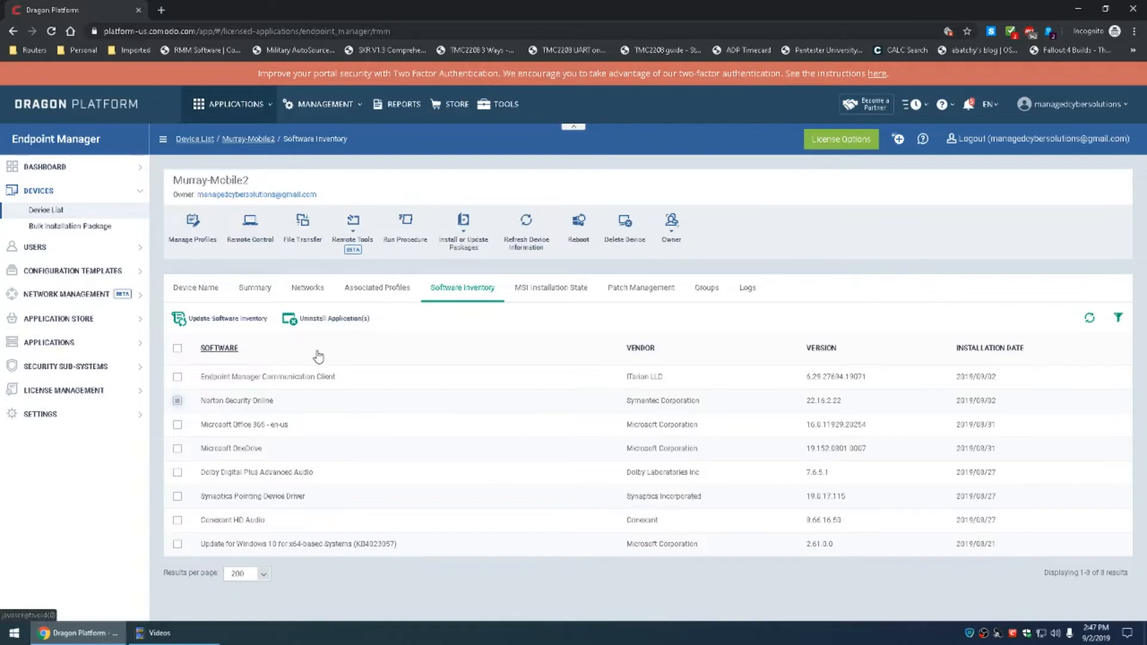
mouse_move(220, 286)
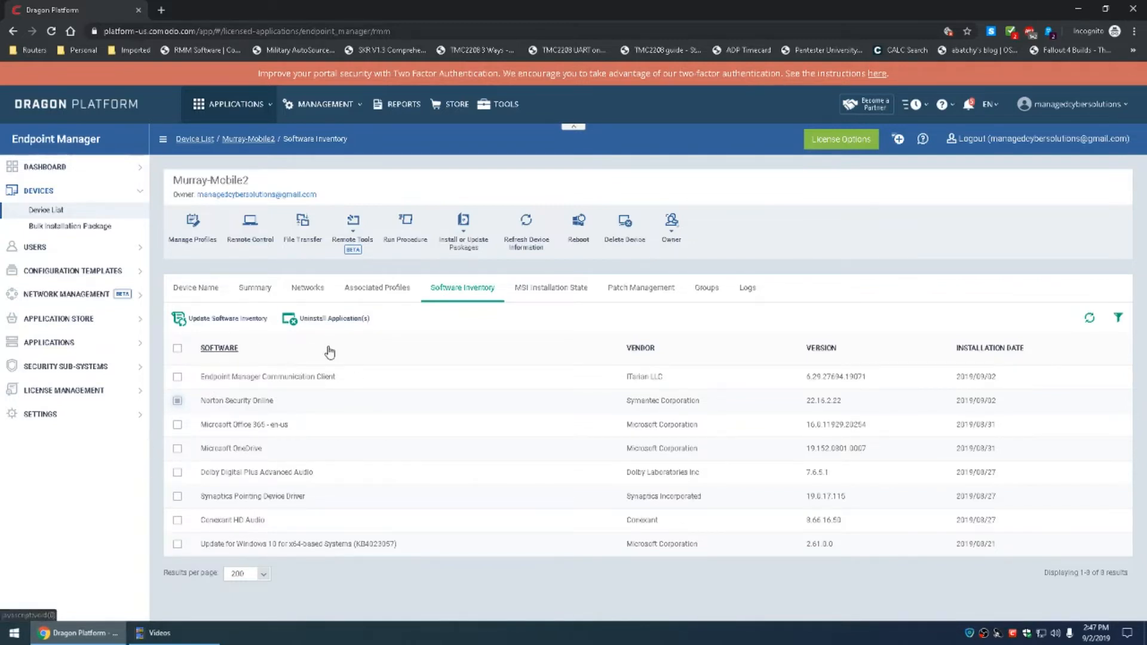
mouse_move(168, 414)
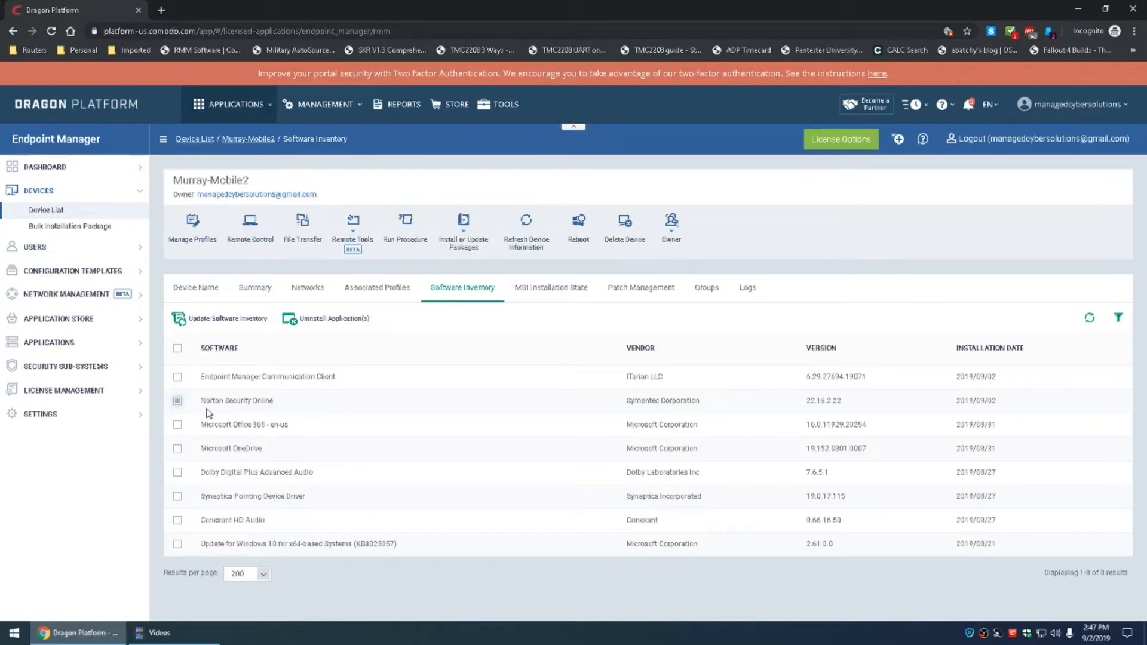
mouse_move(305, 414)
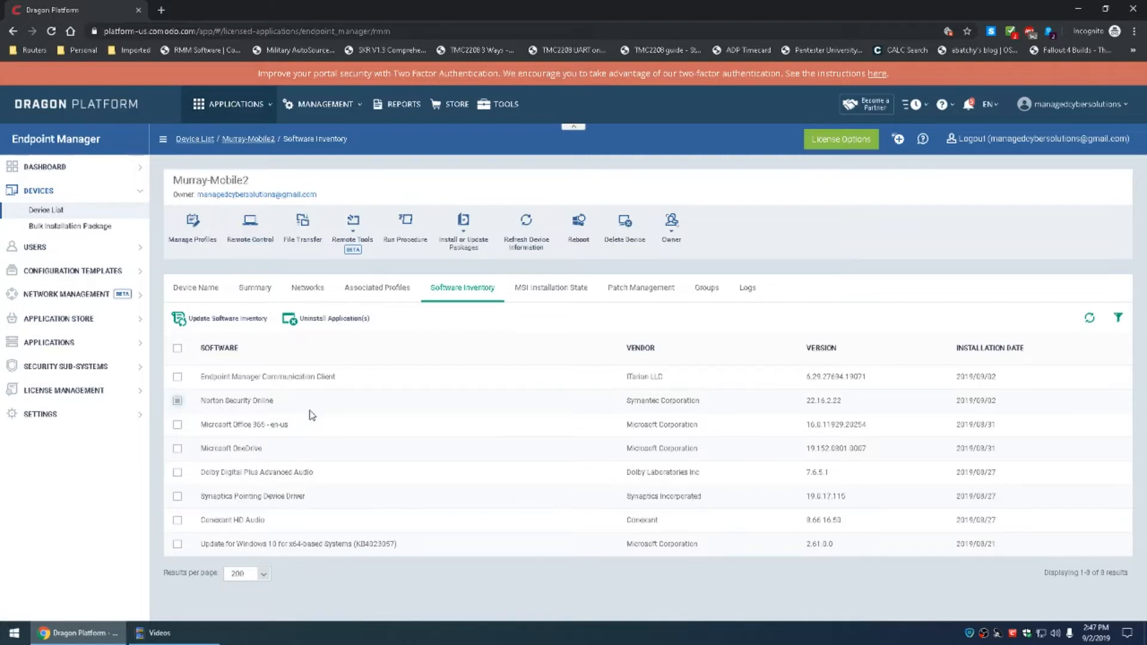
mouse_move(312, 416)
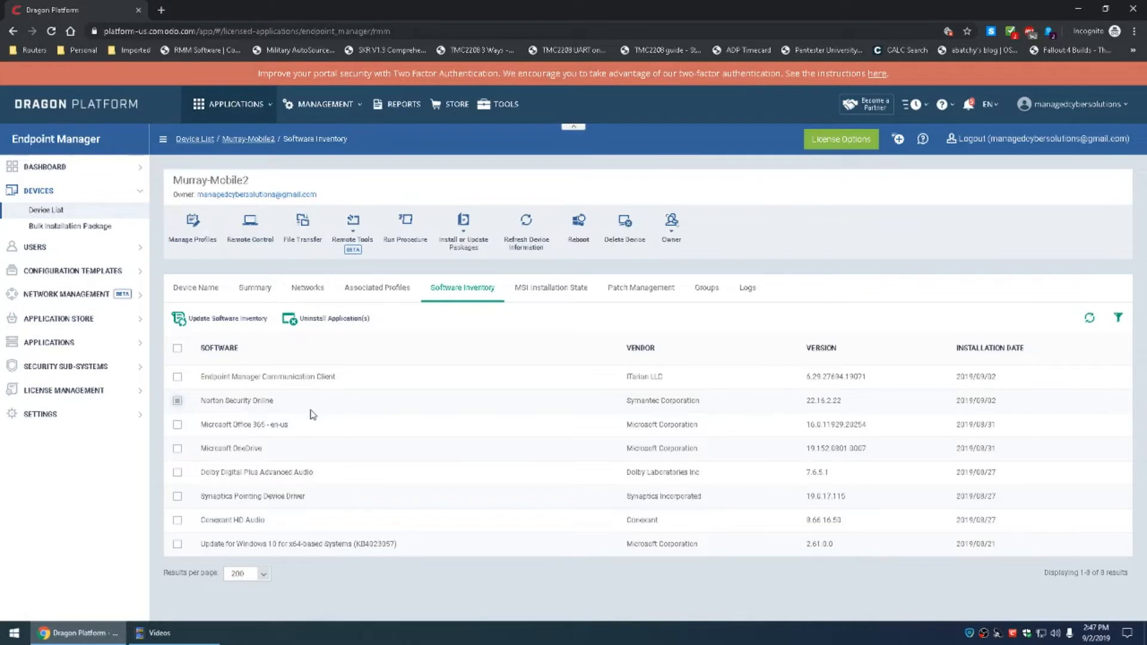
mouse_move(325, 365)
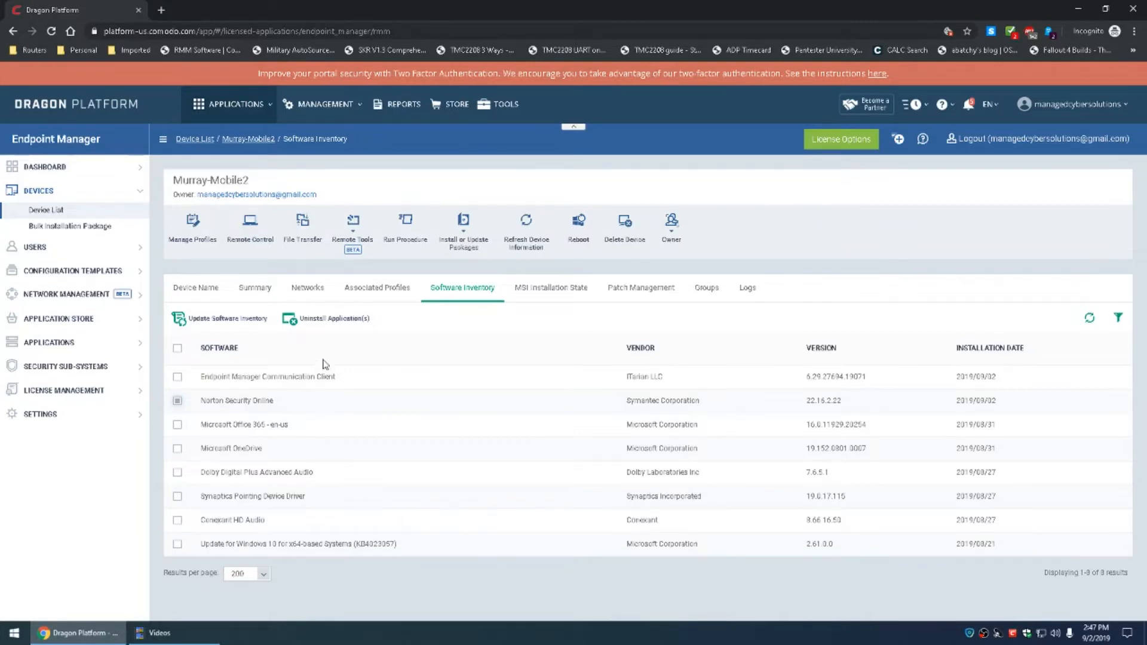
mouse_move(332, 322)
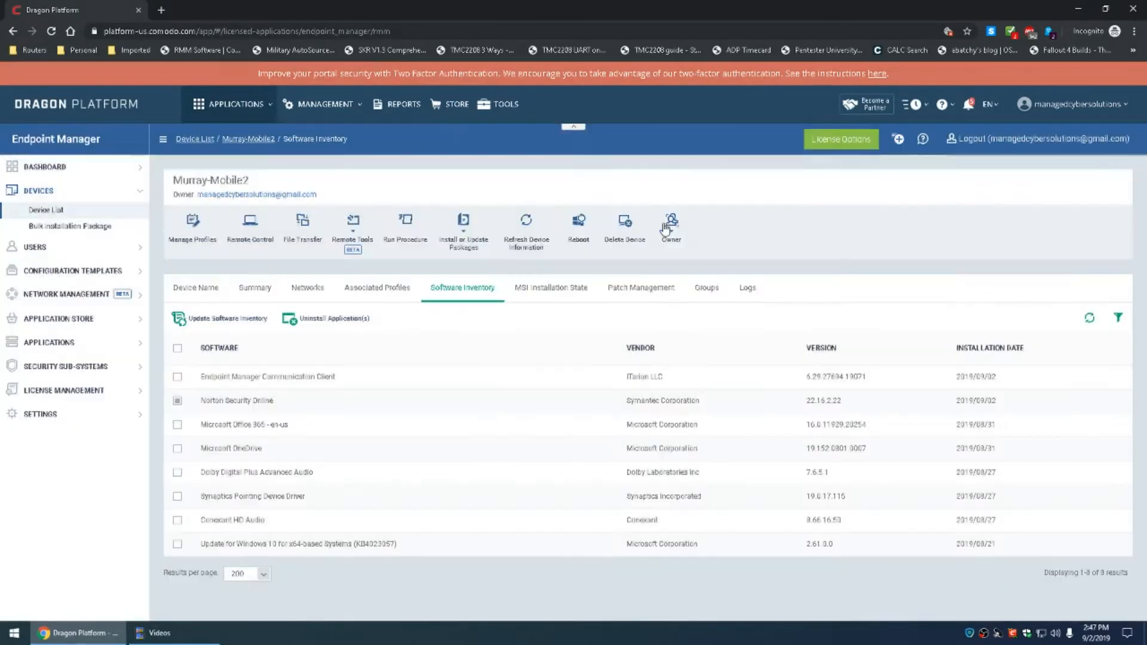
mouse_move(469, 337)
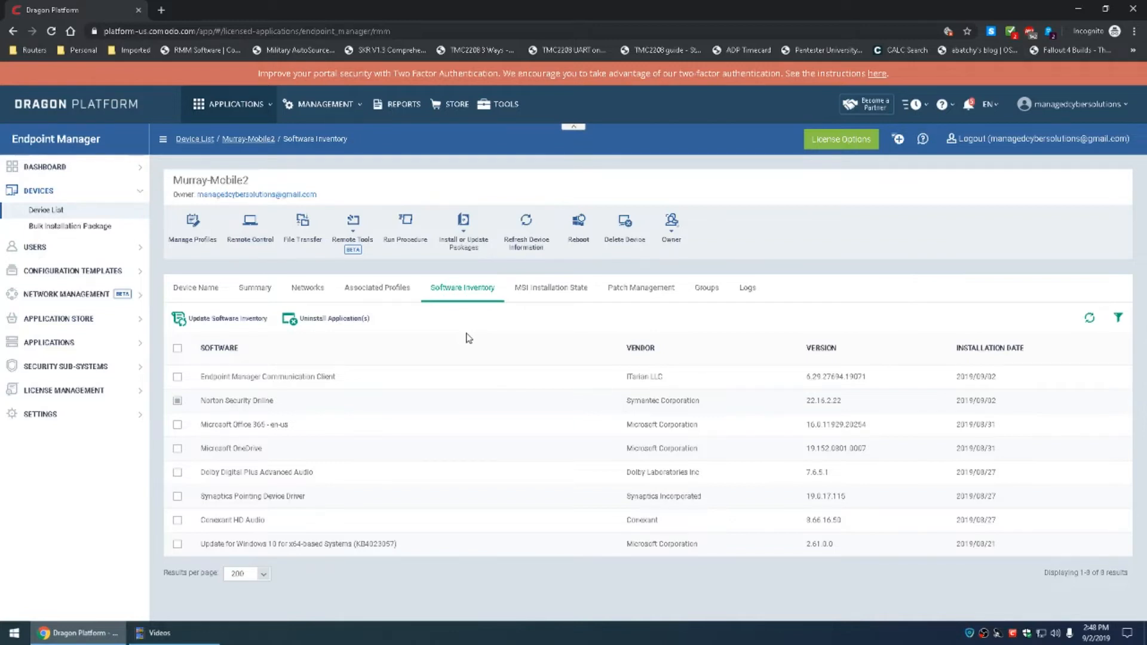
mouse_move(800, 253)
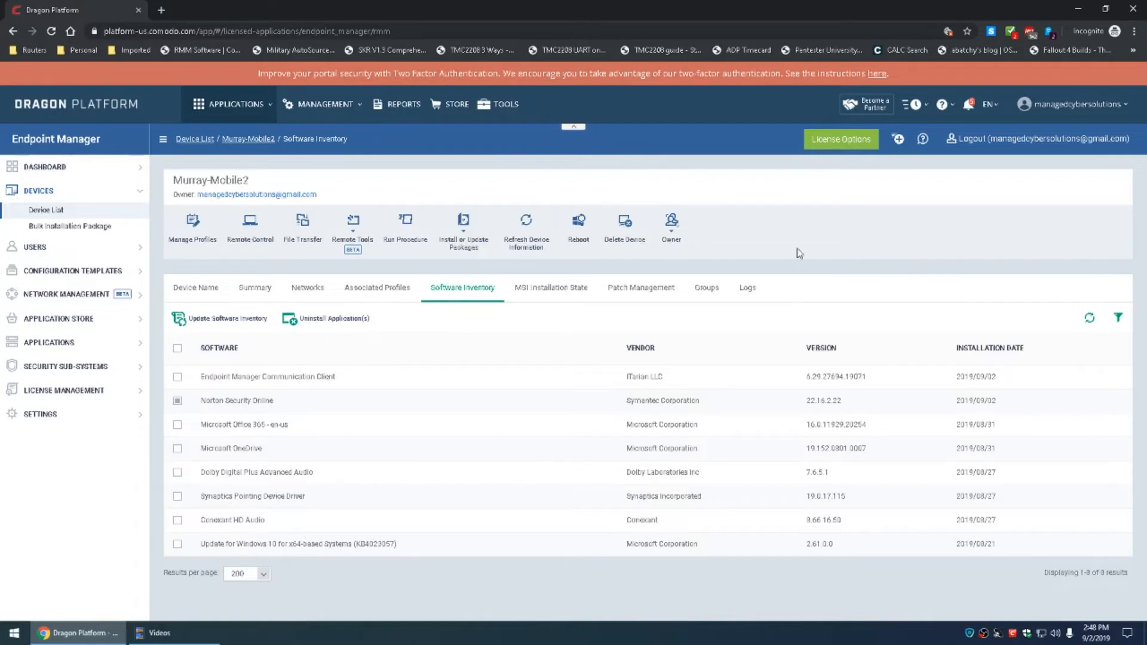
mouse_move(798, 251)
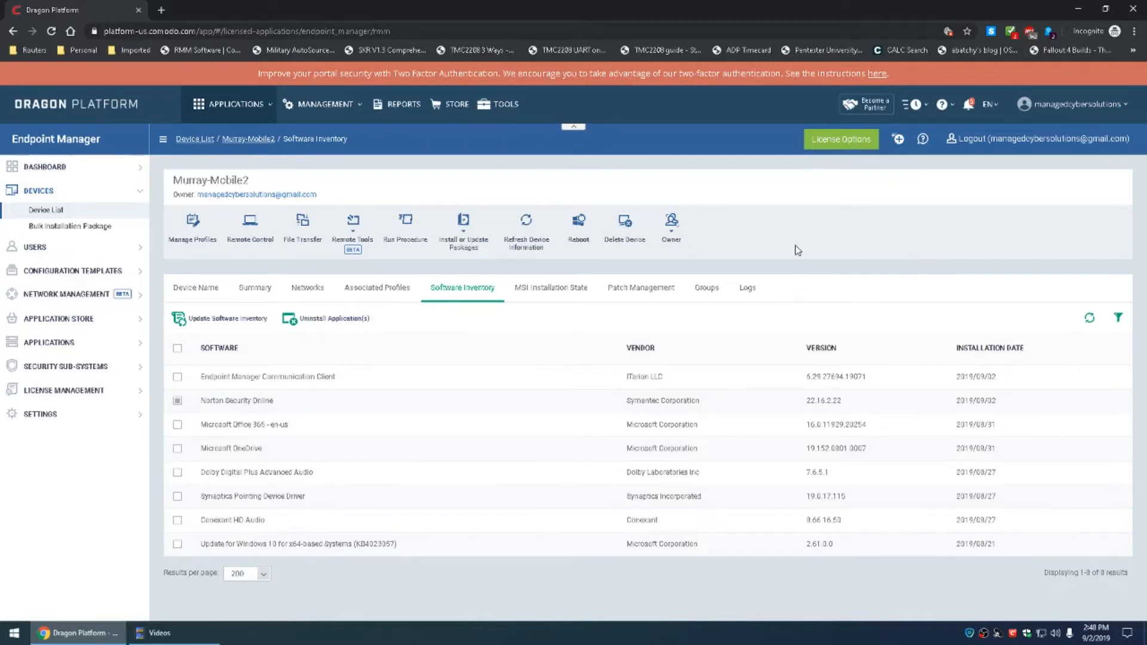
mouse_move(780, 219)
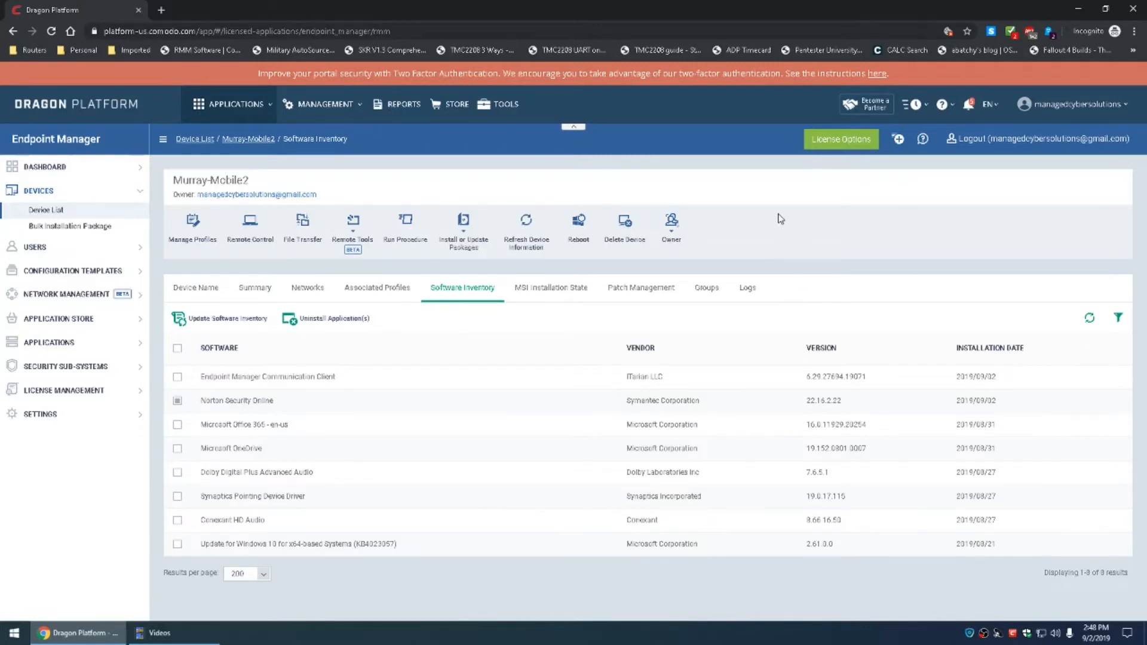
mouse_move(237, 638)
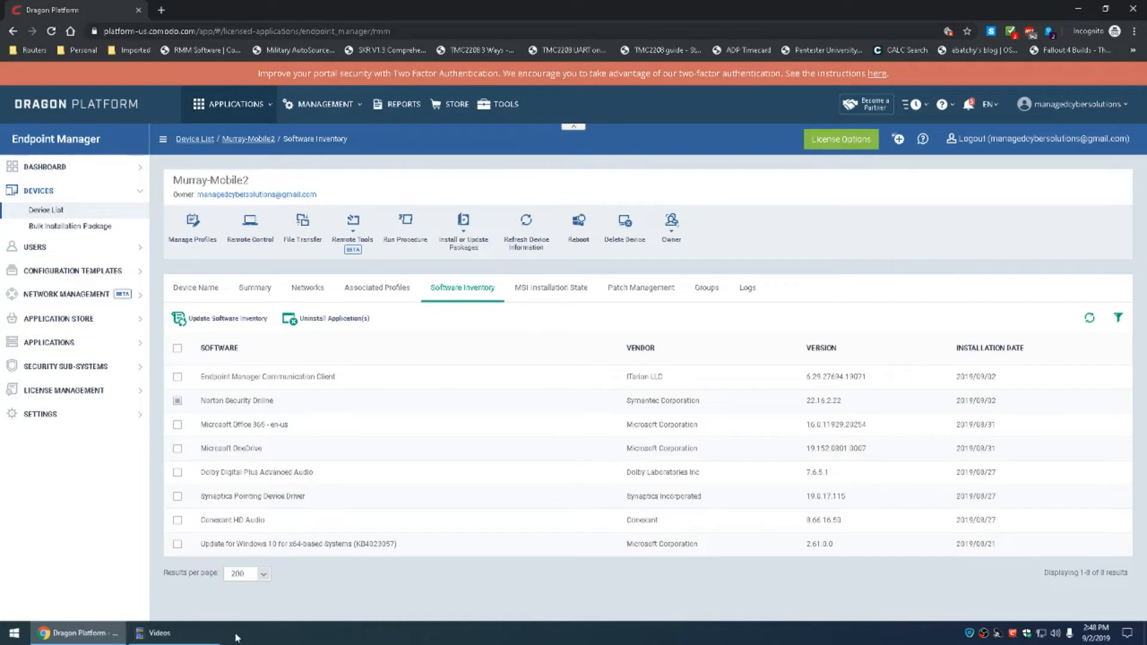
mouse_move(836, 203)
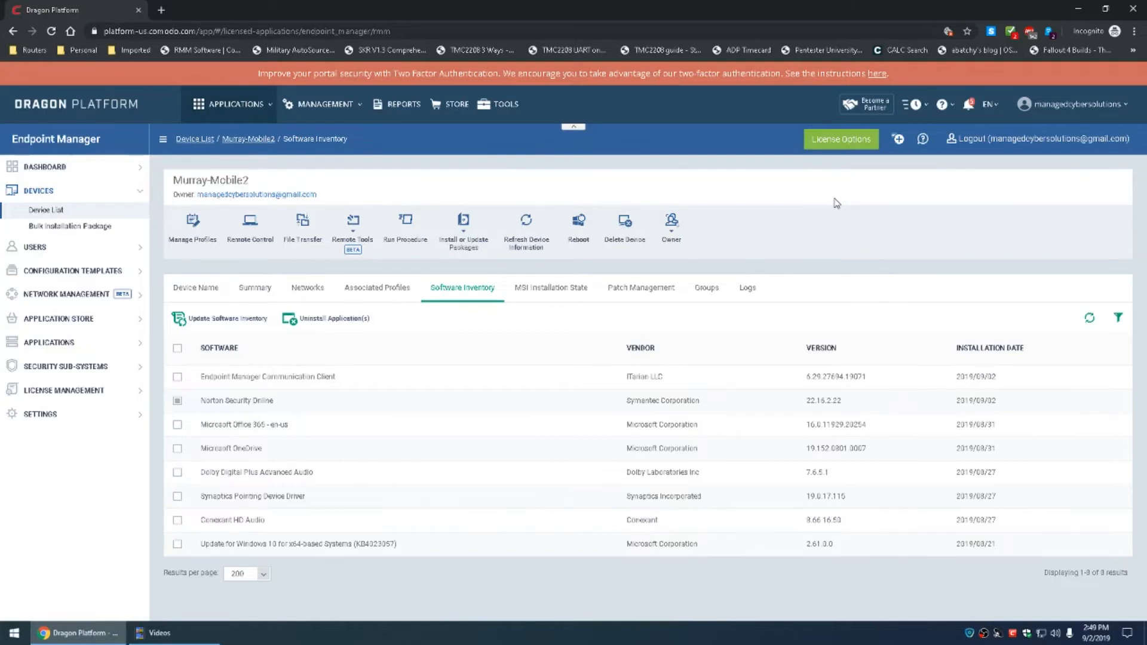
mouse_move(526, 229)
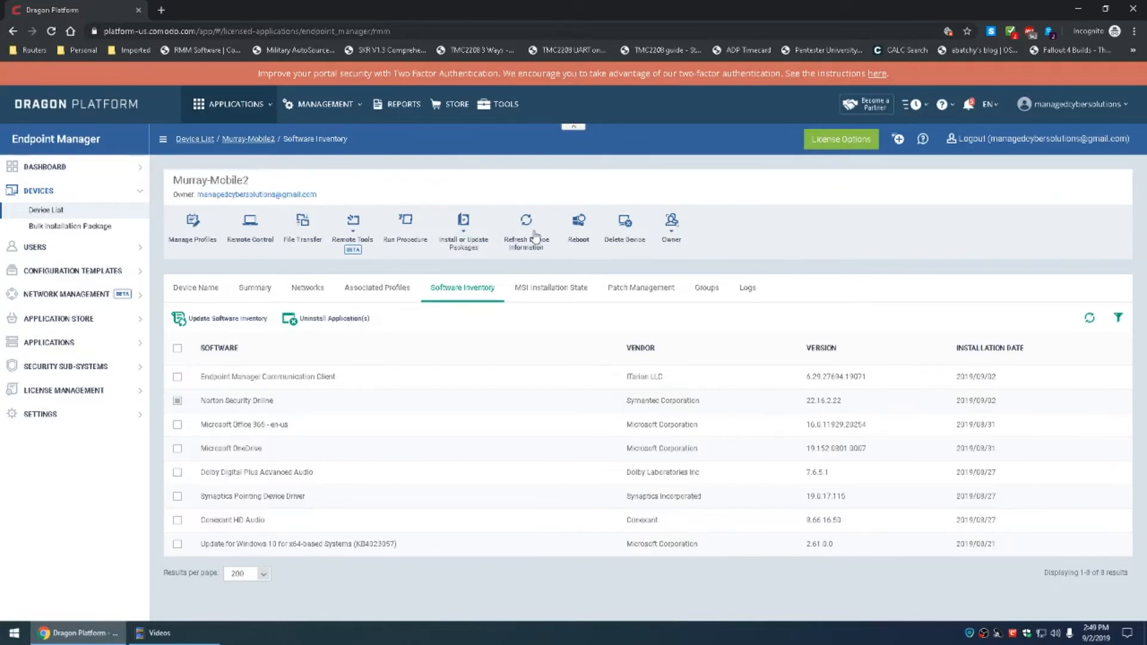
- Send Refresh Device Information and Update Software Inventory commands to Murray-Mobile2
click(526, 223)
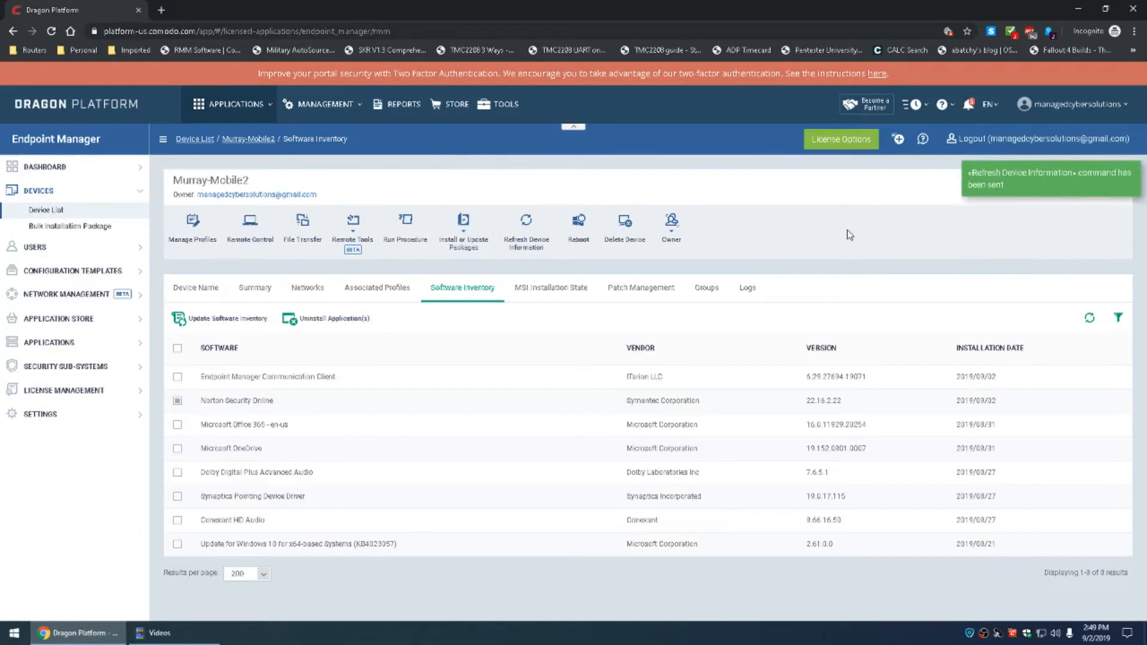
mouse_move(859, 266)
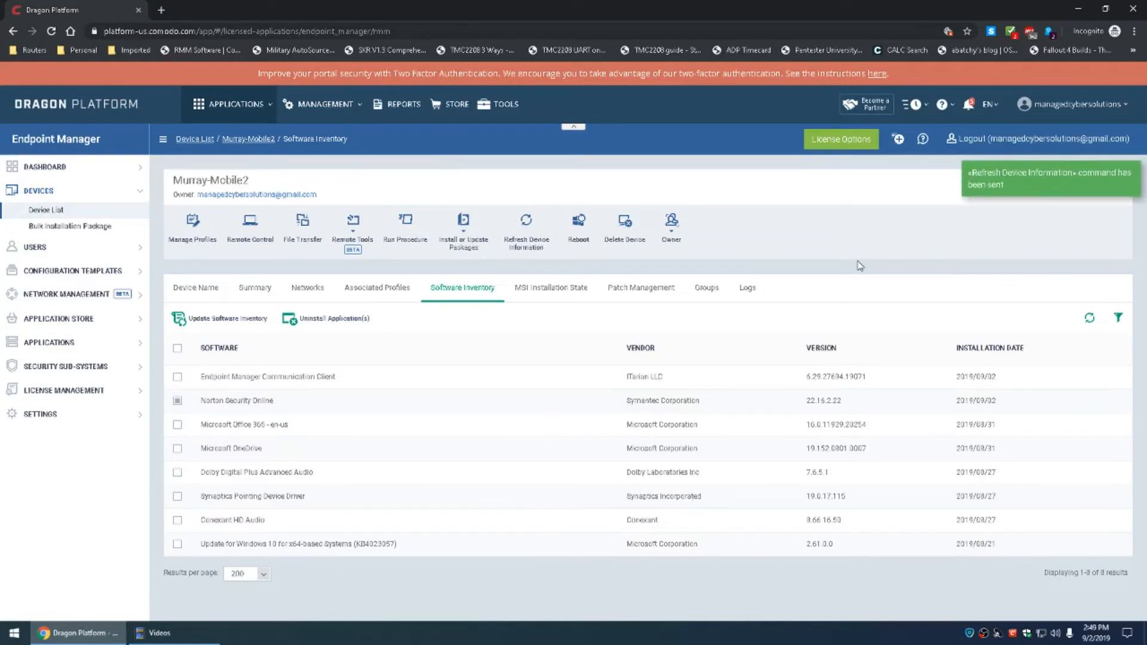
mouse_move(835, 250)
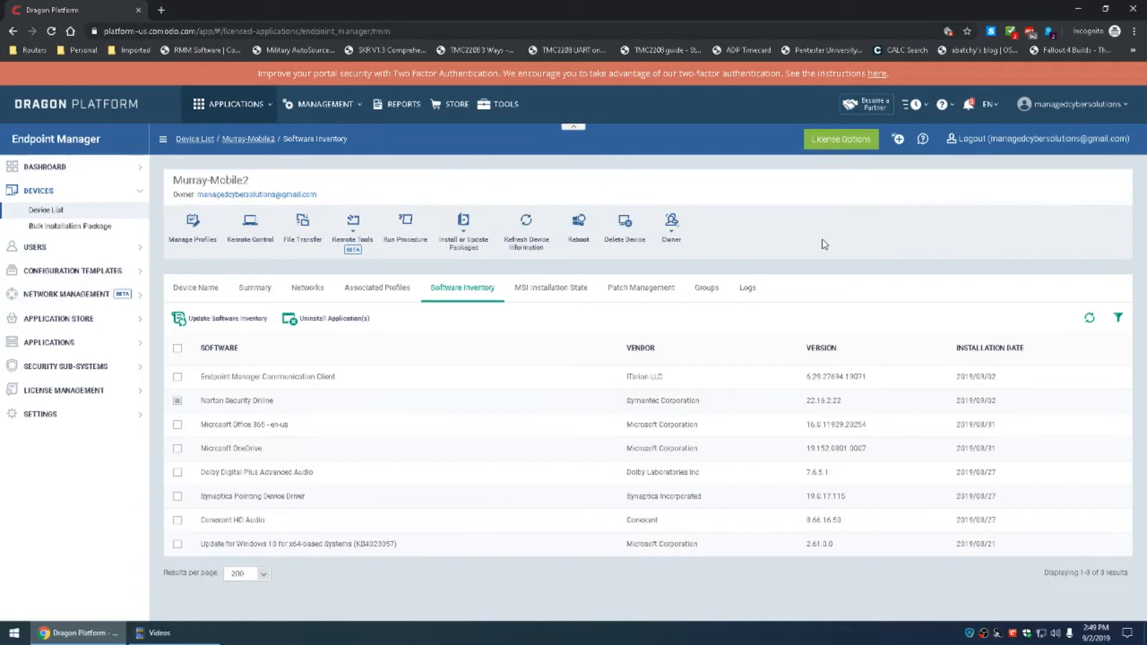
mouse_move(820, 241)
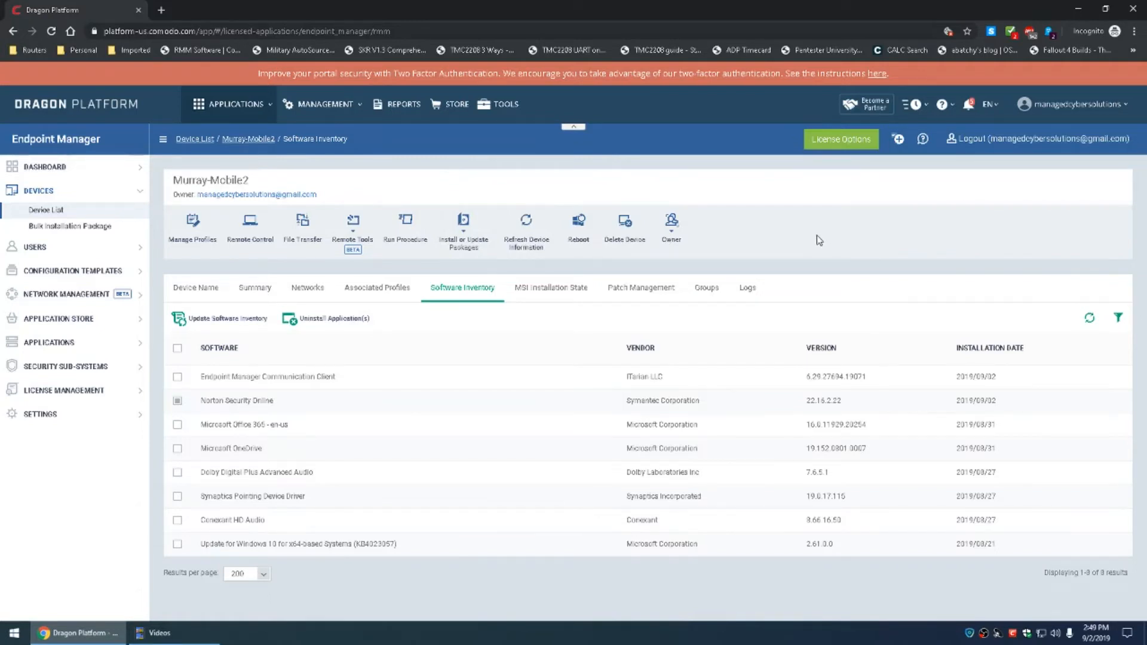
mouse_move(579, 223)
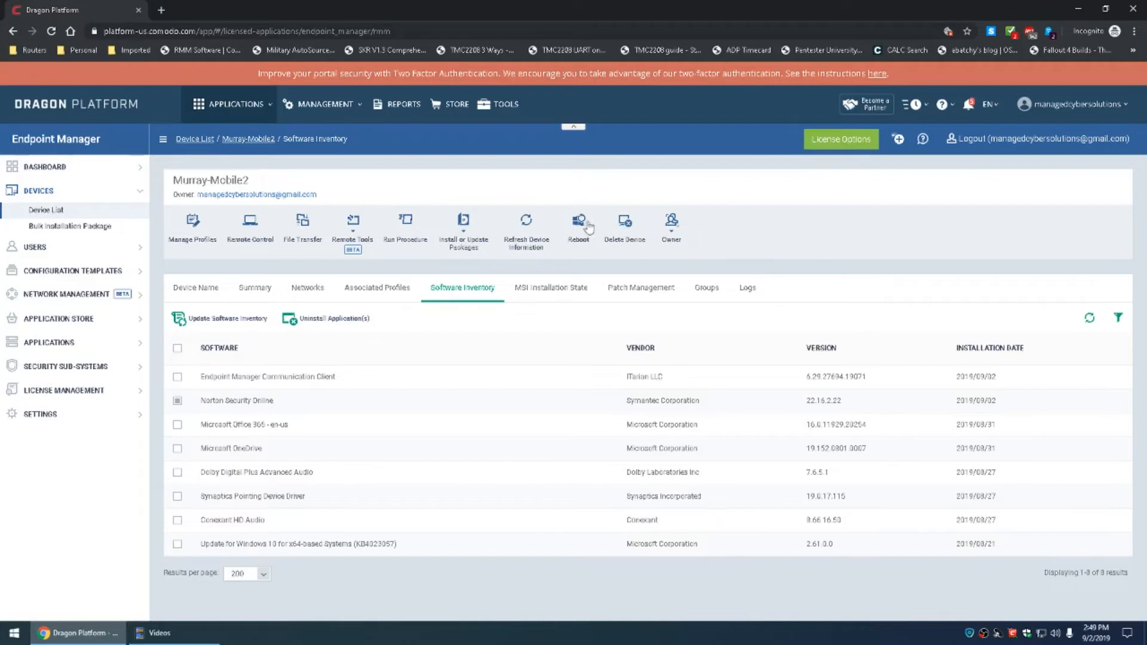
mouse_move(781, 229)
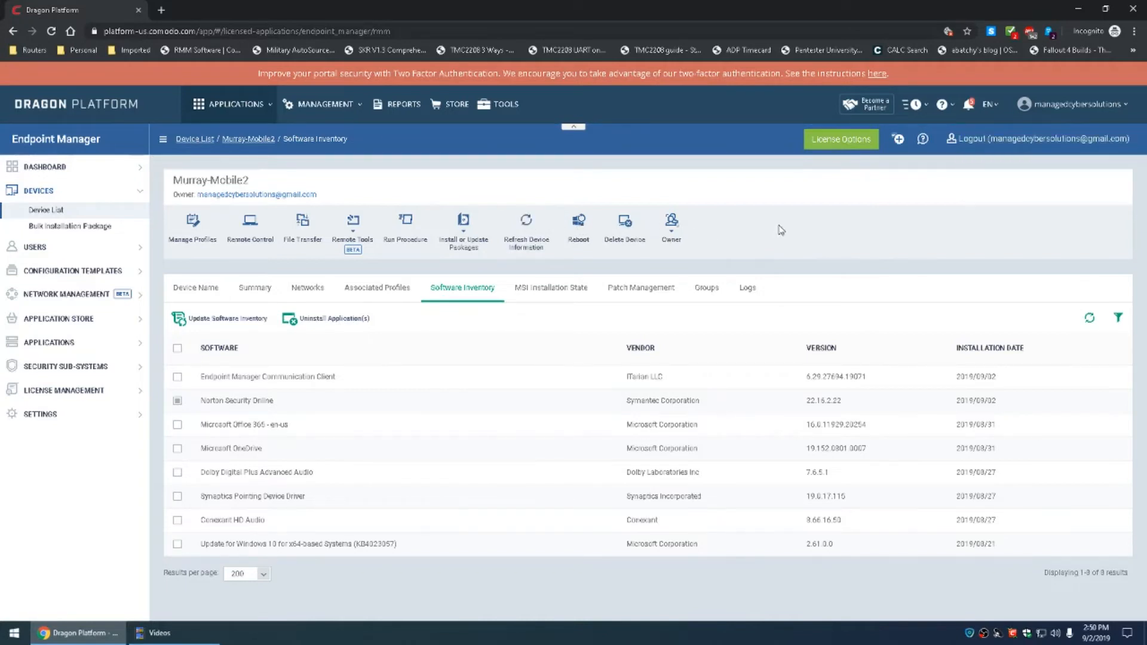
mouse_move(814, 237)
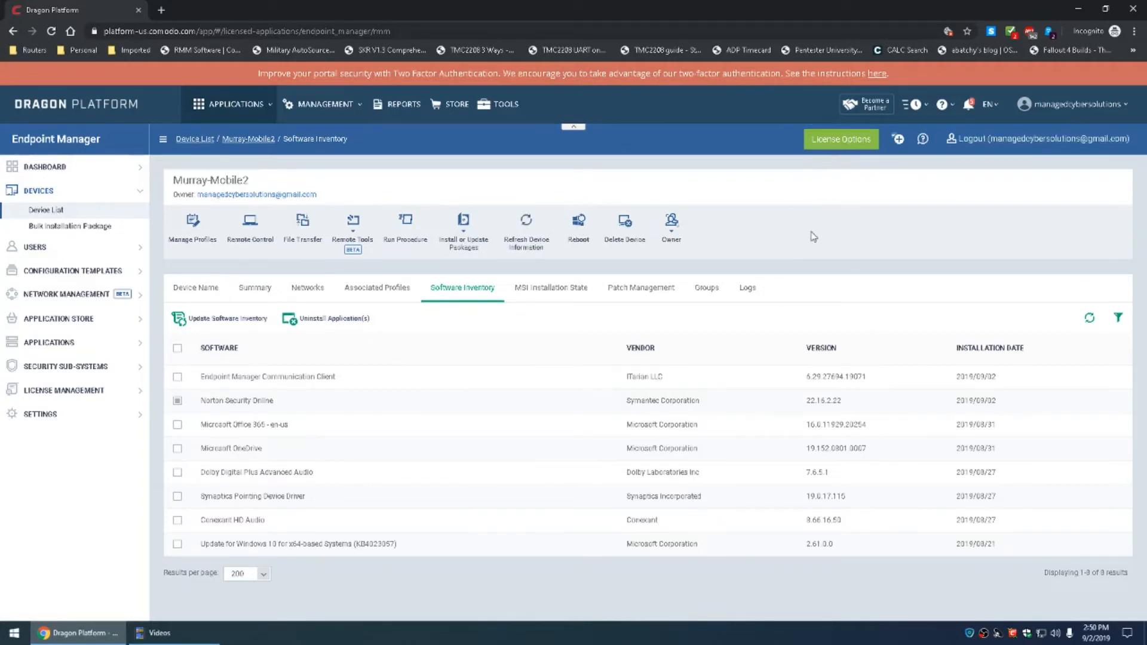
mouse_move(424, 252)
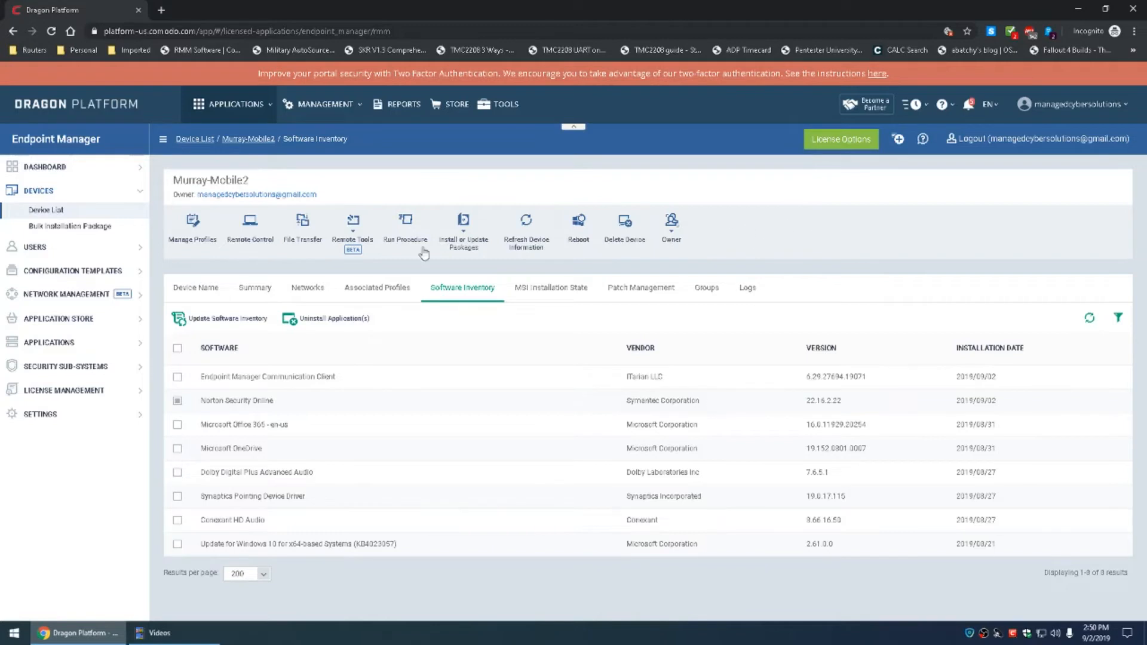
click(229, 318)
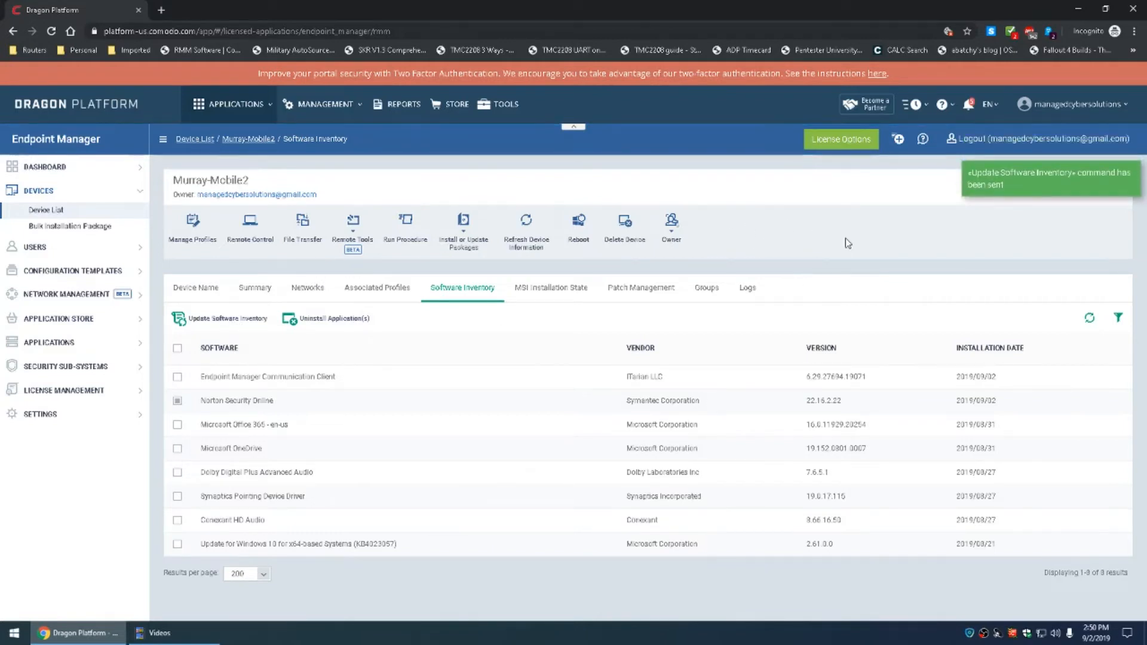
mouse_move(793, 244)
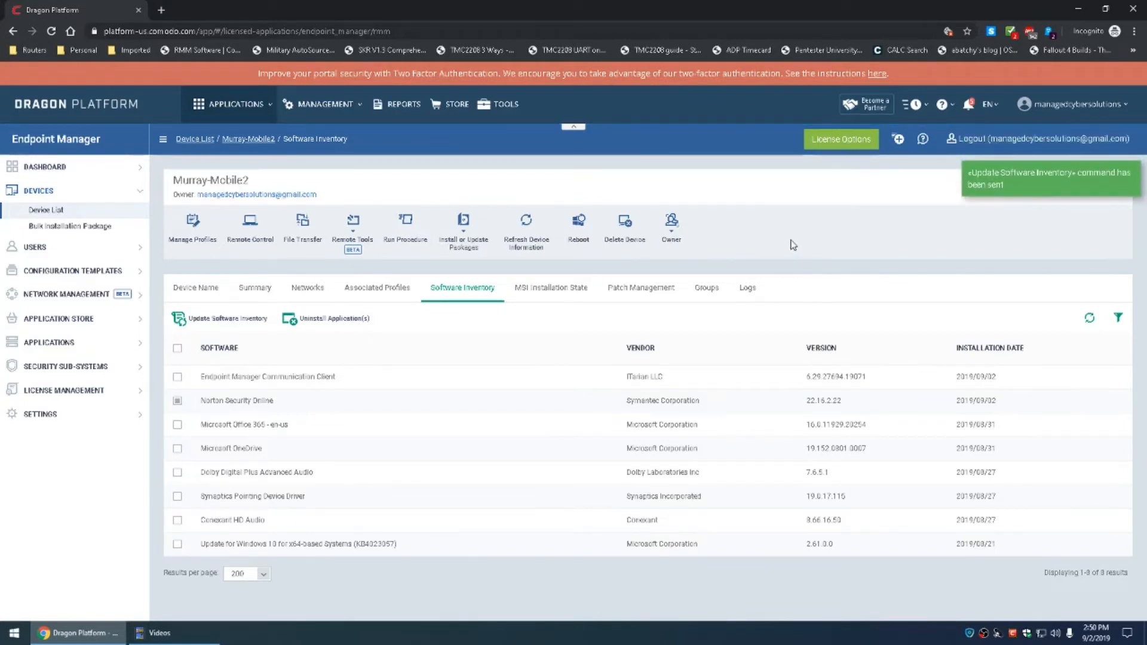
mouse_move(203, 302)
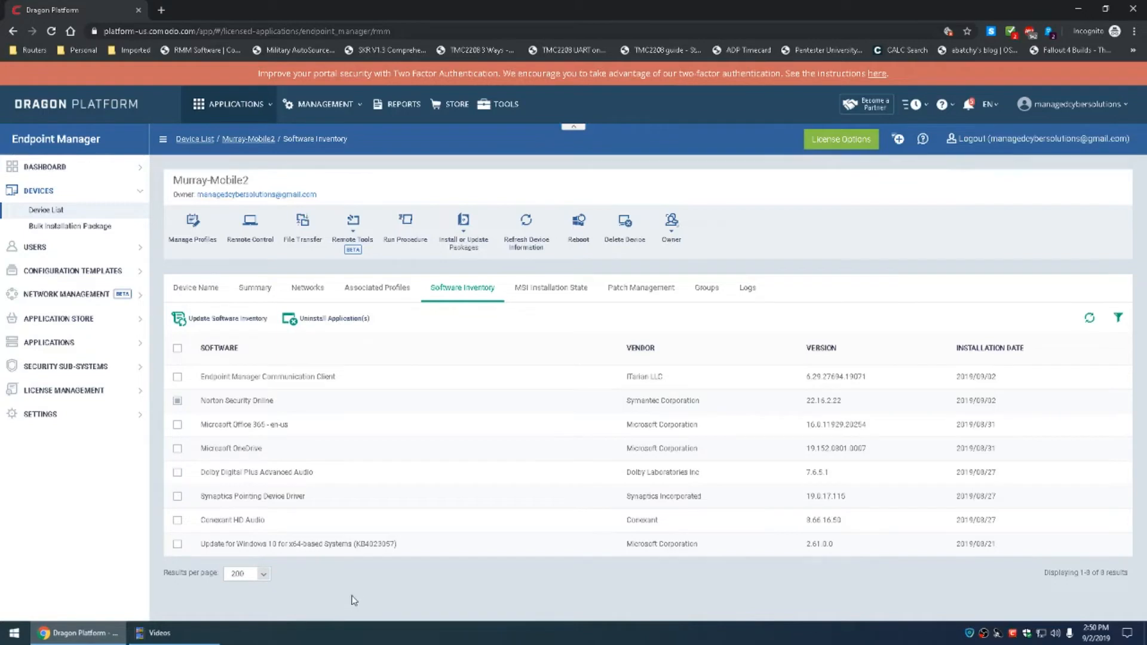
mouse_move(331, 441)
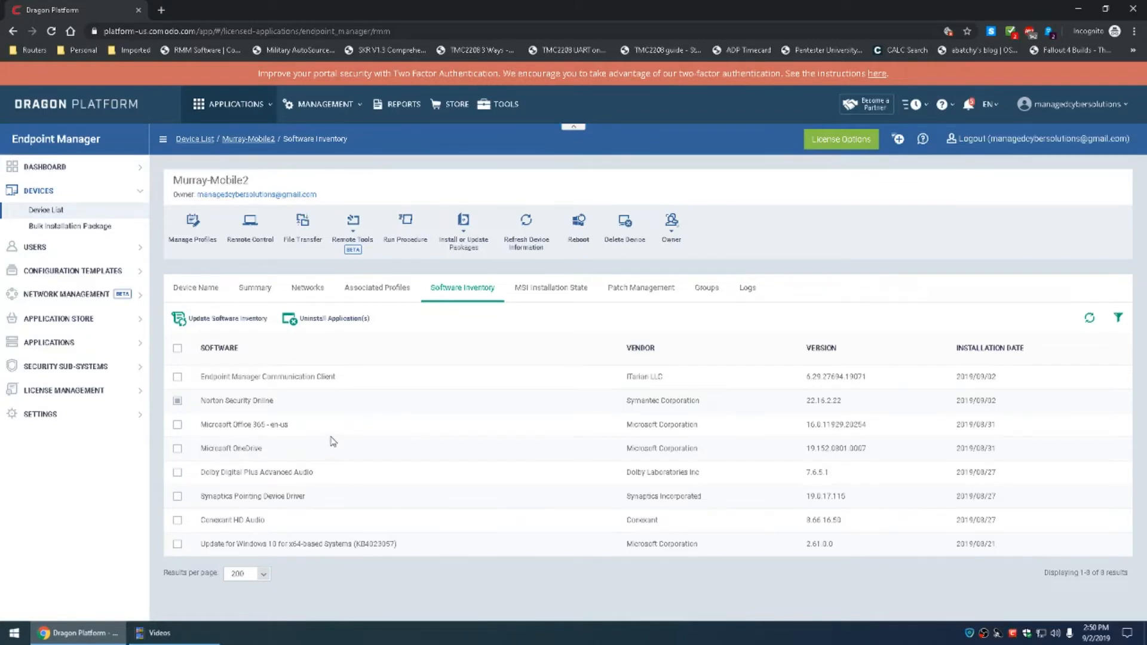
- Show Murray-Mobile2's operating system patch list on the Patch Management page
click(640, 287)
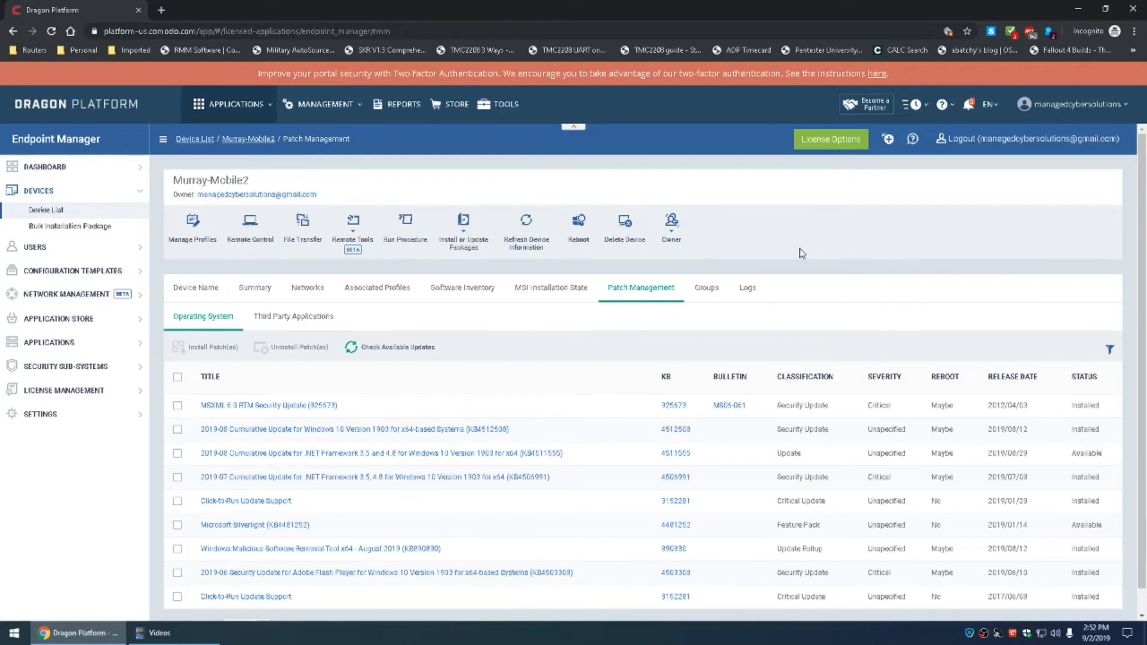
mouse_move(754, 230)
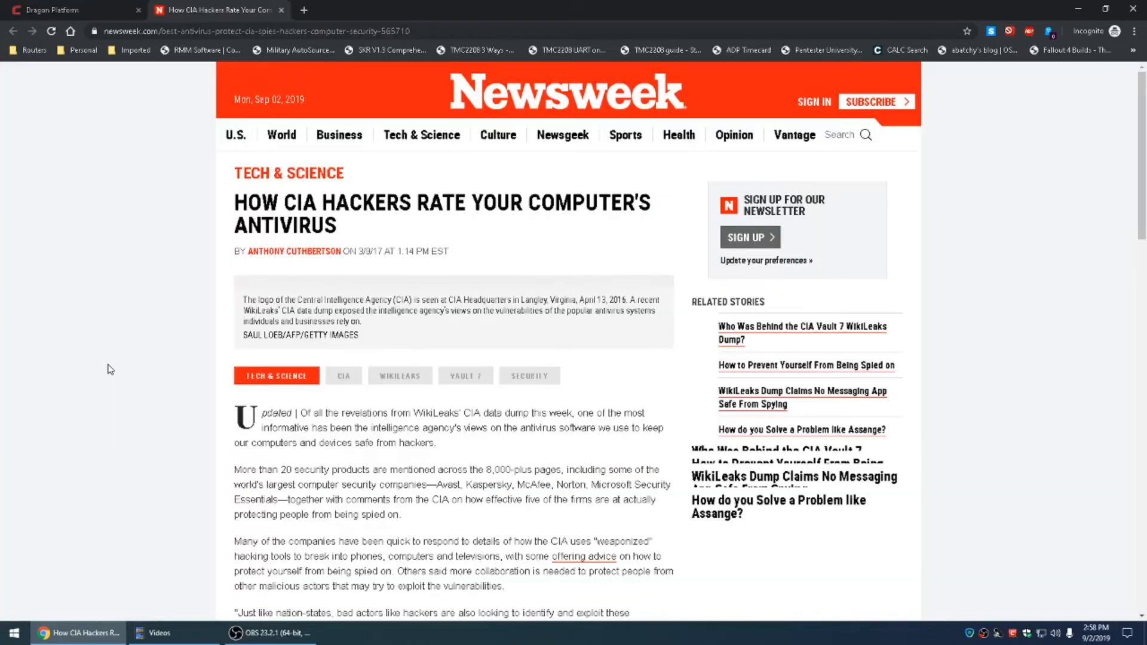
mouse_move(108, 379)
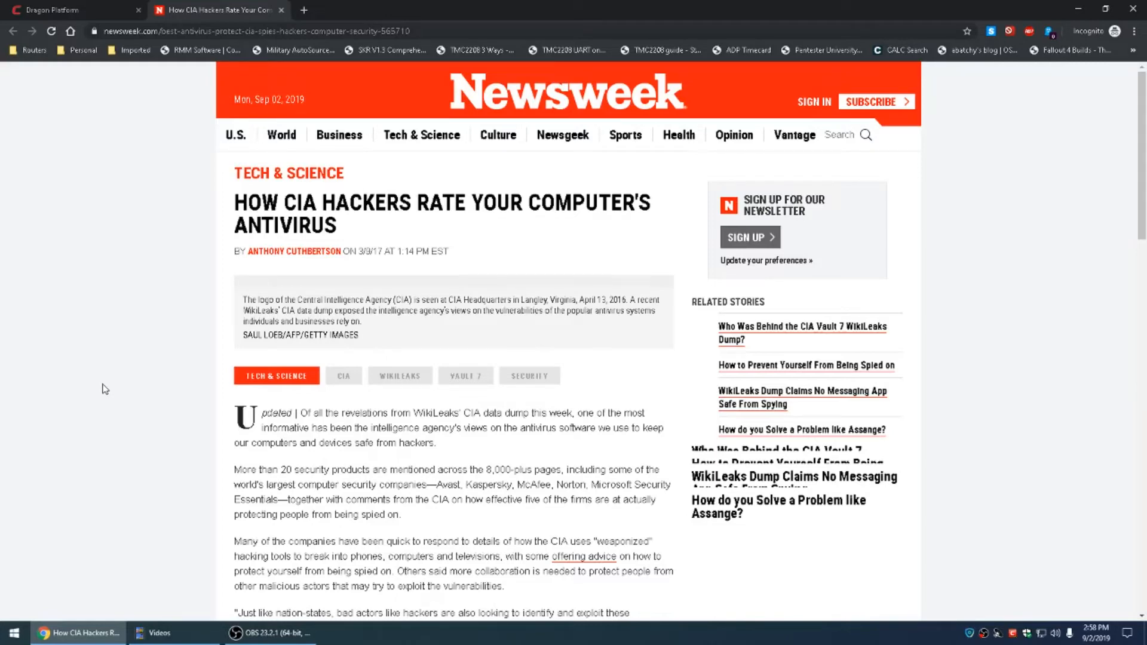
mouse_move(103, 397)
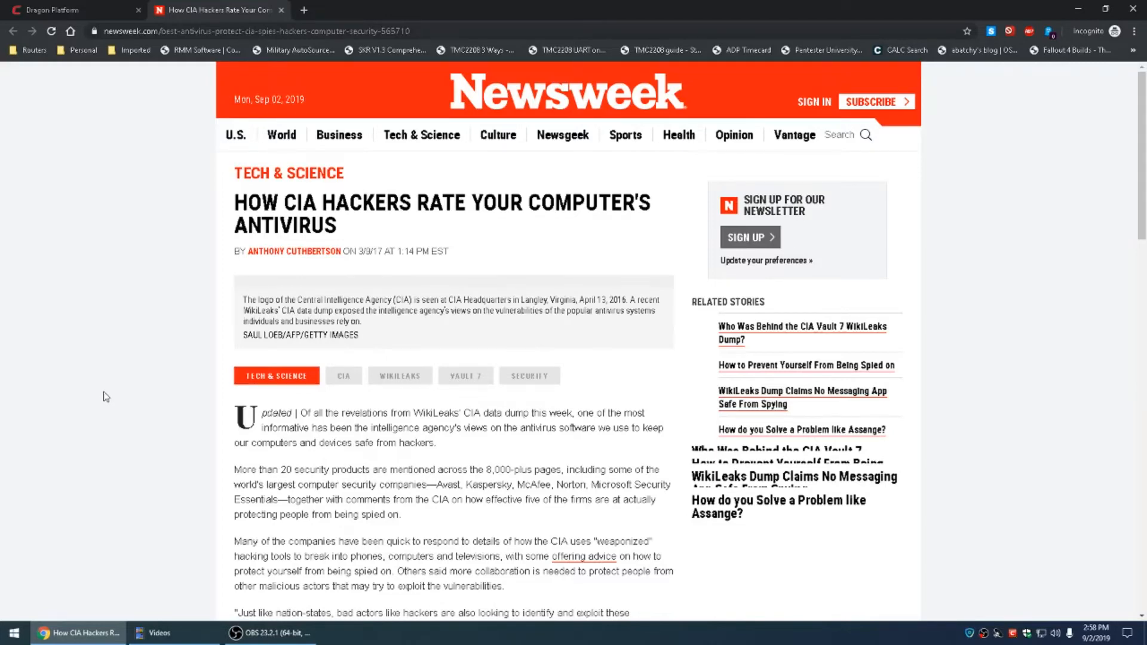
- Scroll the Newsweek article down to its Comodo section
scroll(down, 3)
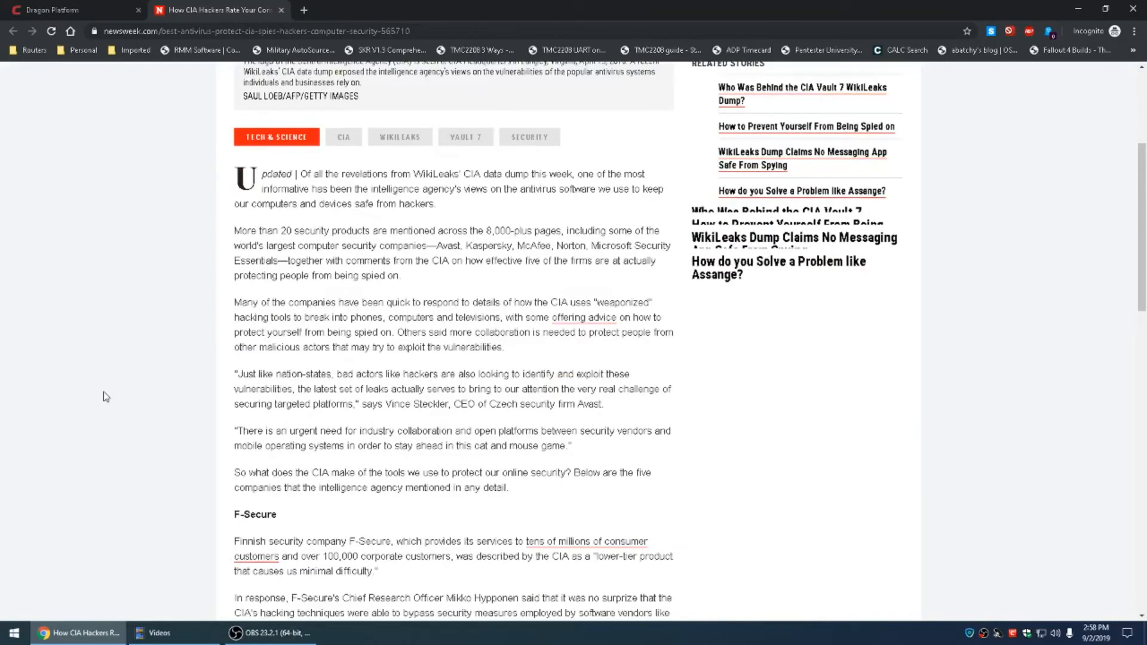
scroll(down, 3)
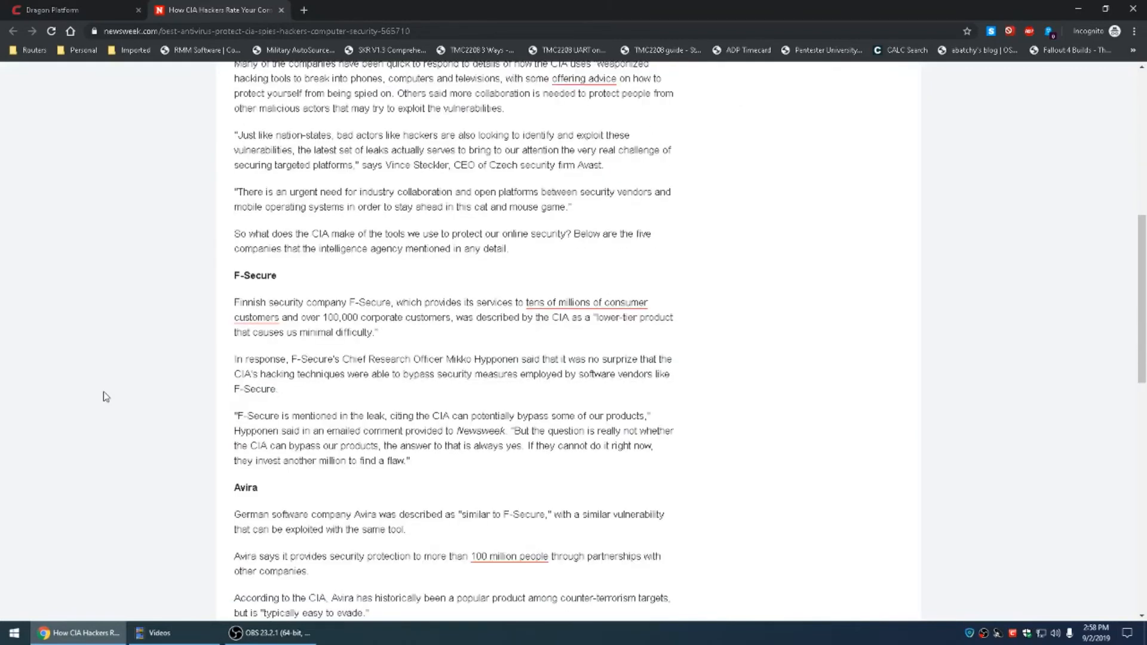
mouse_move(458, 330)
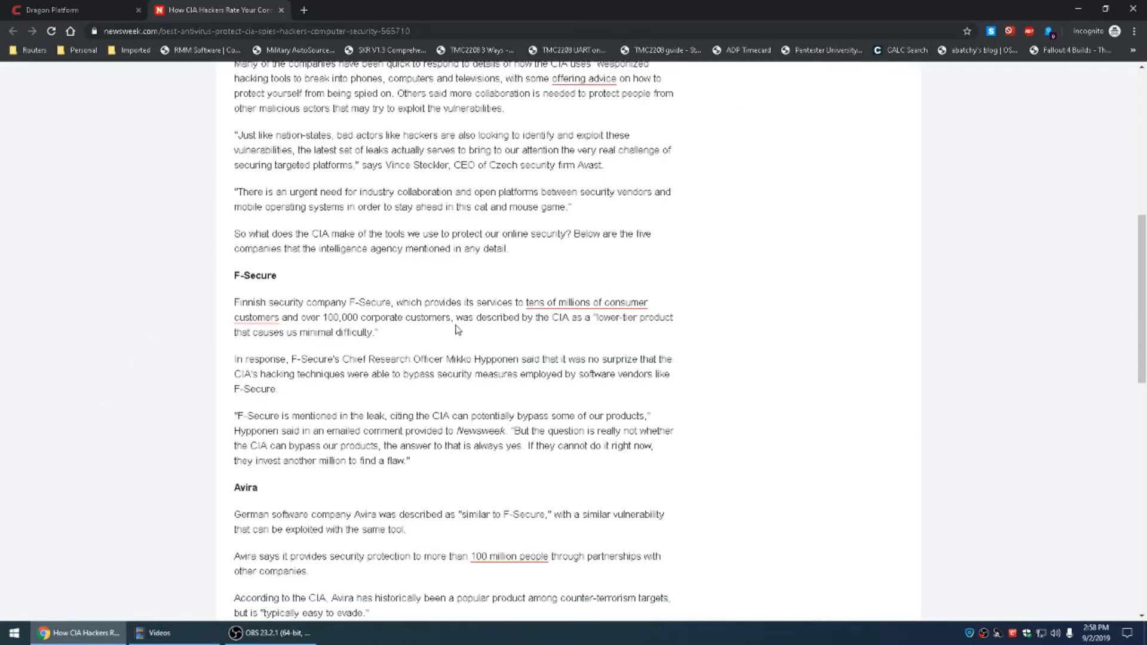
mouse_move(356, 337)
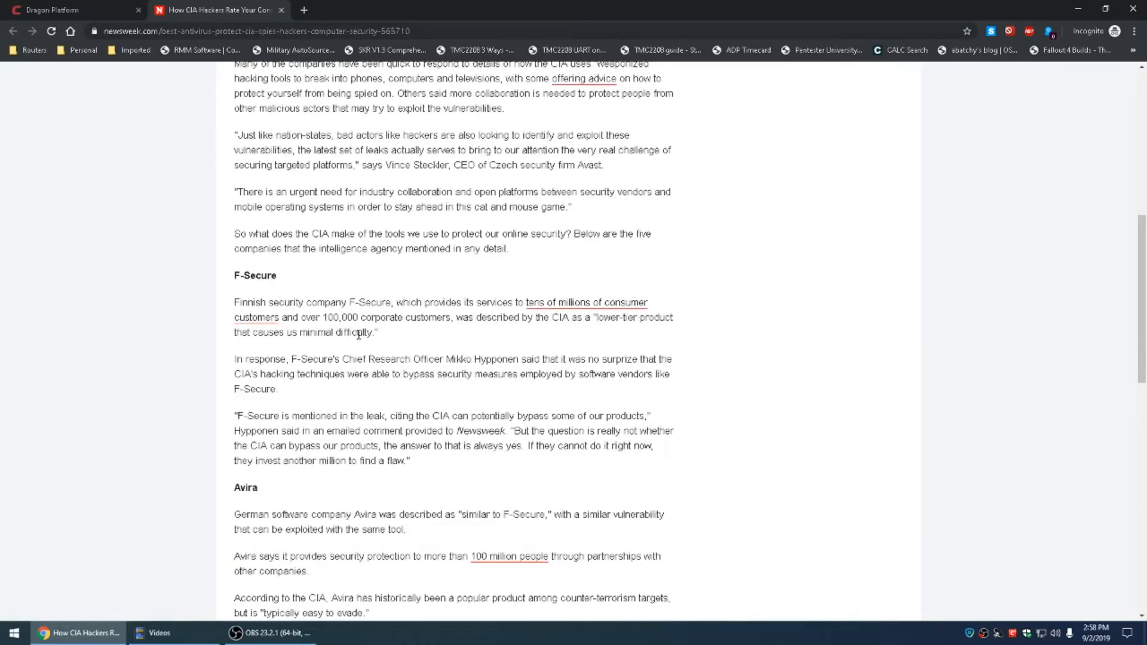
scroll(down, 3)
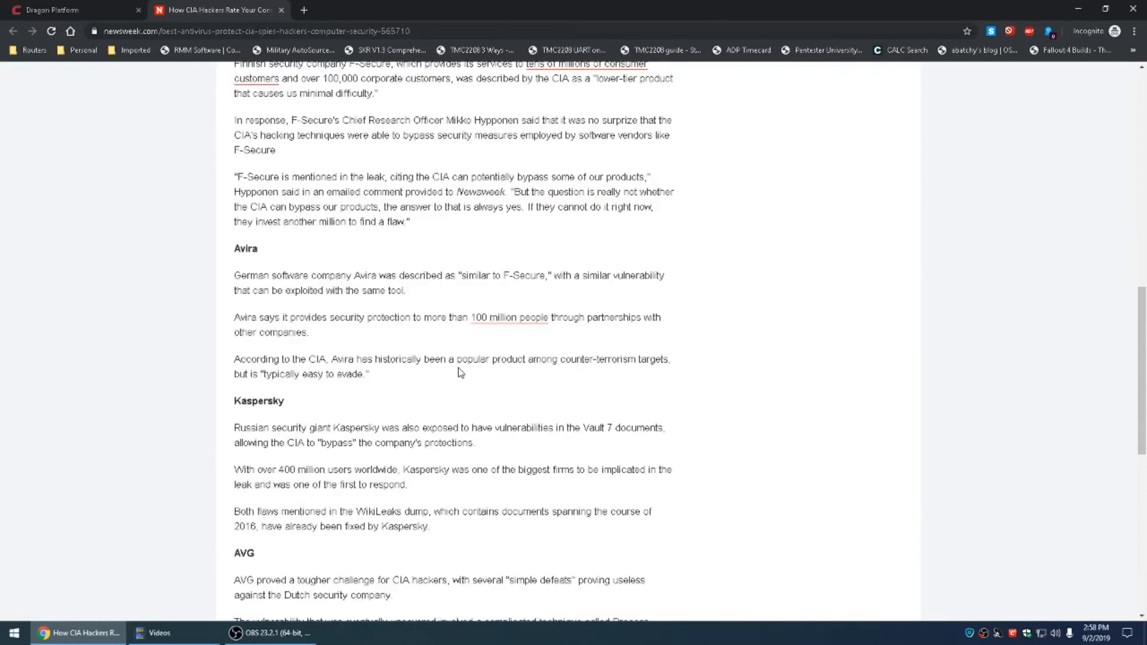
mouse_move(293, 374)
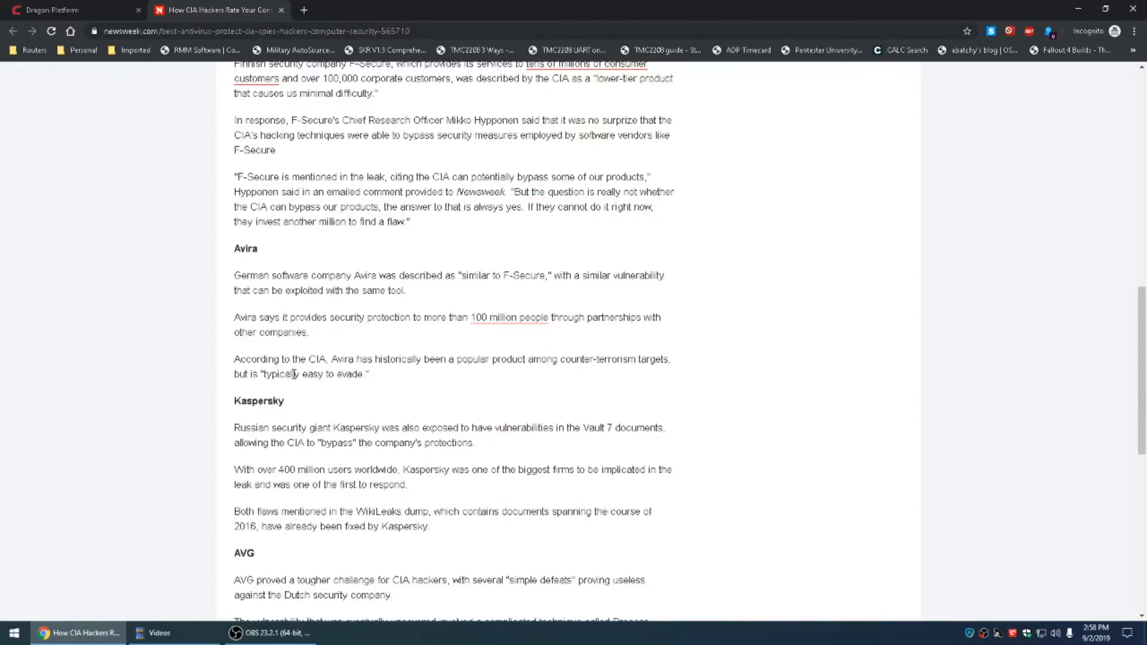
scroll(down, 3)
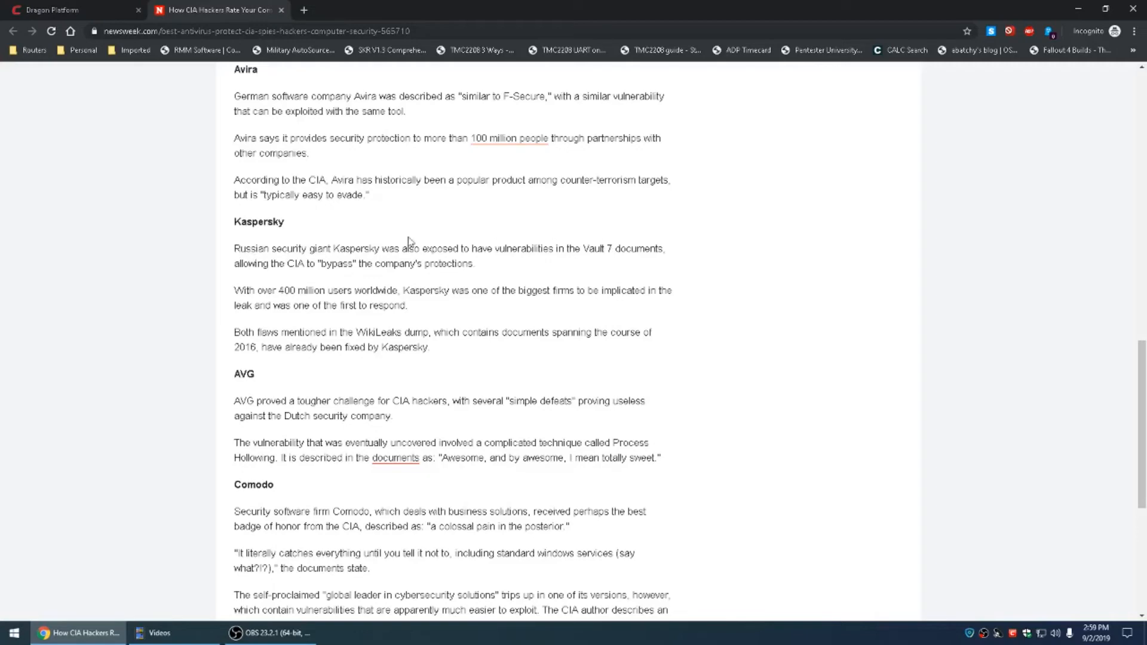
mouse_move(334, 252)
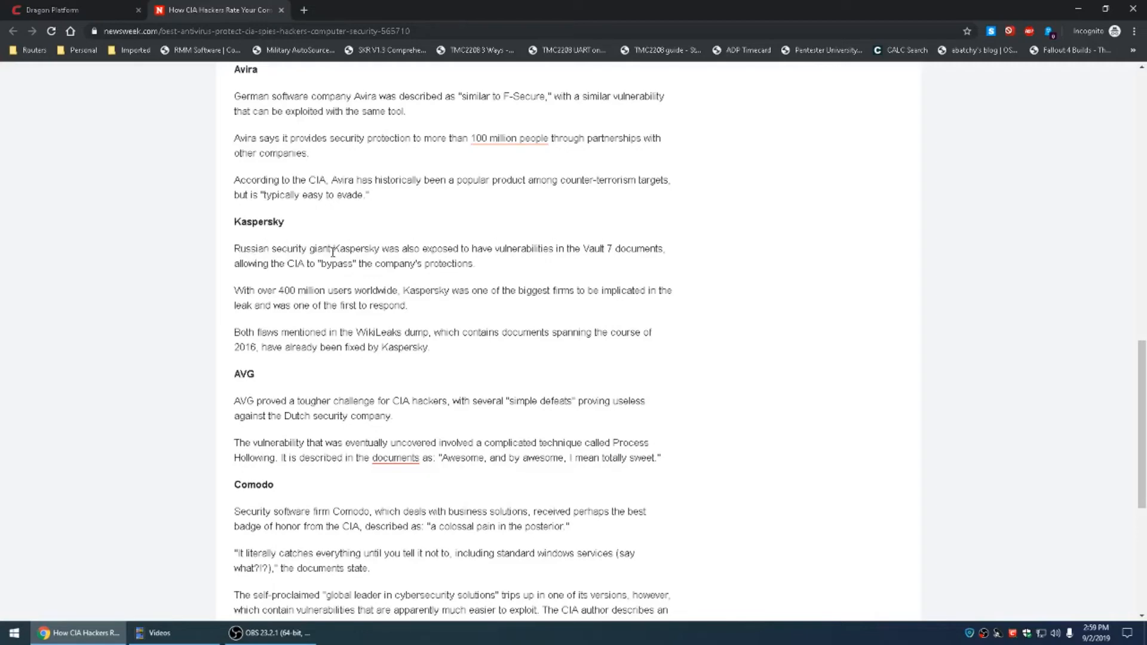
mouse_move(391, 262)
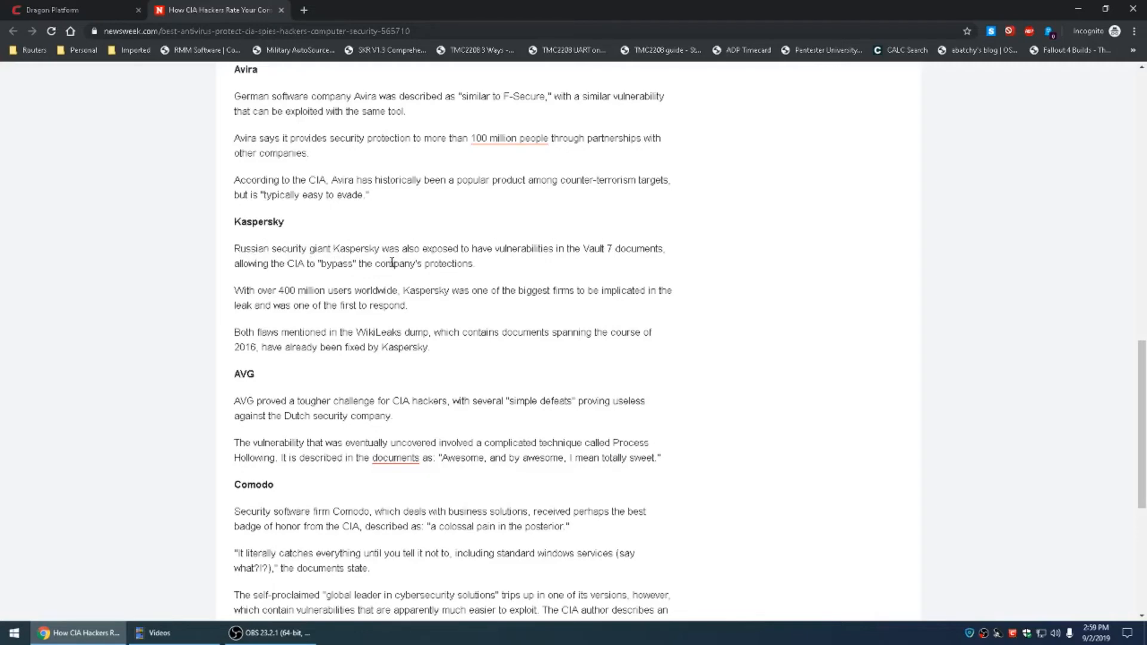
scroll(down, 3)
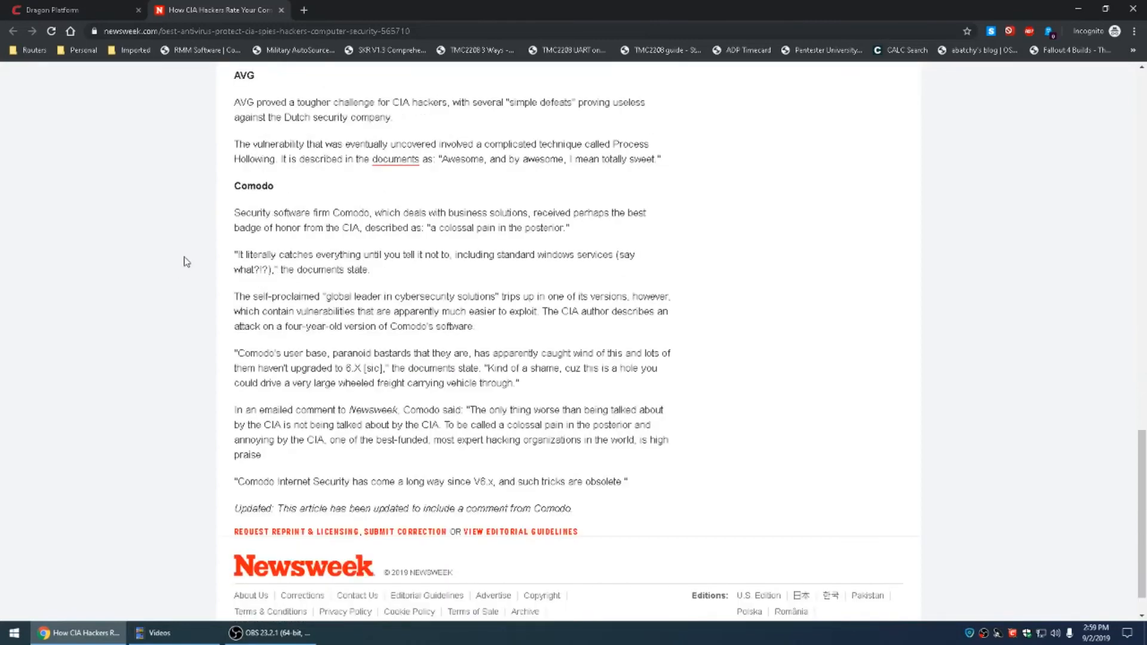
mouse_move(604, 231)
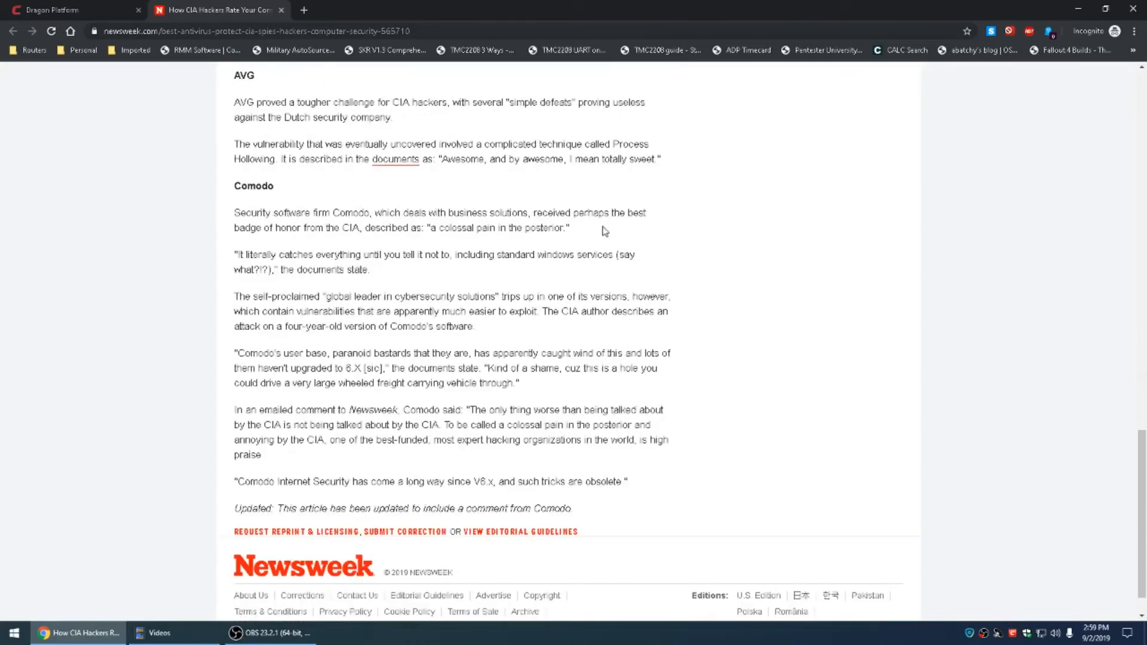
mouse_move(693, 249)
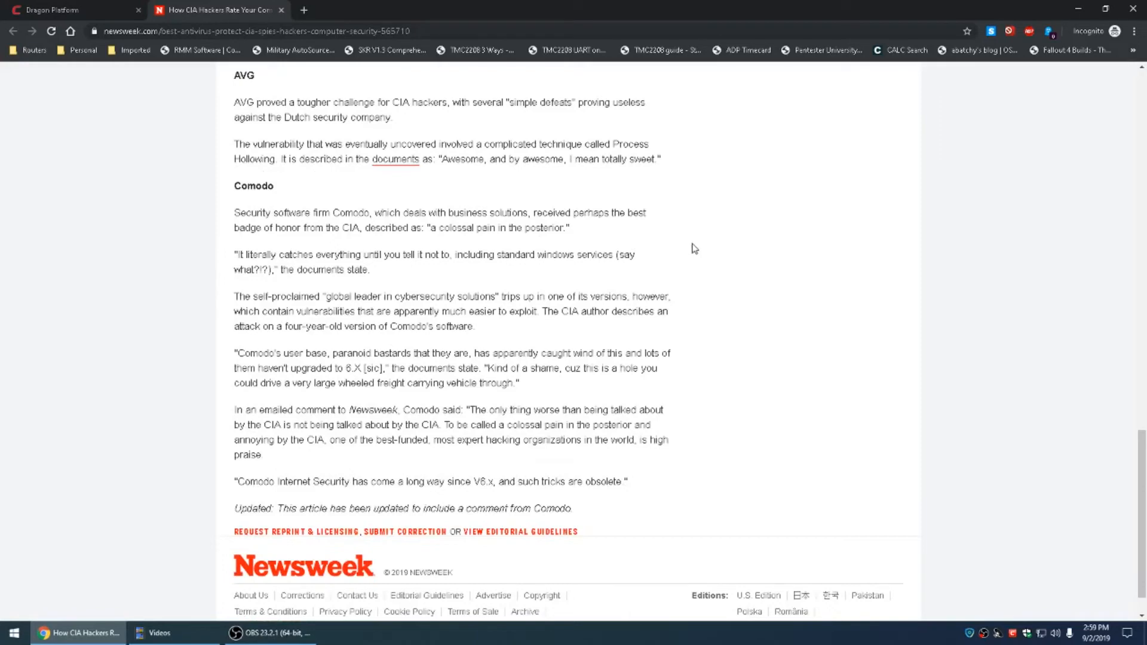
- Highlight the CIA's 'colossal pain in the posterior' and 'catches everything' quotes about Comodo
drag(233, 227, 351, 227)
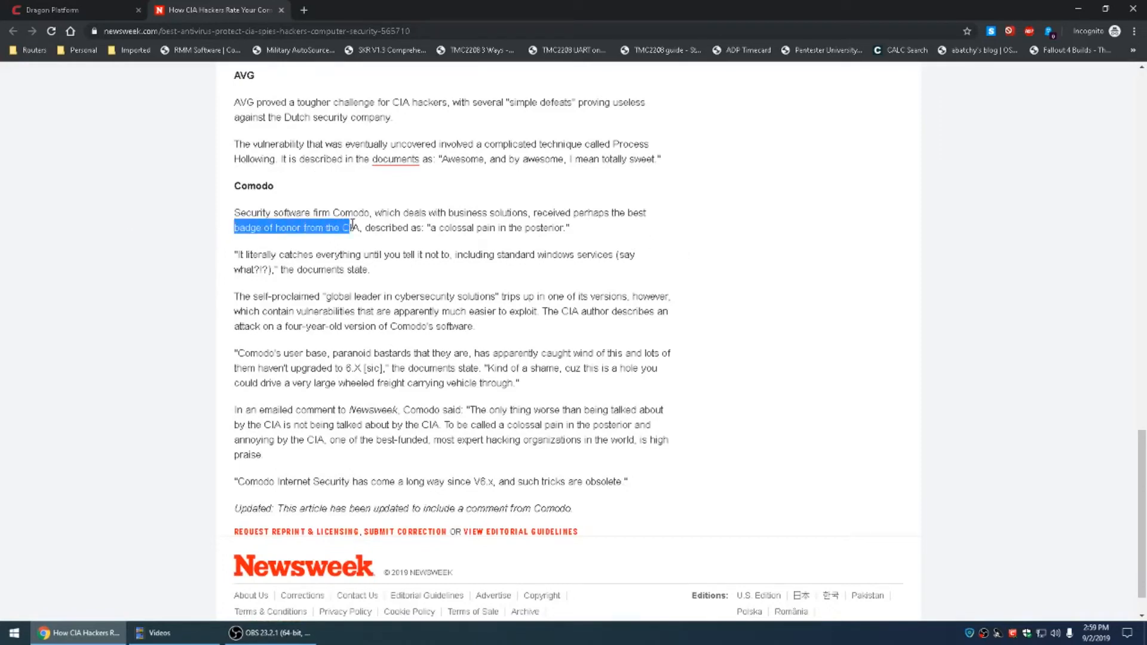
drag(351, 227, 569, 227)
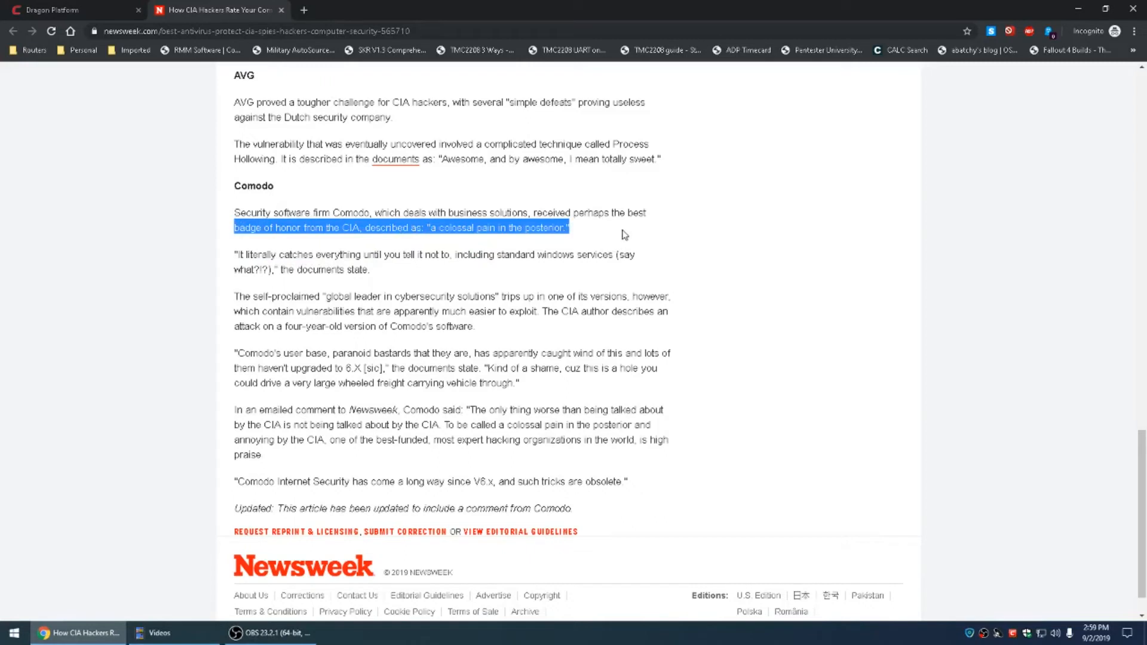
mouse_move(695, 290)
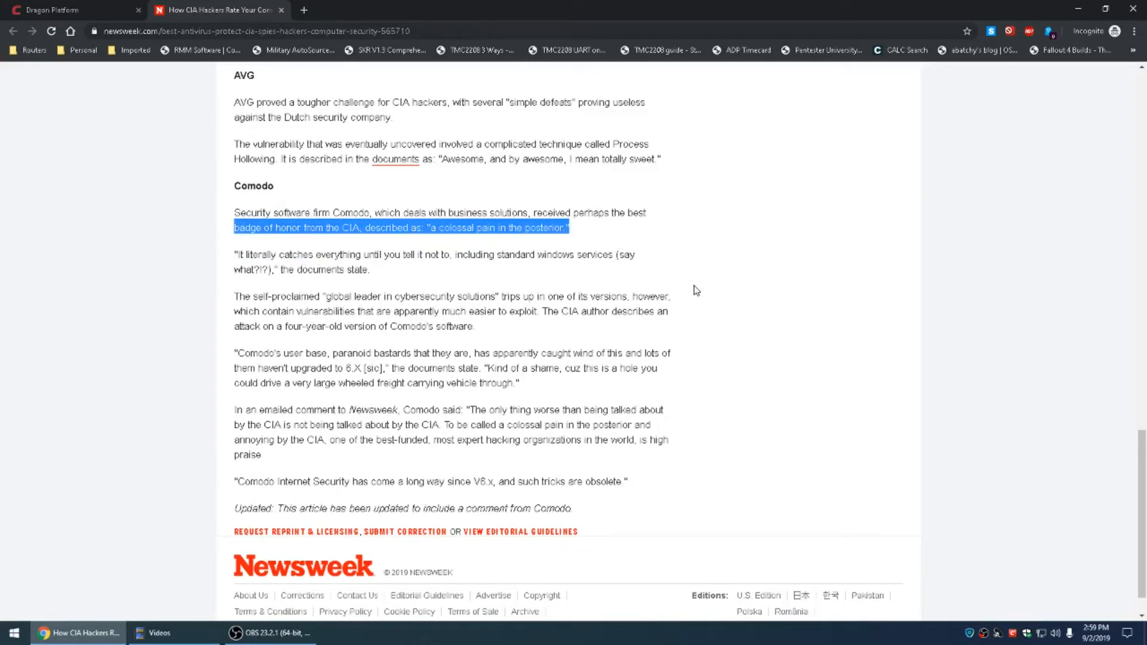
mouse_move(695, 284)
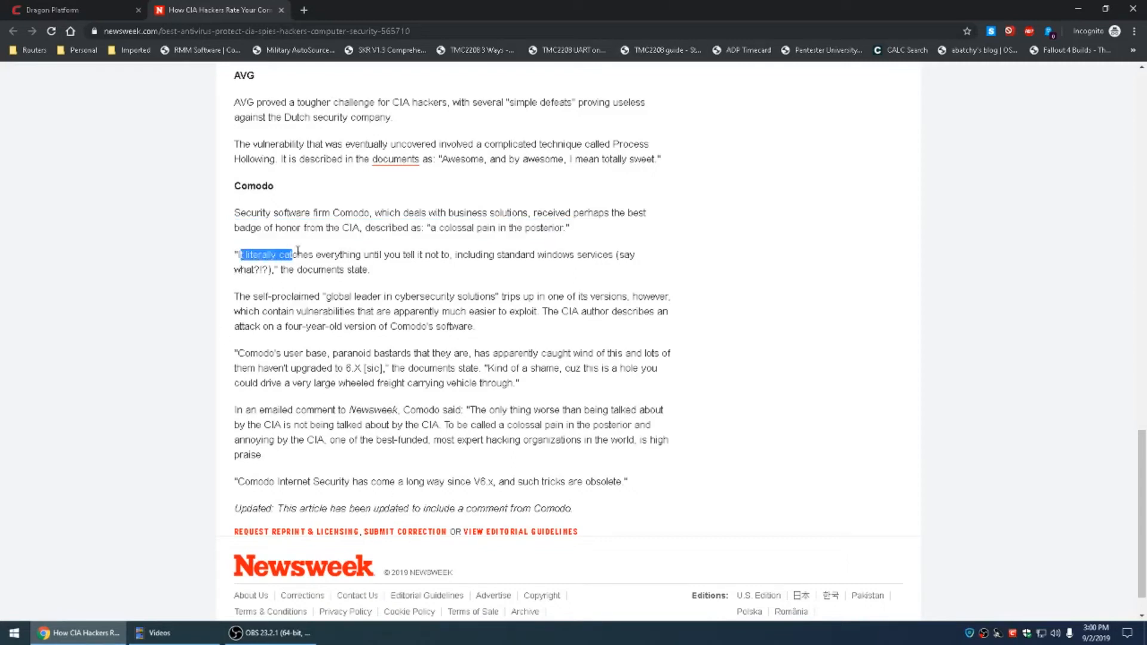
drag(296, 255, 637, 255)
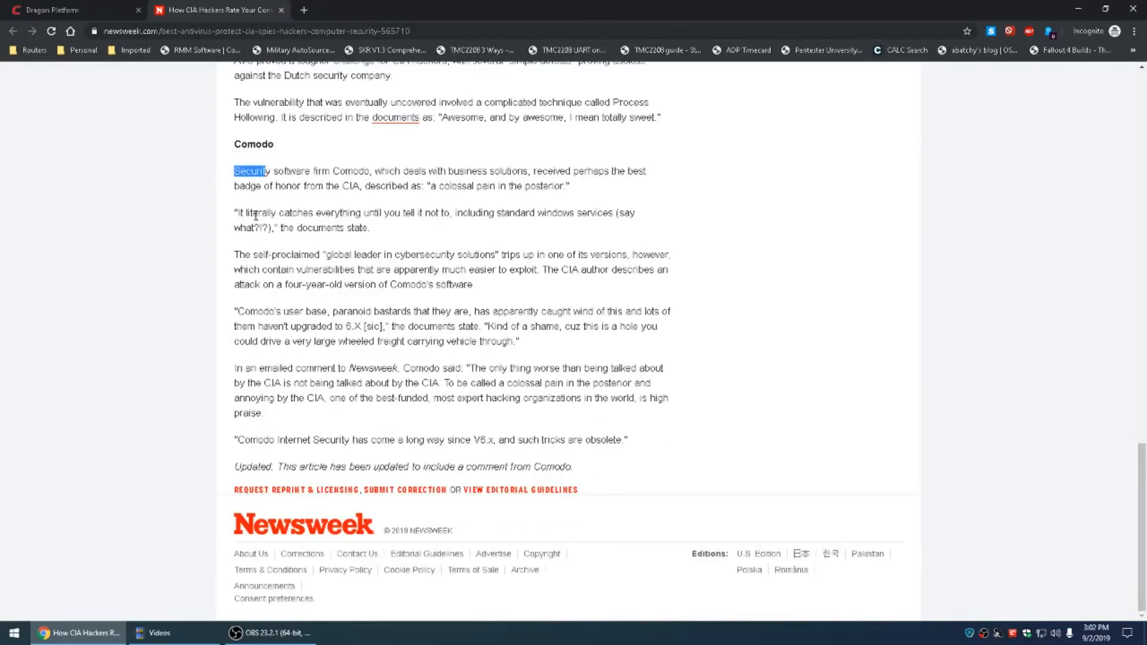
drag(235, 213, 369, 228)
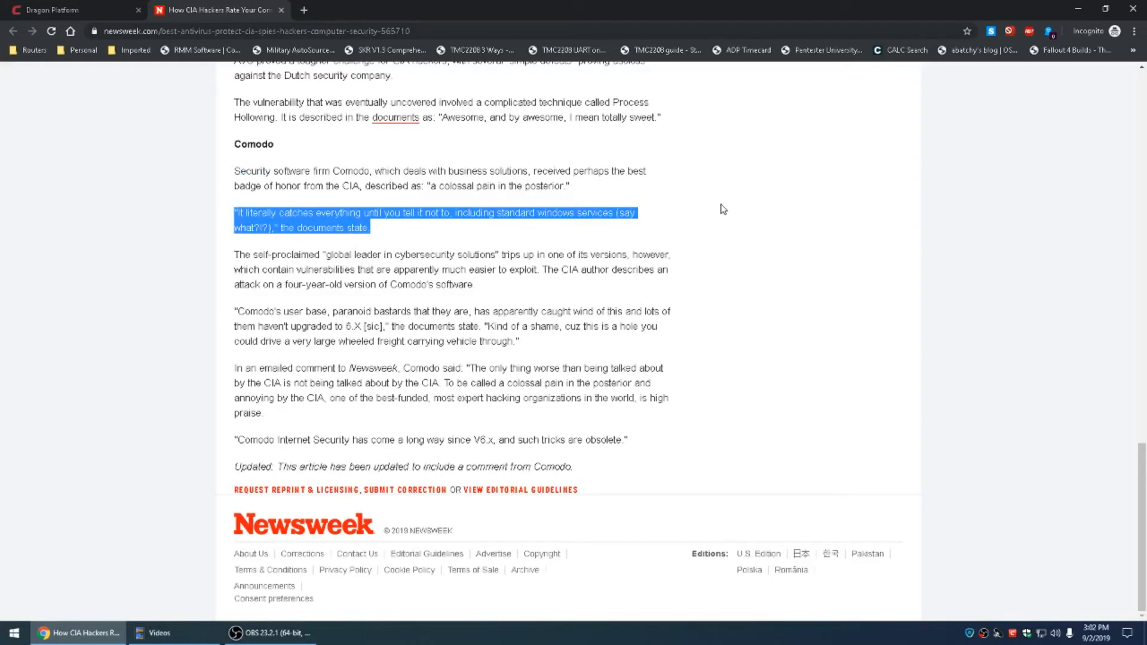
mouse_move(715, 217)
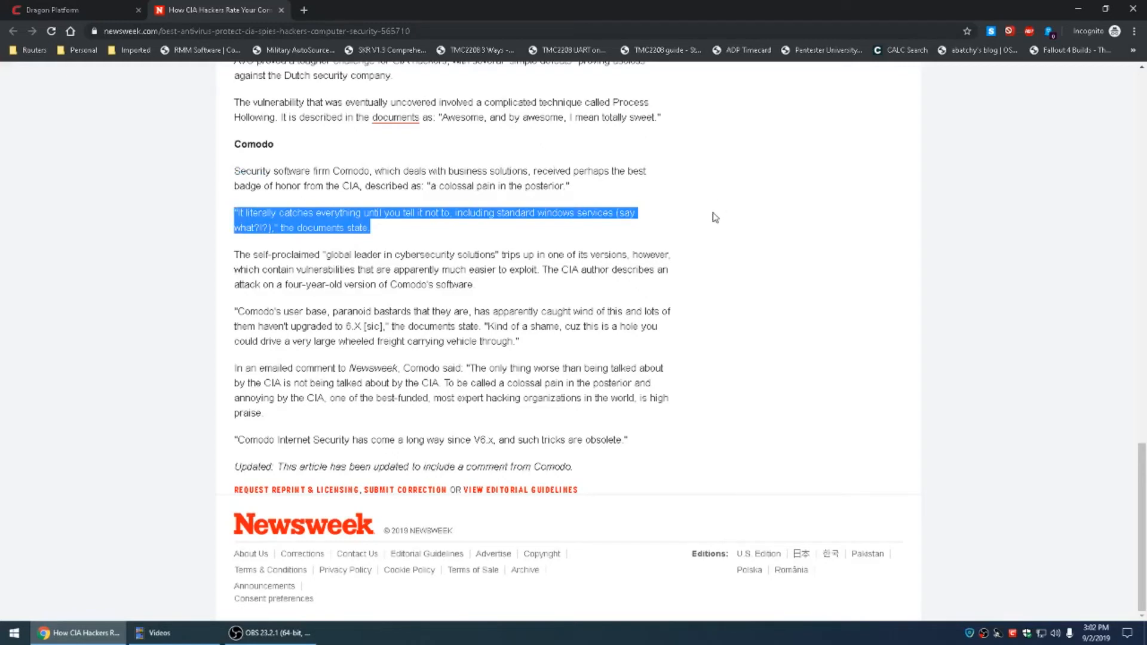
mouse_move(710, 221)
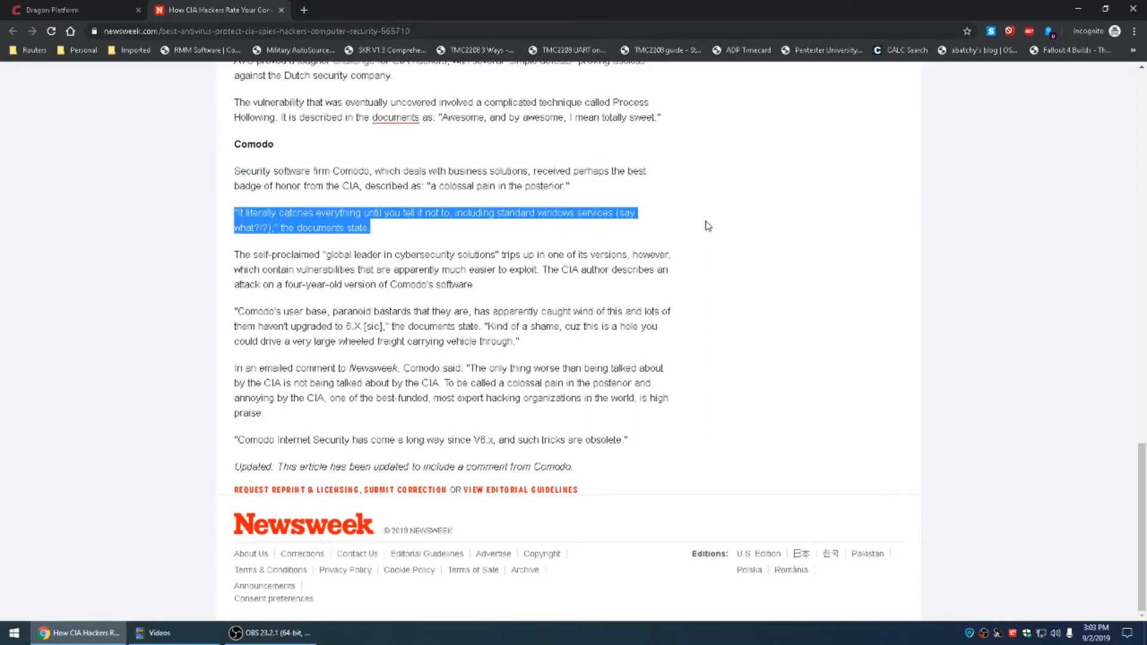
mouse_move(701, 243)
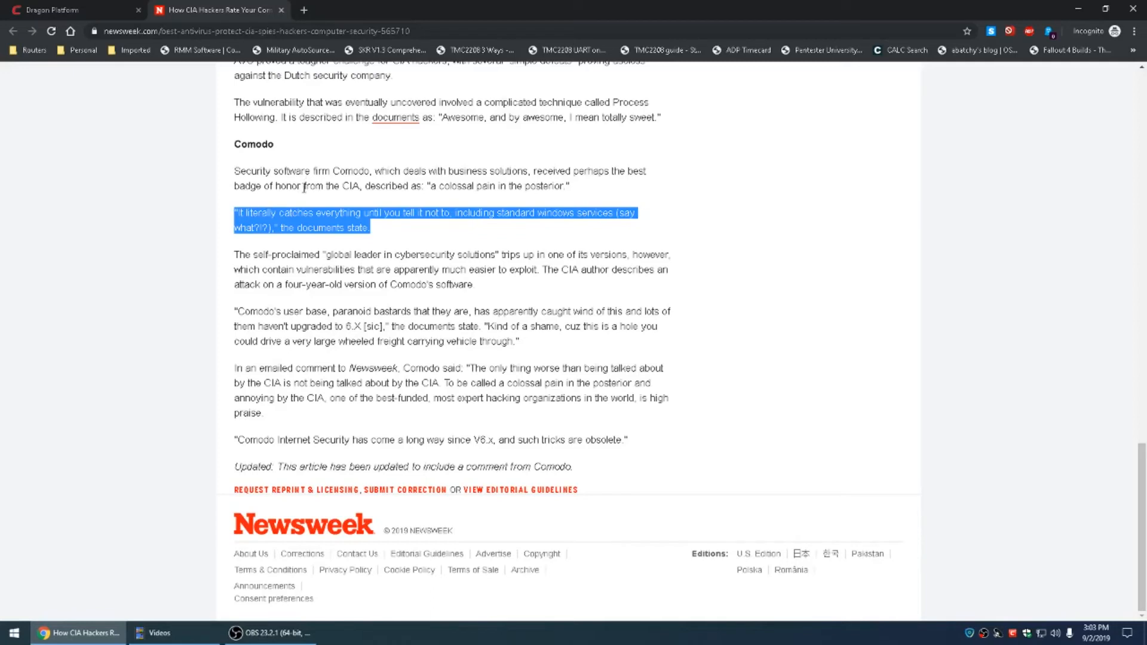
mouse_move(731, 213)
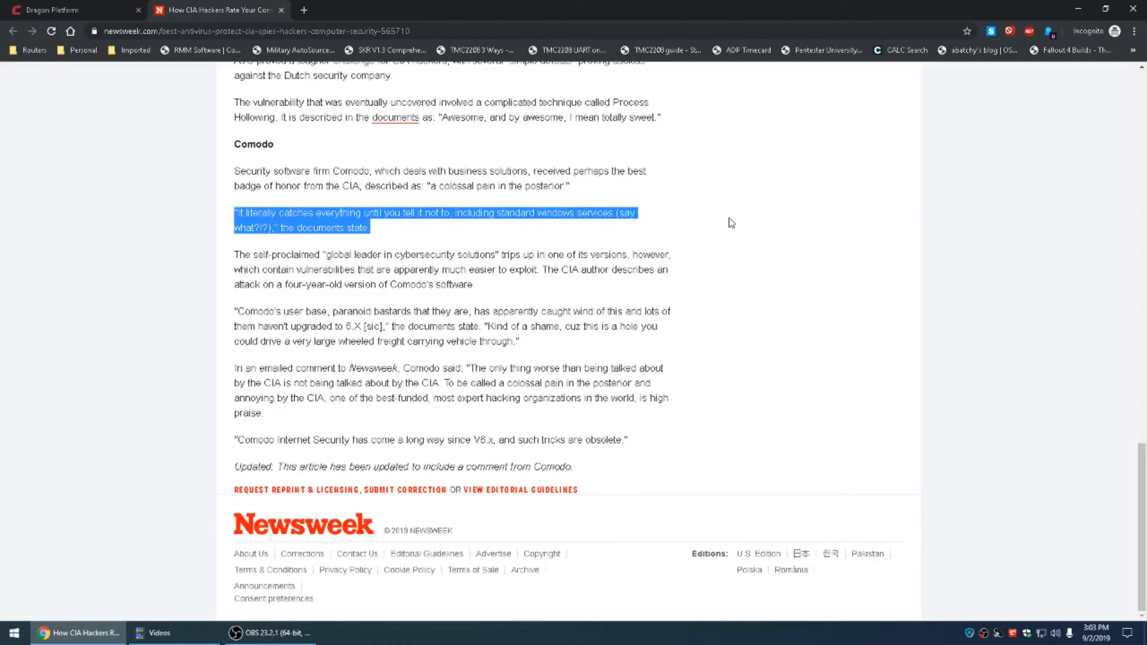
- Back in Endpoint Manager, choose Install Additional Comodo Packages for Murray-Mobile2
click(72, 11)
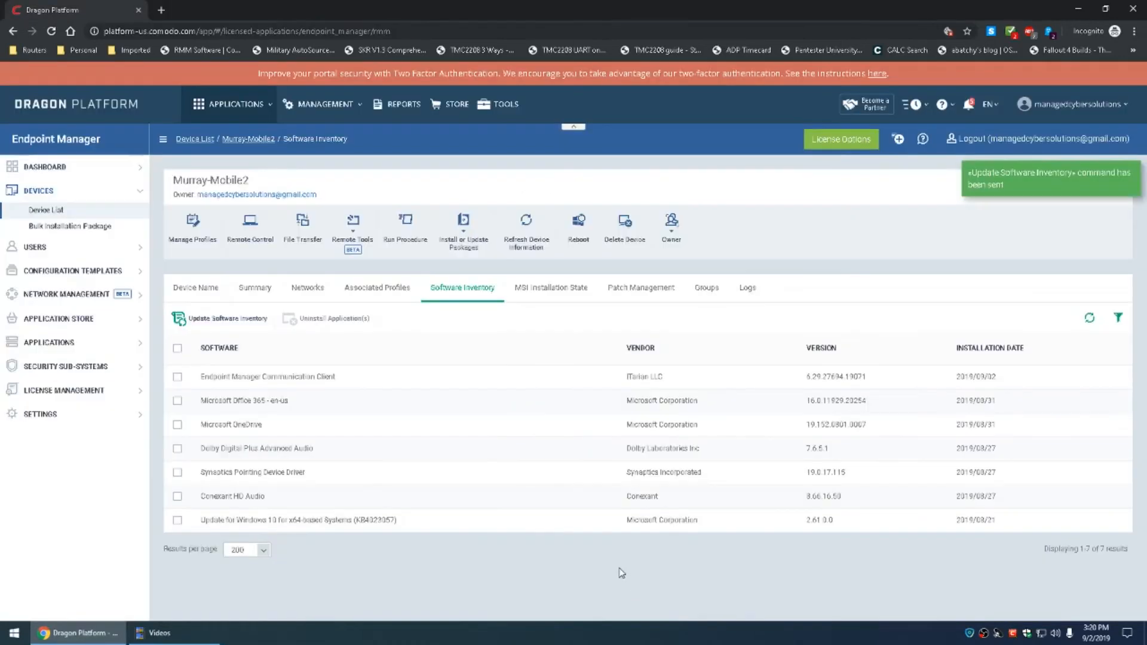
mouse_move(115, 501)
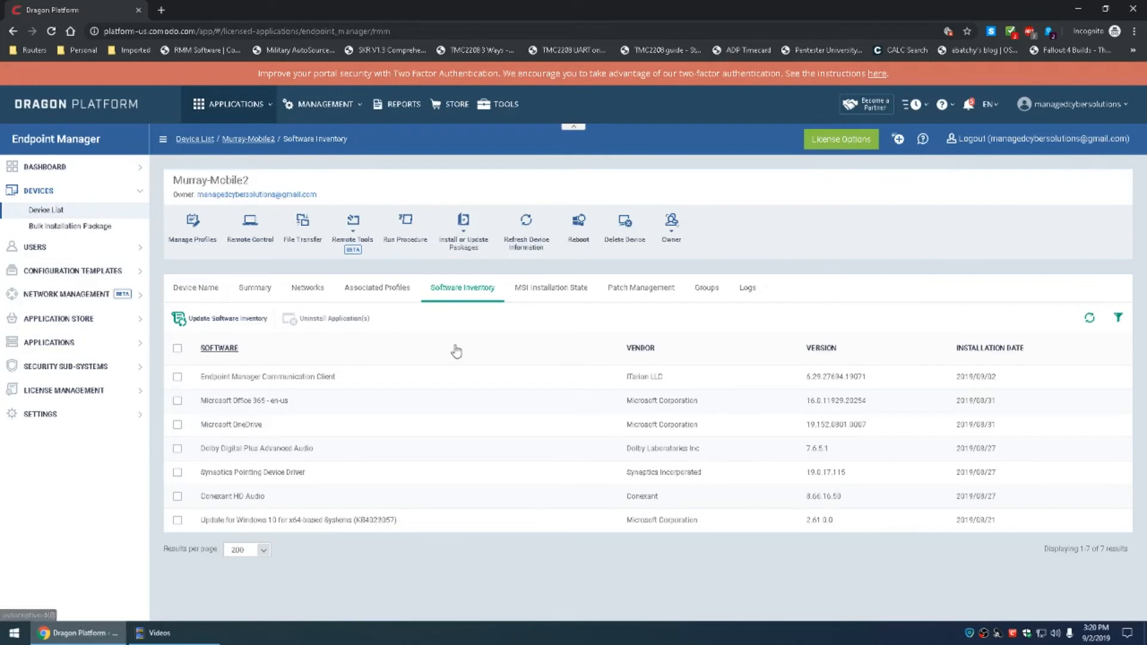
mouse_move(441, 355)
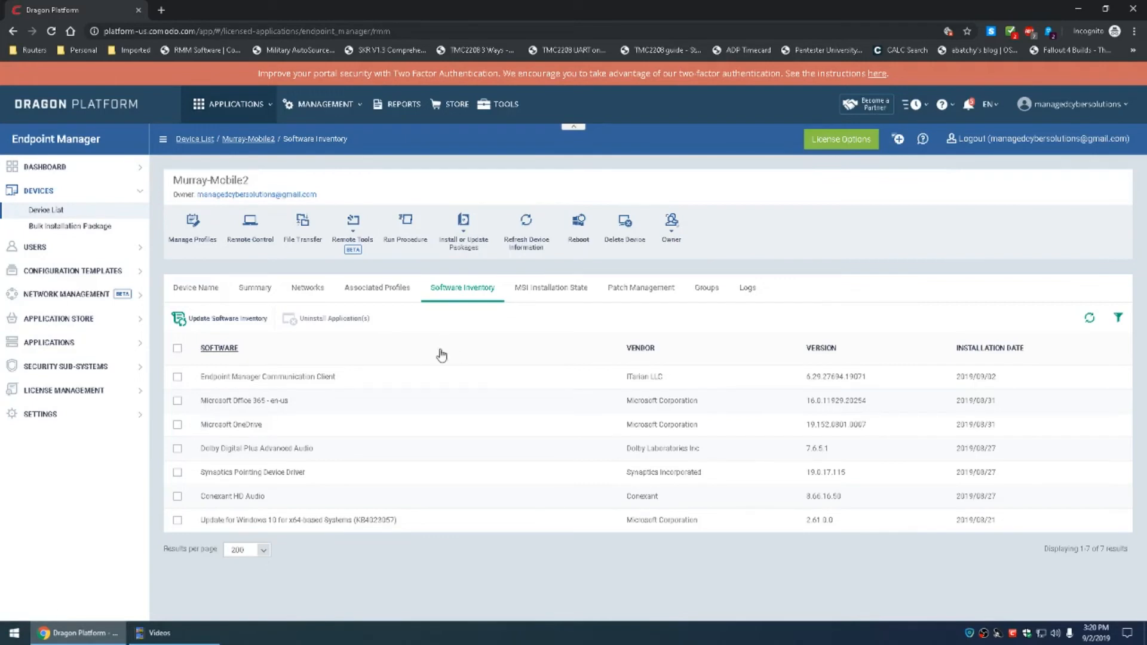
mouse_move(347, 379)
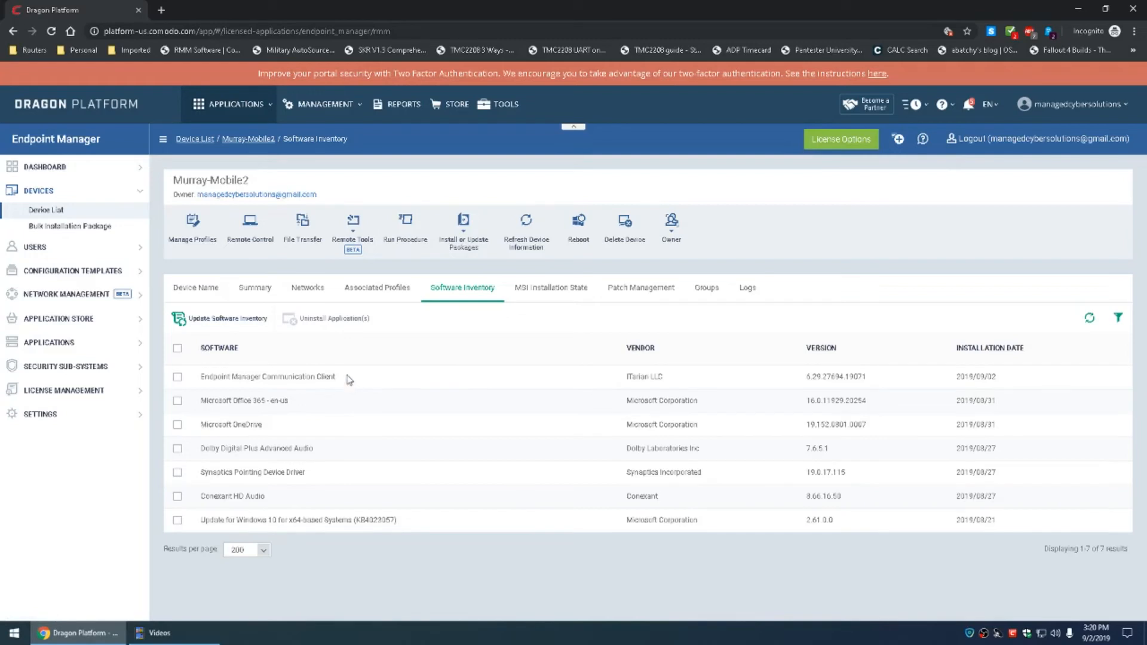
mouse_move(213, 437)
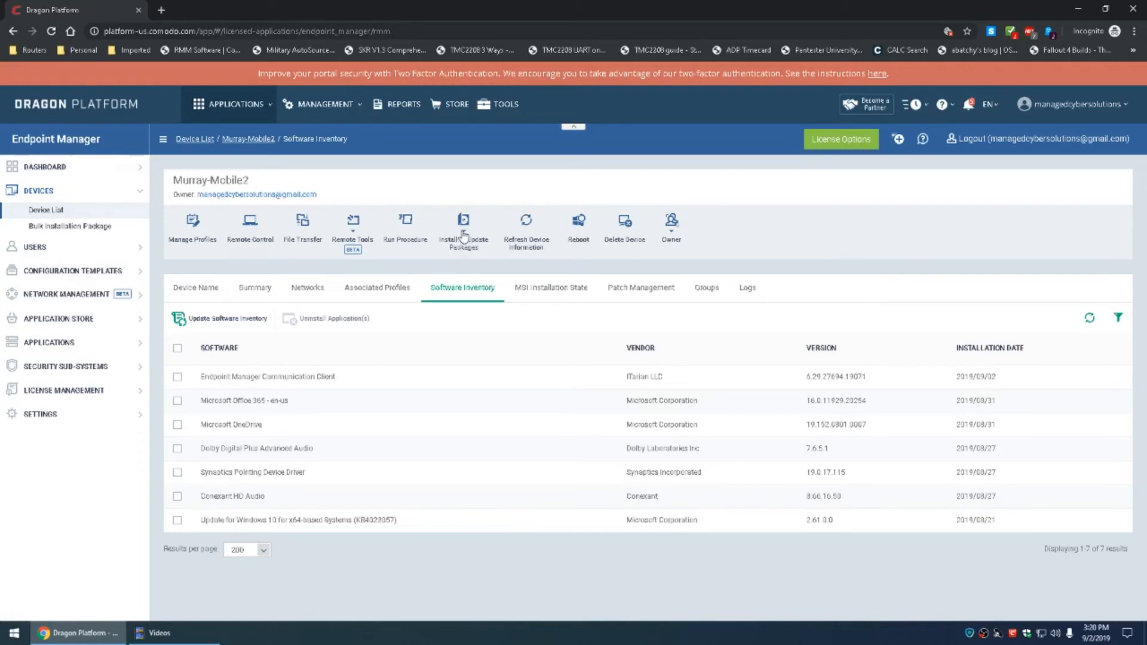
mouse_move(464, 224)
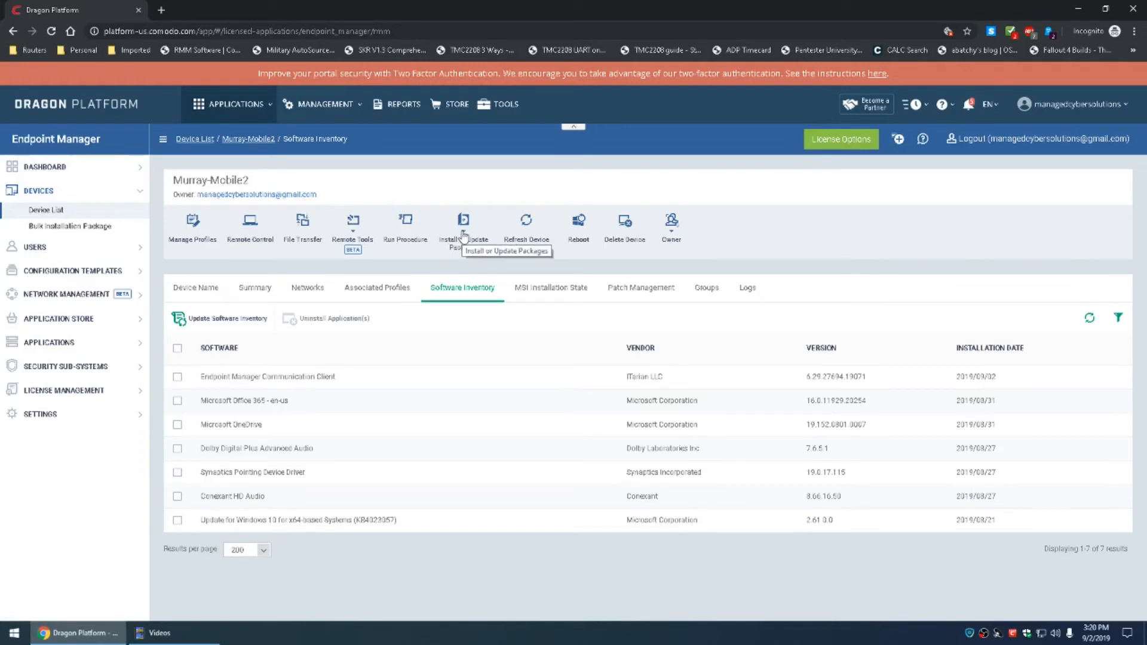
mouse_move(468, 259)
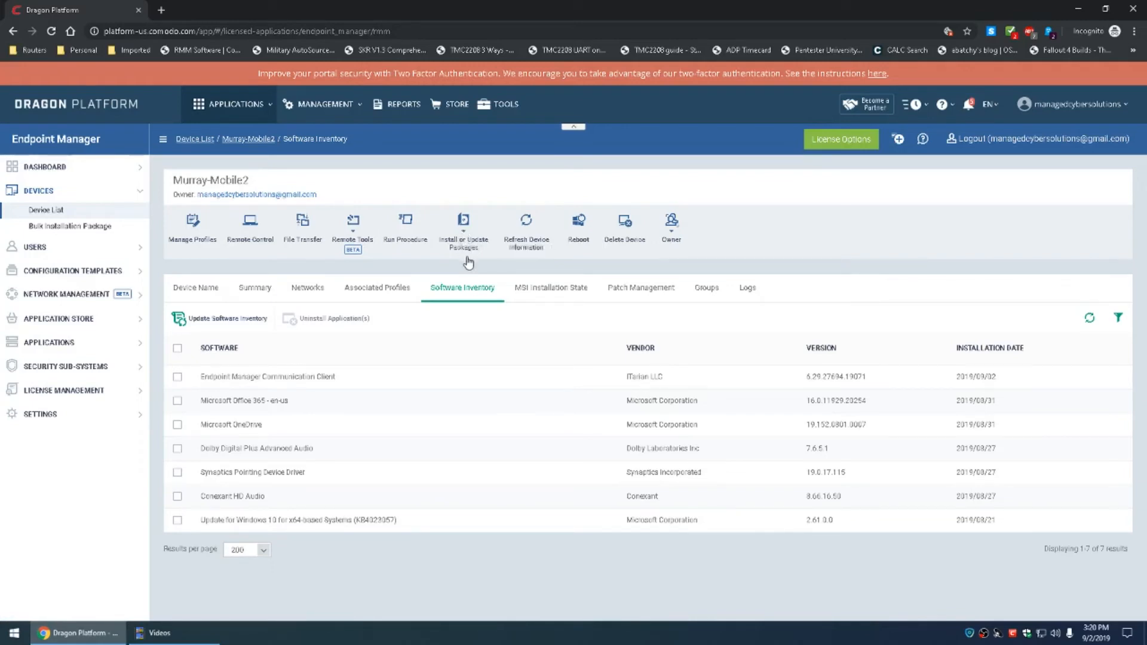
click(463, 227)
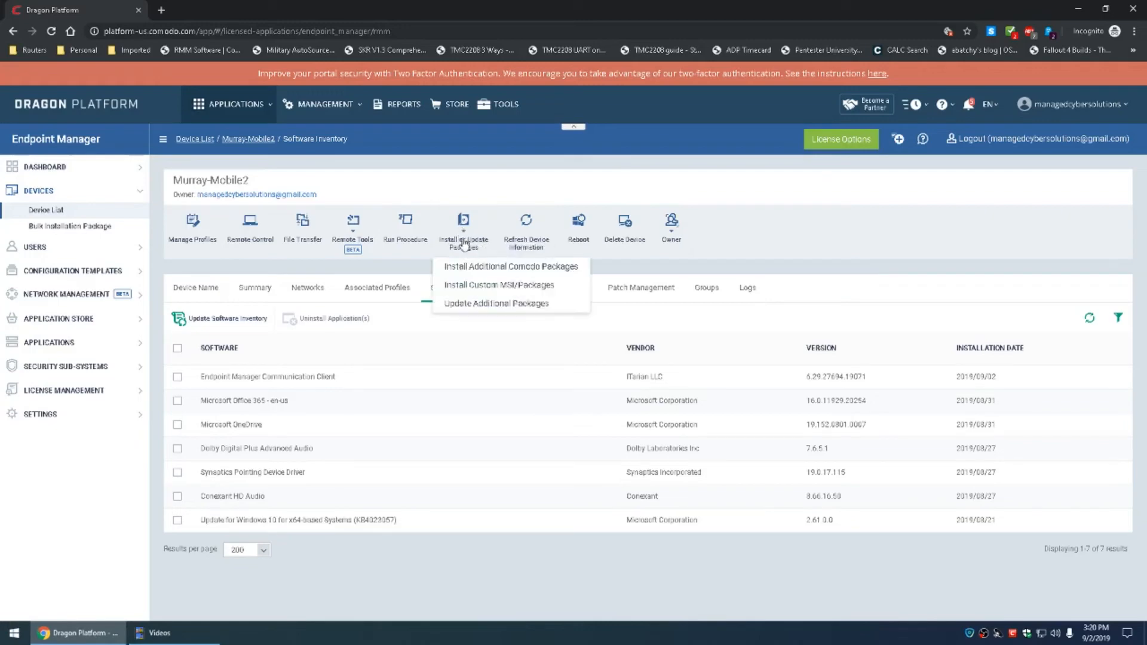
mouse_move(511, 266)
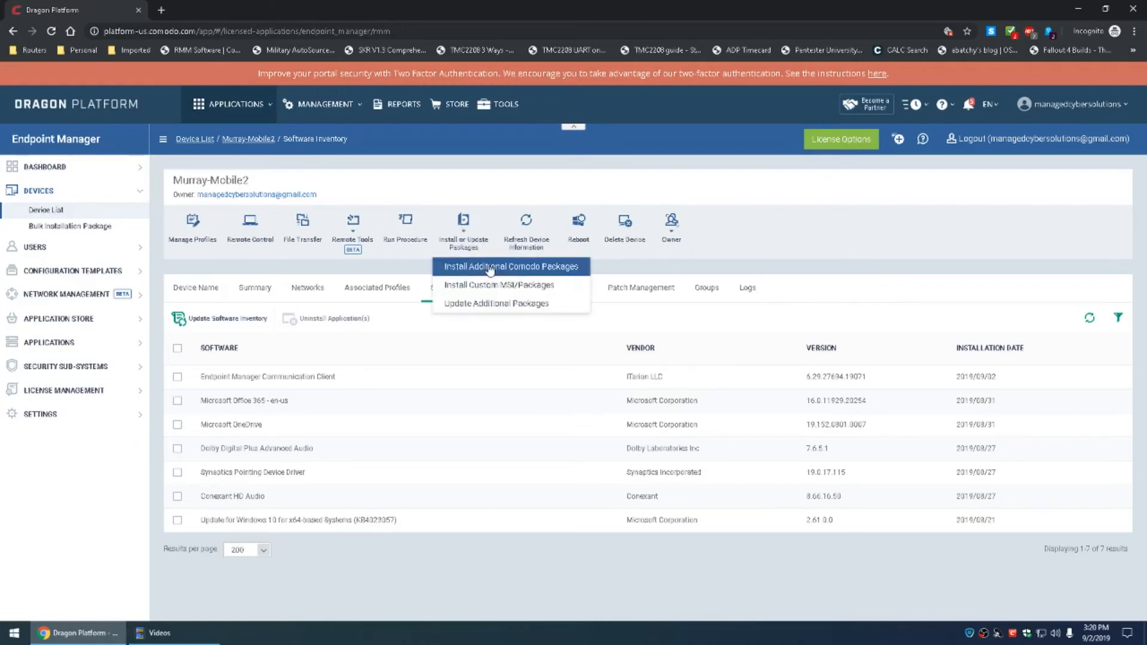
click(511, 266)
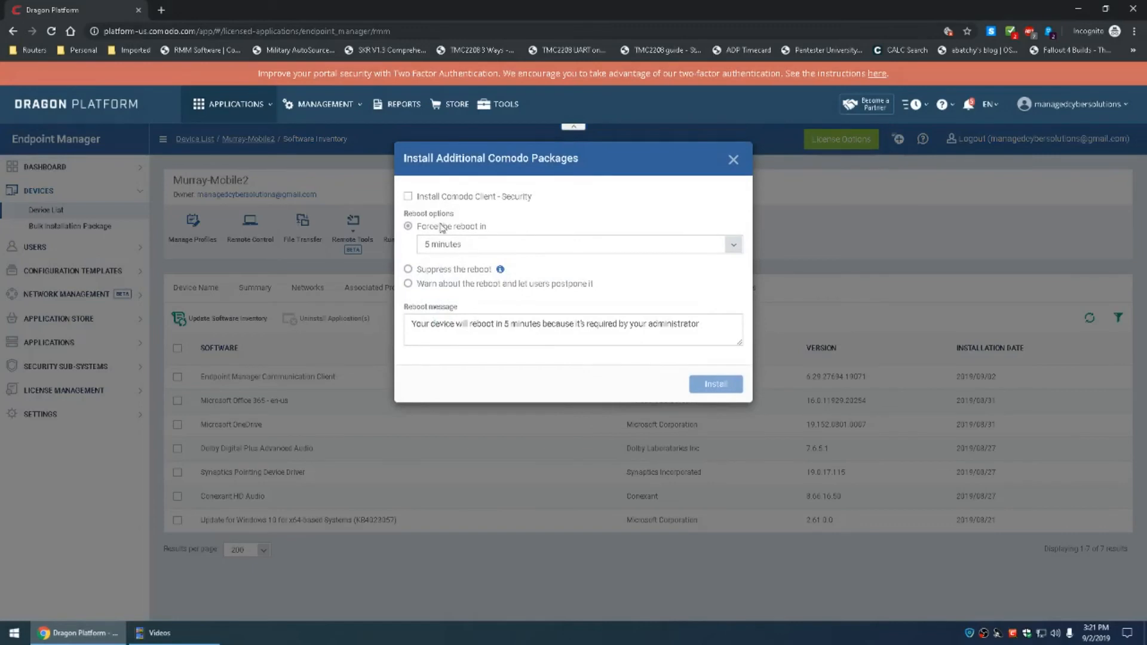
- Select Comodo Client - Security with the 'Warn about the reboot and let users postpone it' option
click(409, 196)
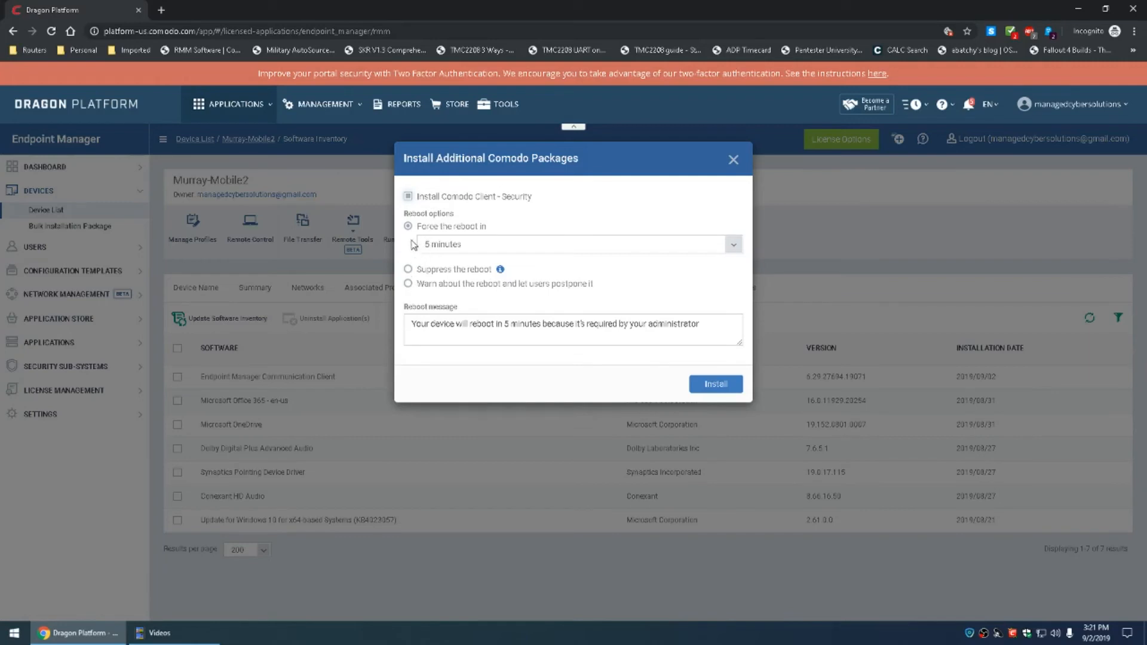
mouse_move(599, 260)
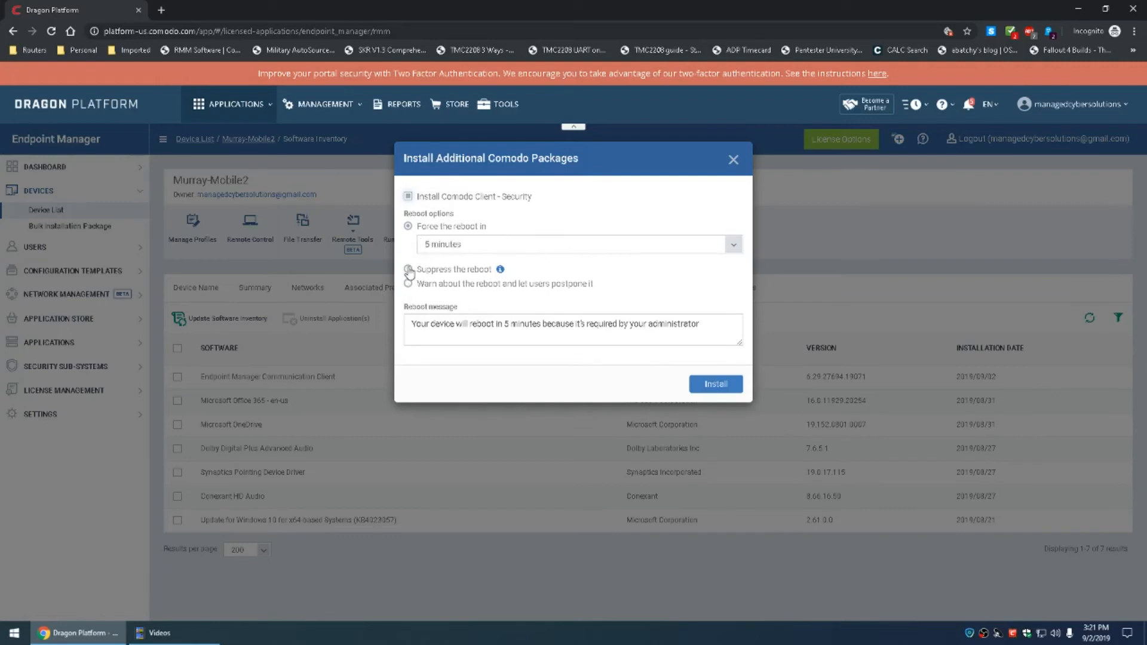
click(409, 269)
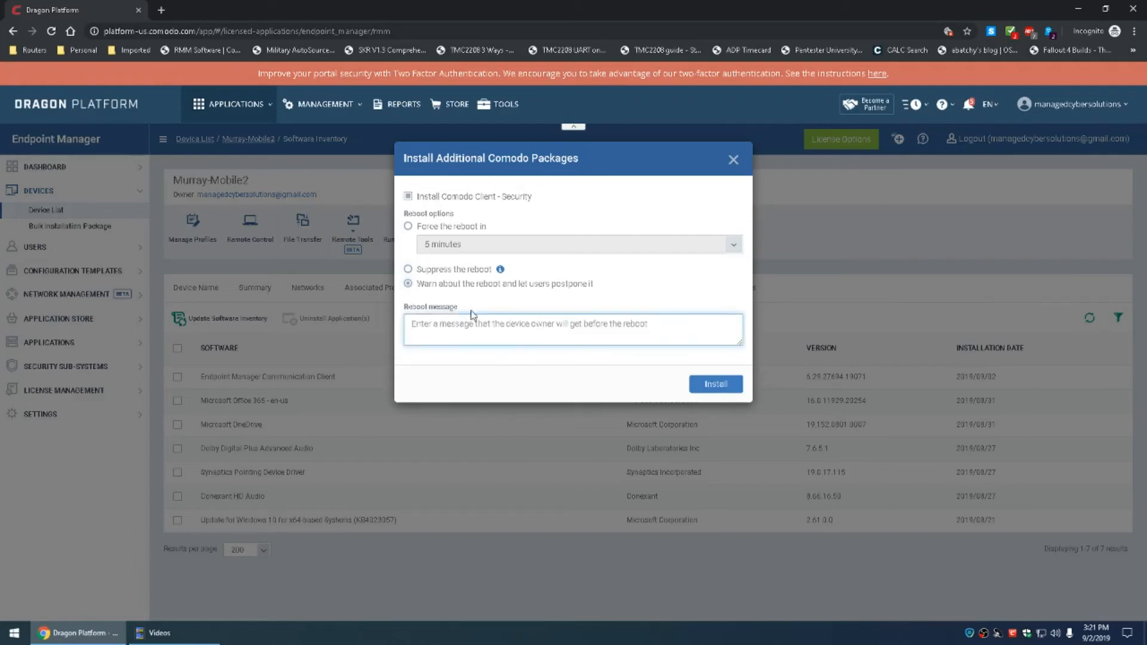
- Enter a reboot message that Security install is complete and a REBOOT is required, then submit Install
text(CO)
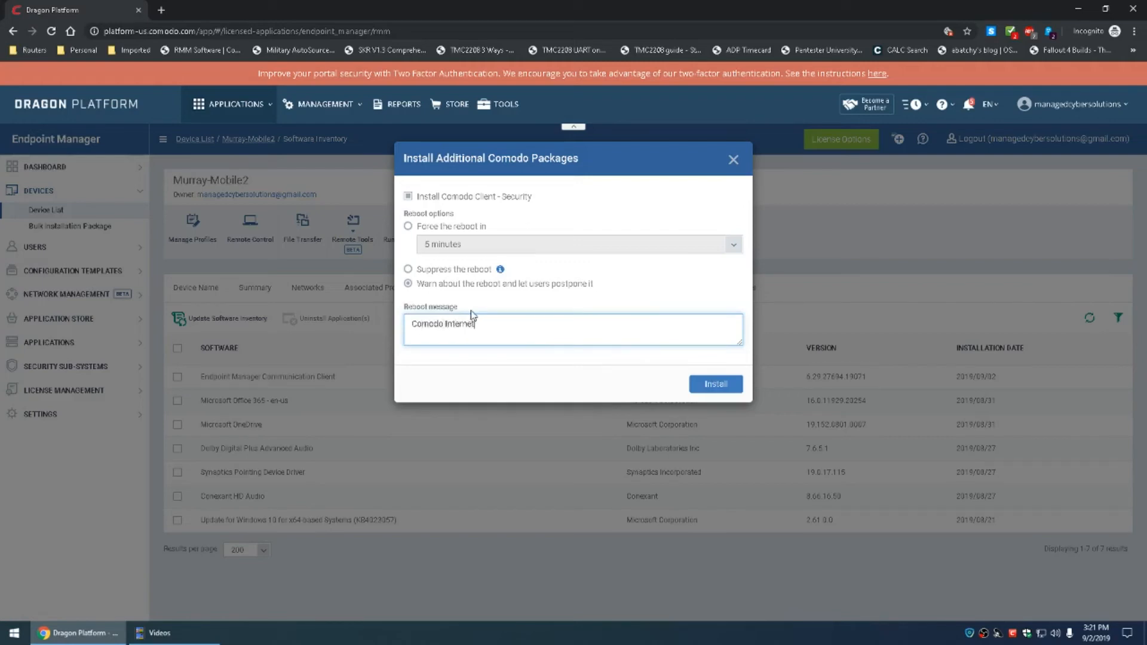
text(Security)
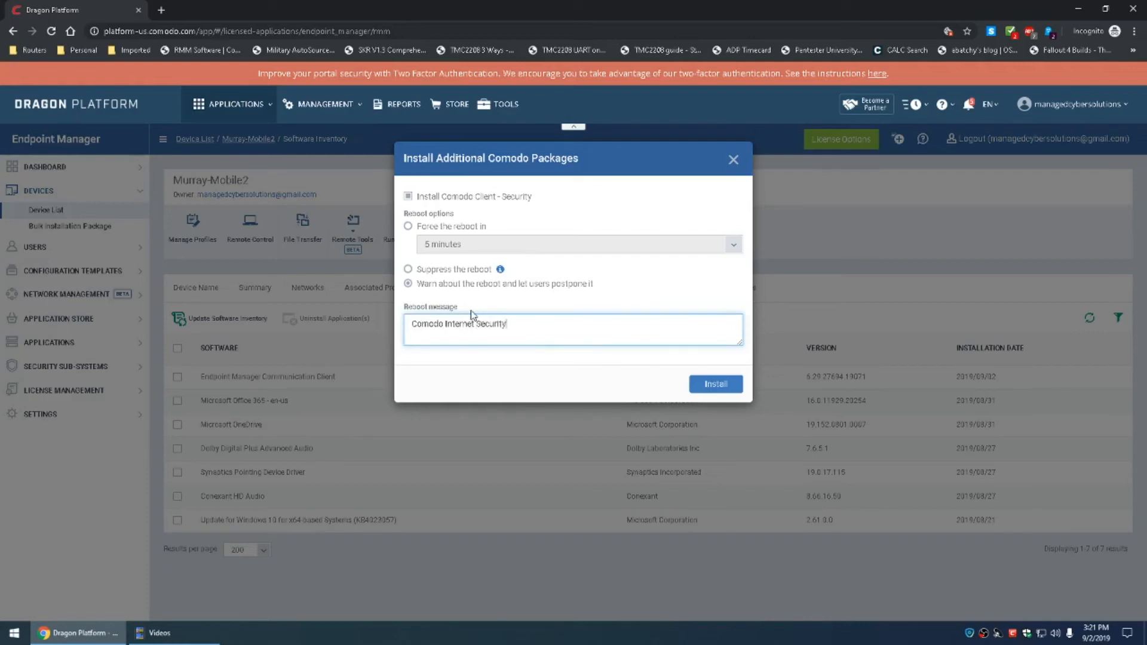
text(installations fin)
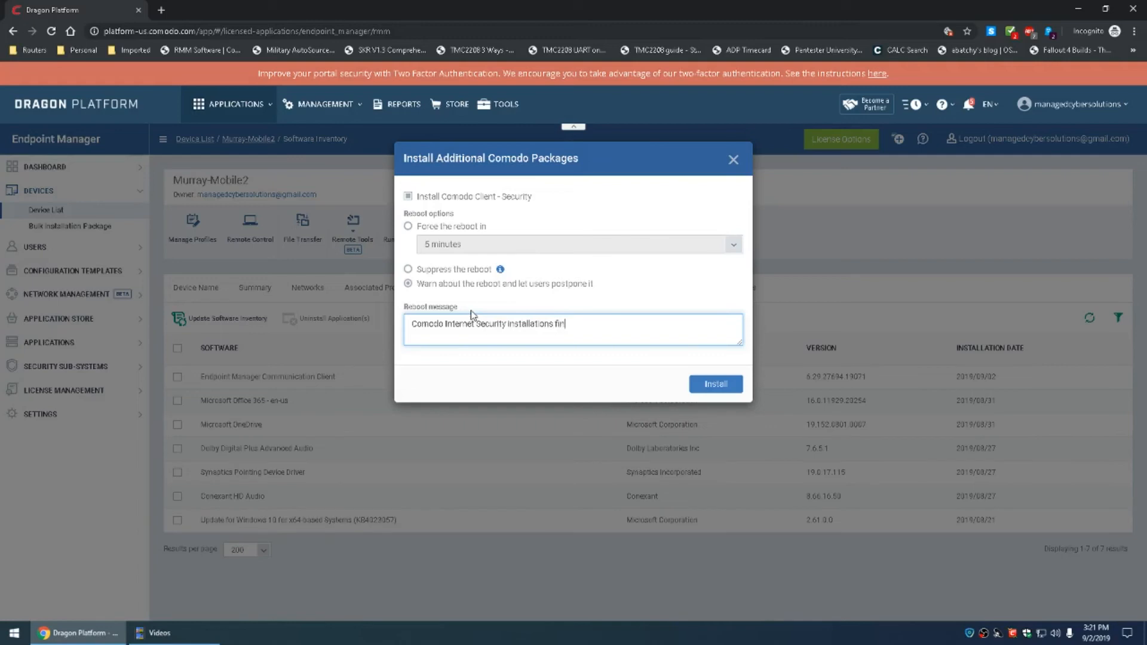
text(complete)
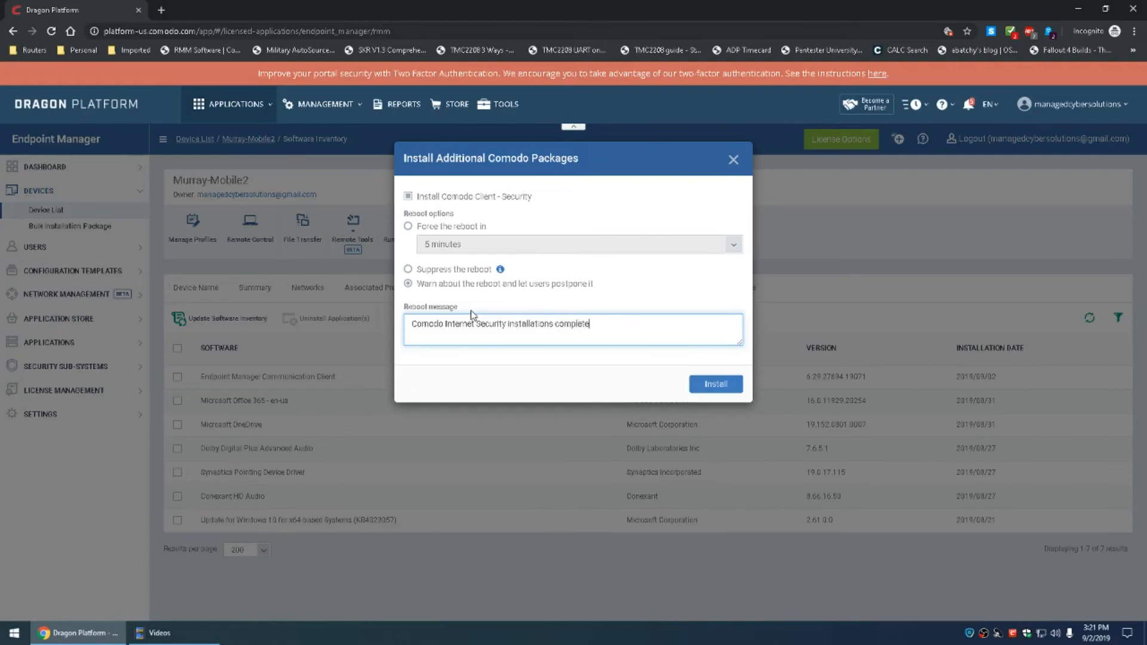
text(...a)
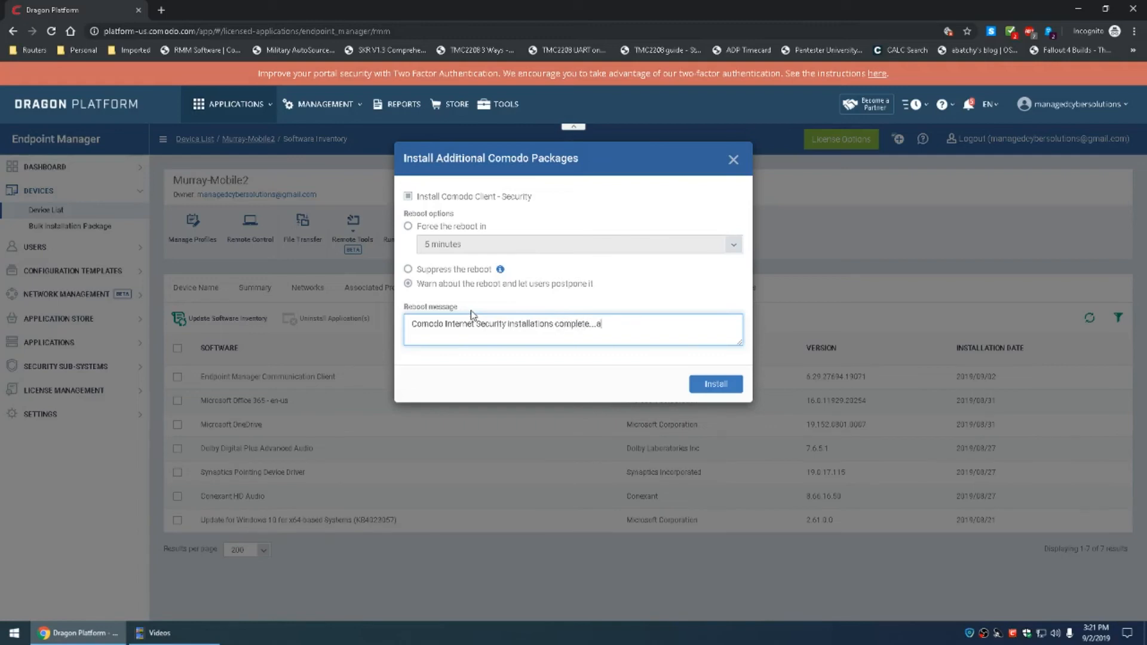
text(REBOOT)
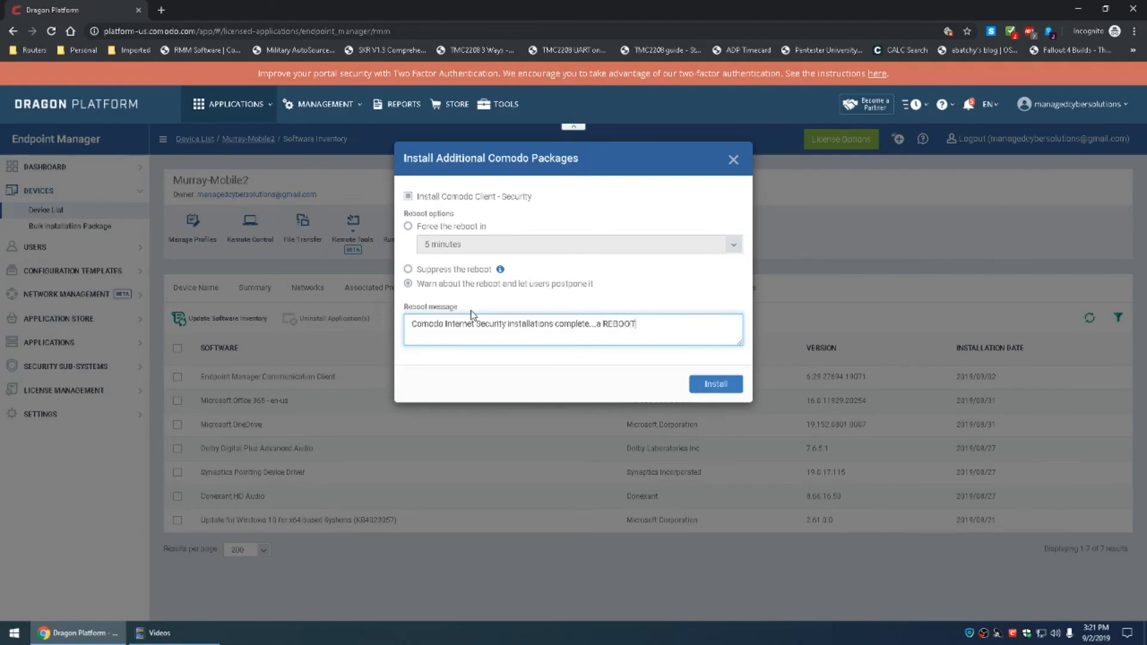
text(is required)
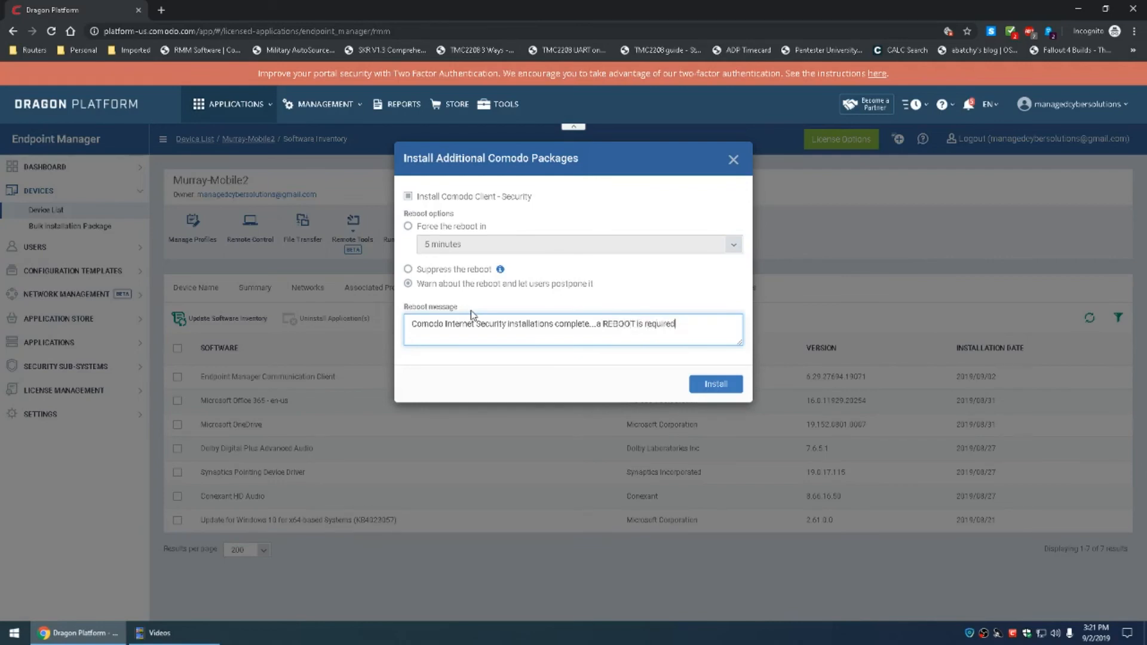
click(715, 384)
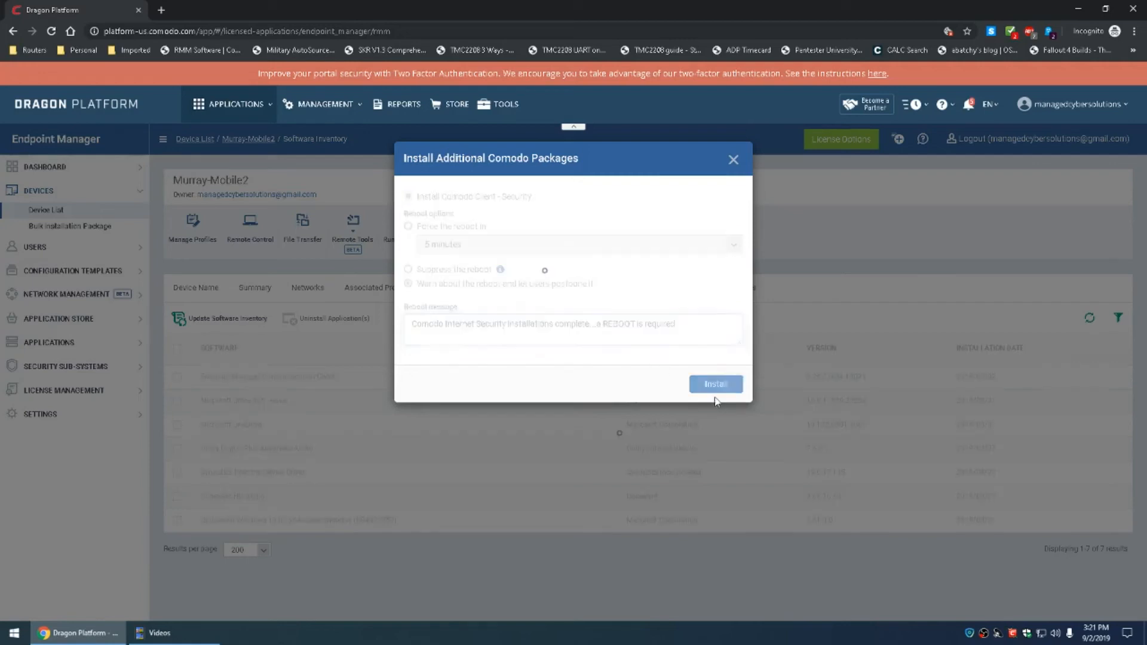
click(716, 383)
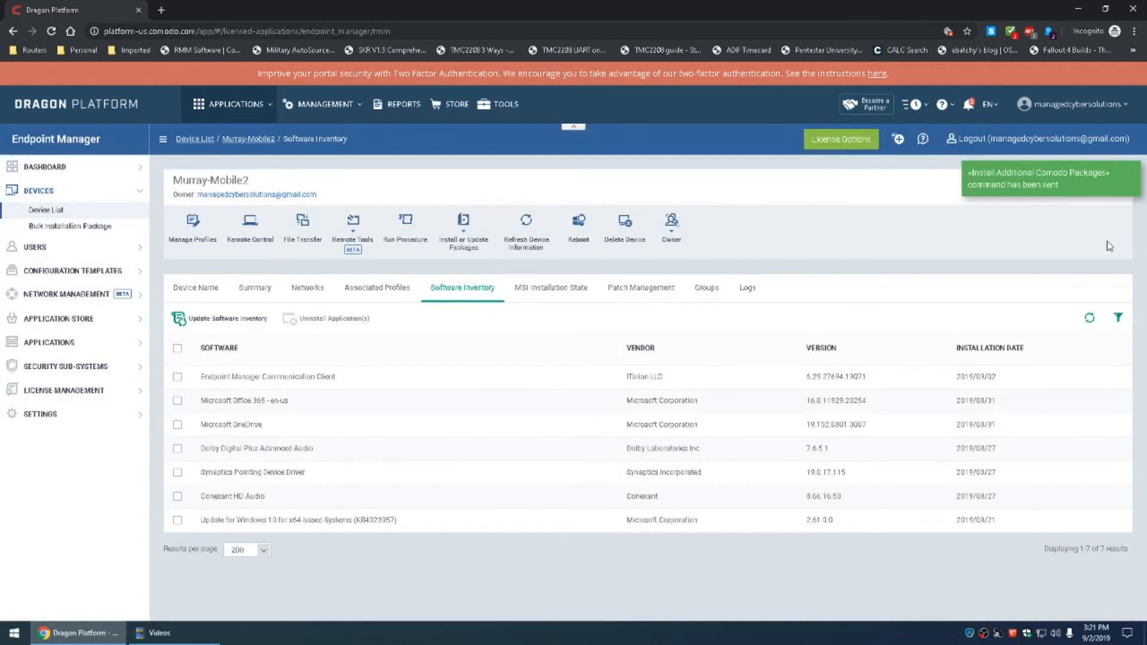
mouse_move(672, 222)
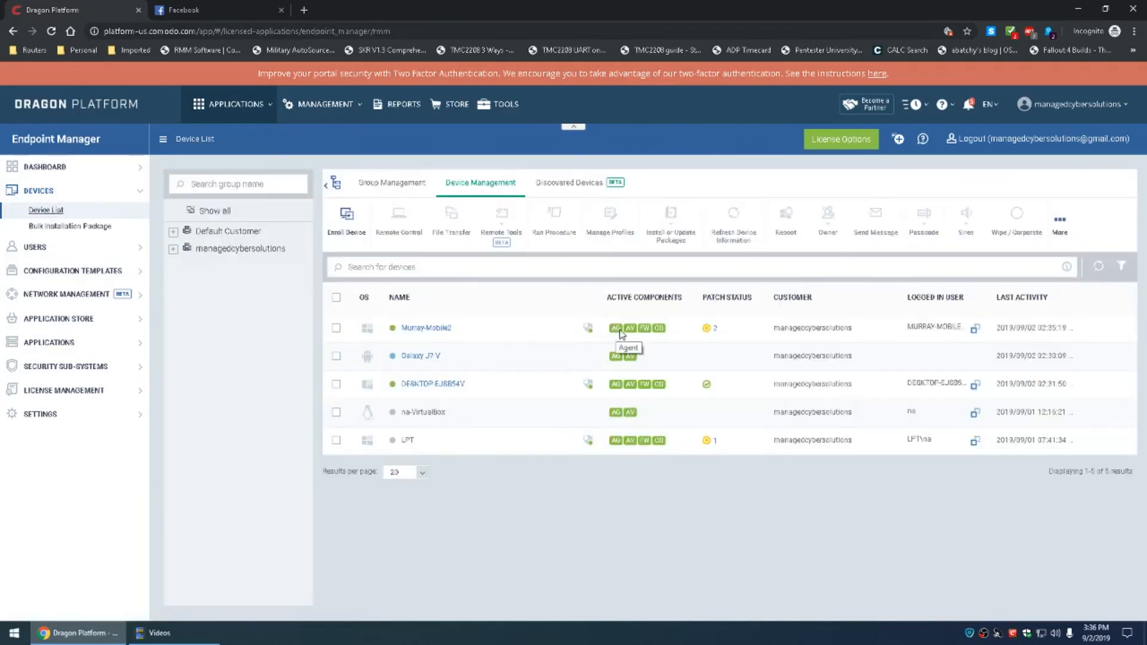
mouse_move(645, 335)
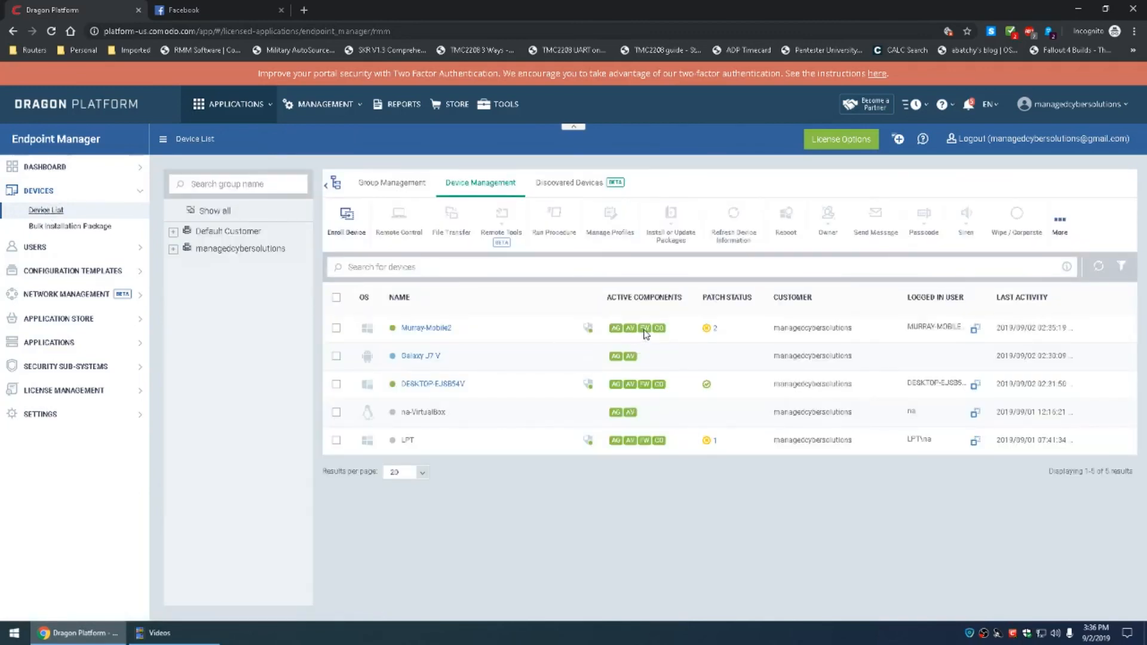
mouse_move(660, 327)
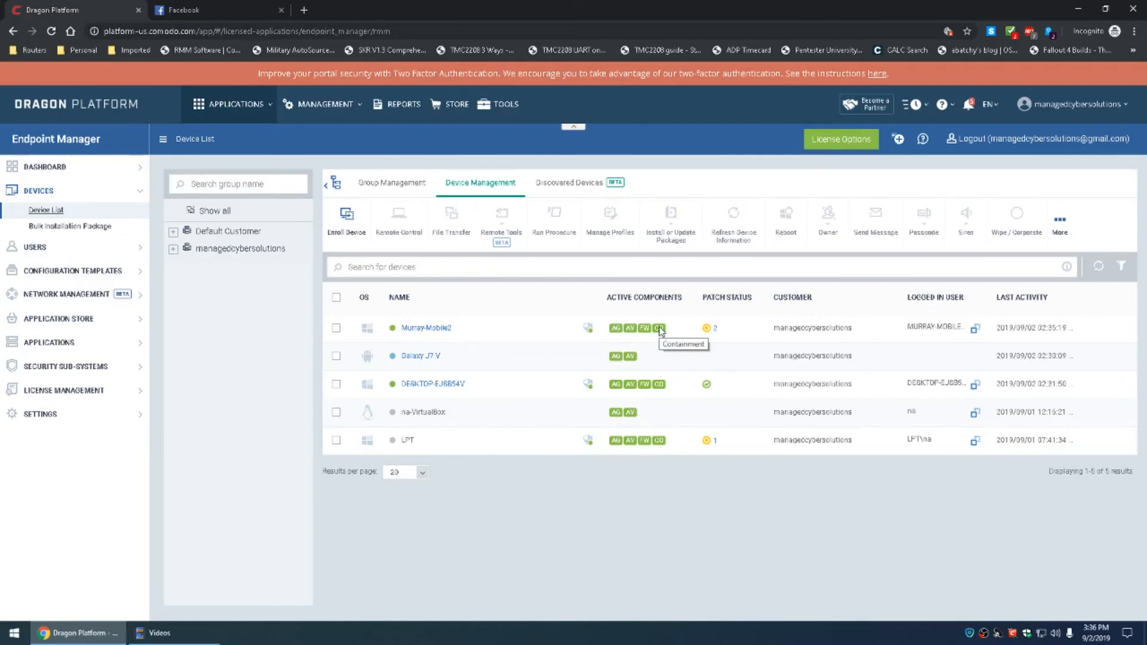
mouse_move(659, 335)
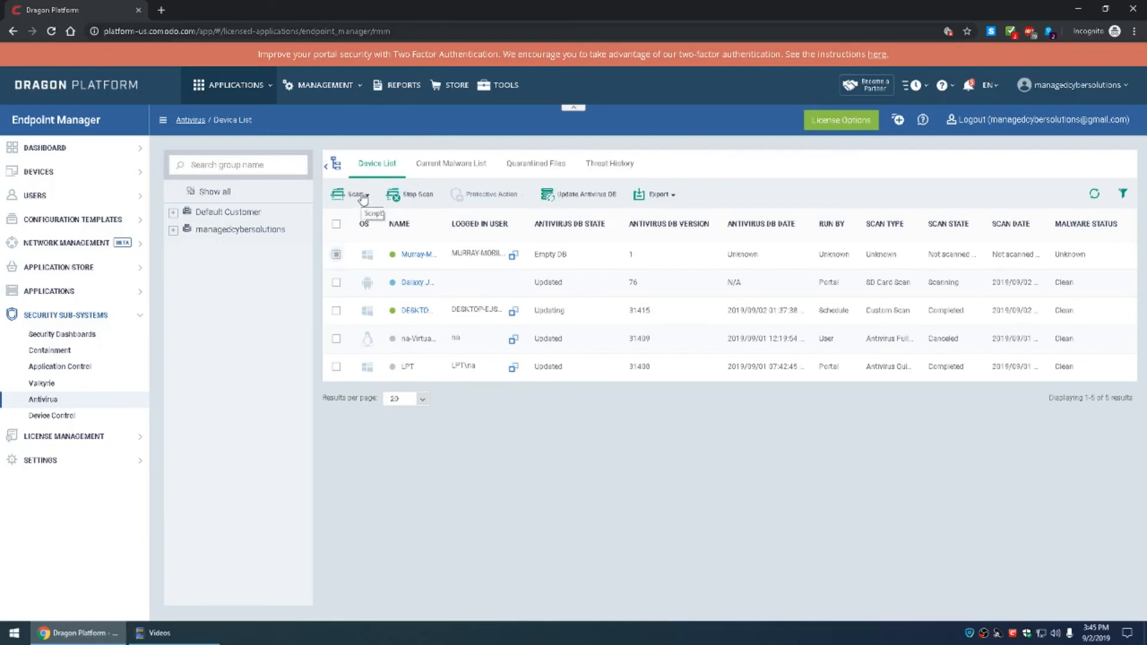
- Start an antivirus scan on Murray-Mobile2 from the Antivirus device list
click(354, 194)
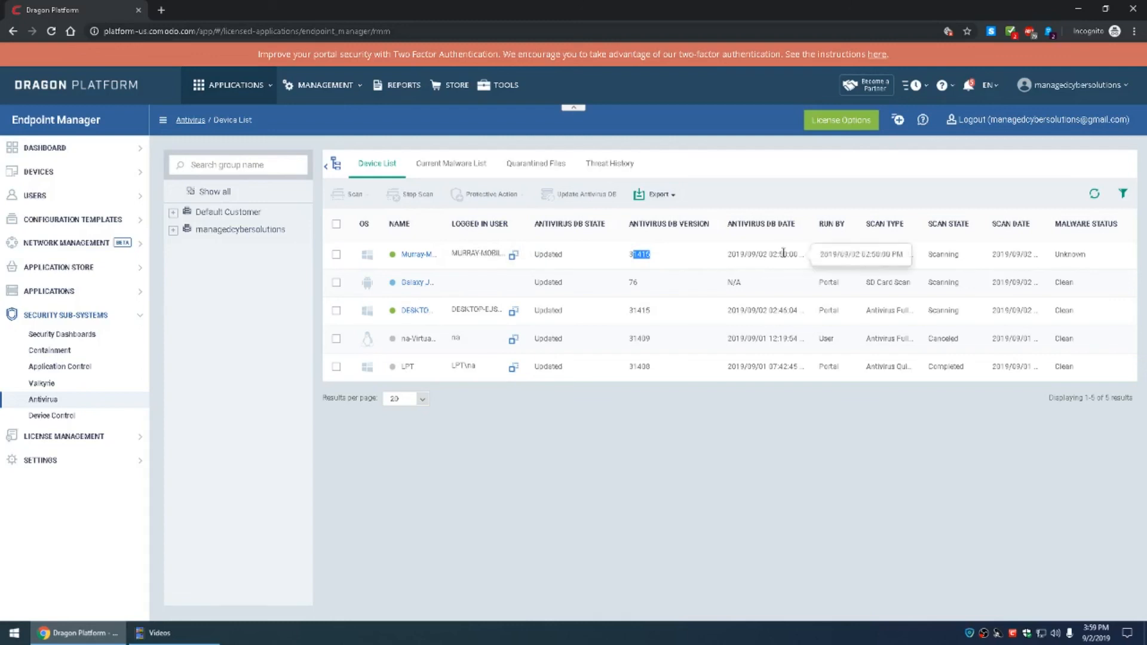
mouse_move(923, 254)
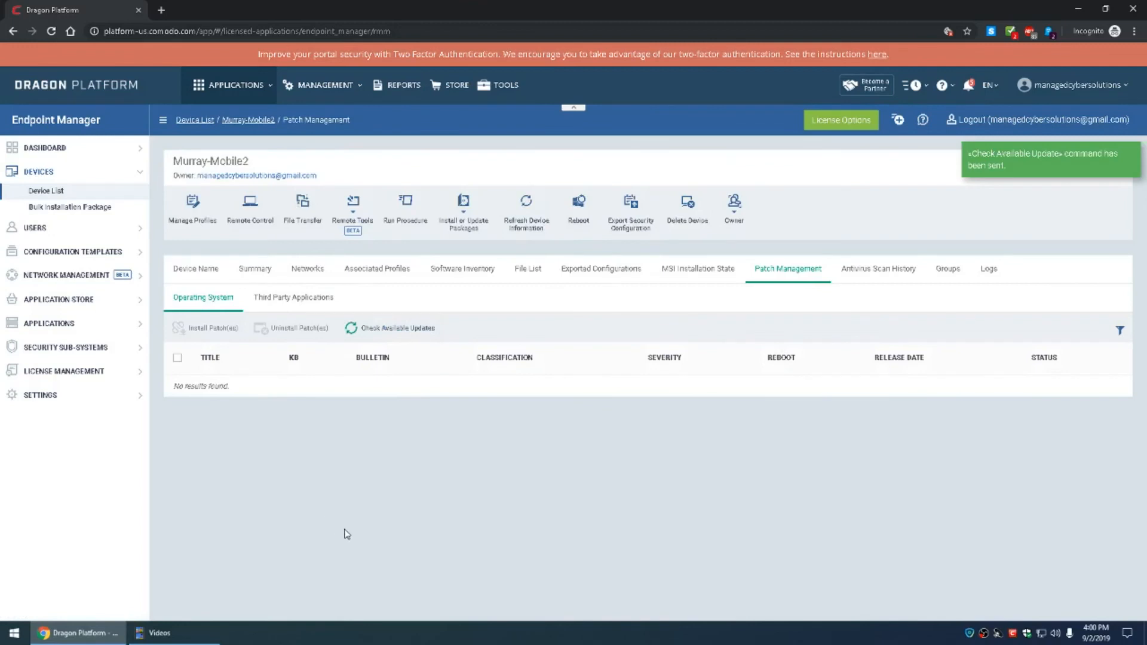
mouse_move(429, 492)
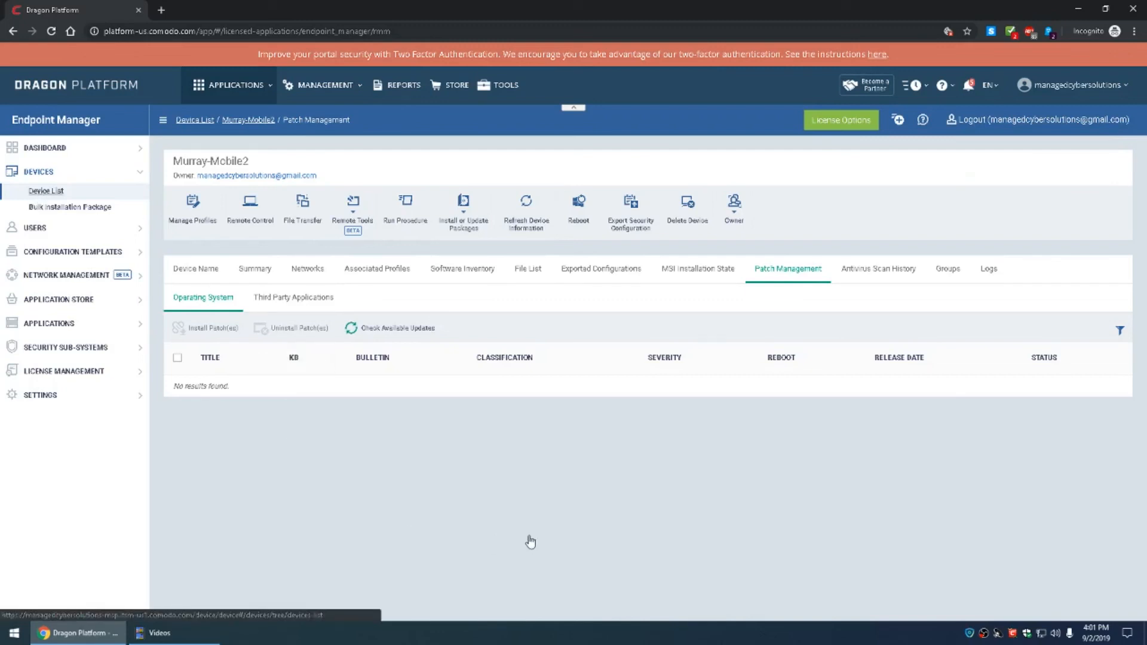
- Review Operating System and Third Party Applications patches, then go to the Audit dashboard
click(293, 297)
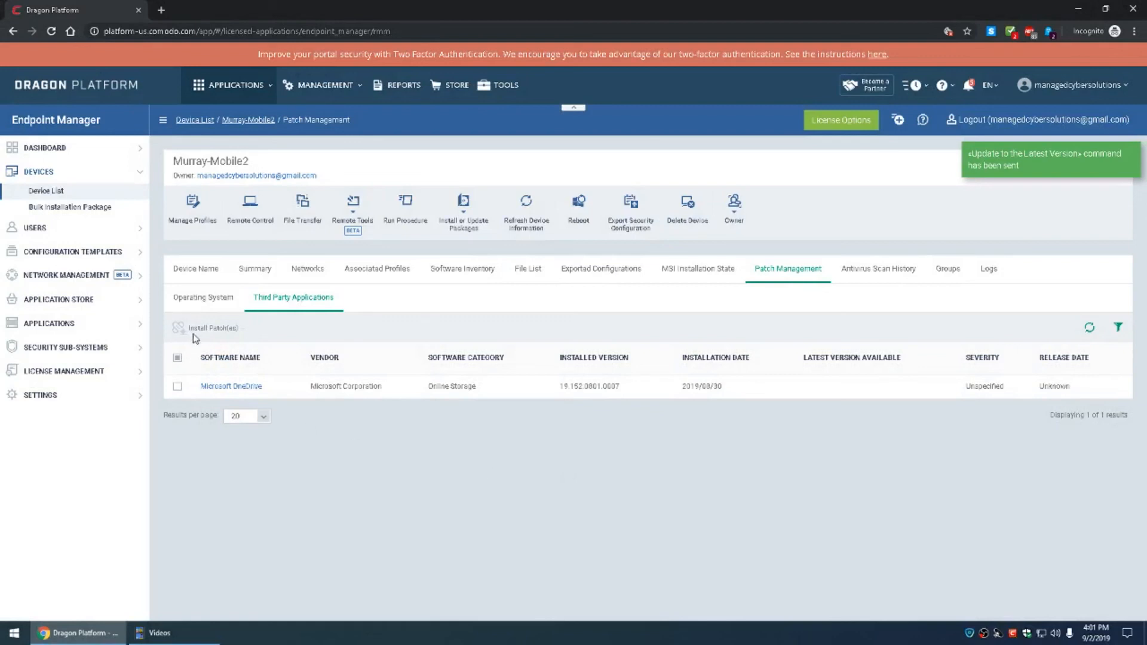
click(204, 298)
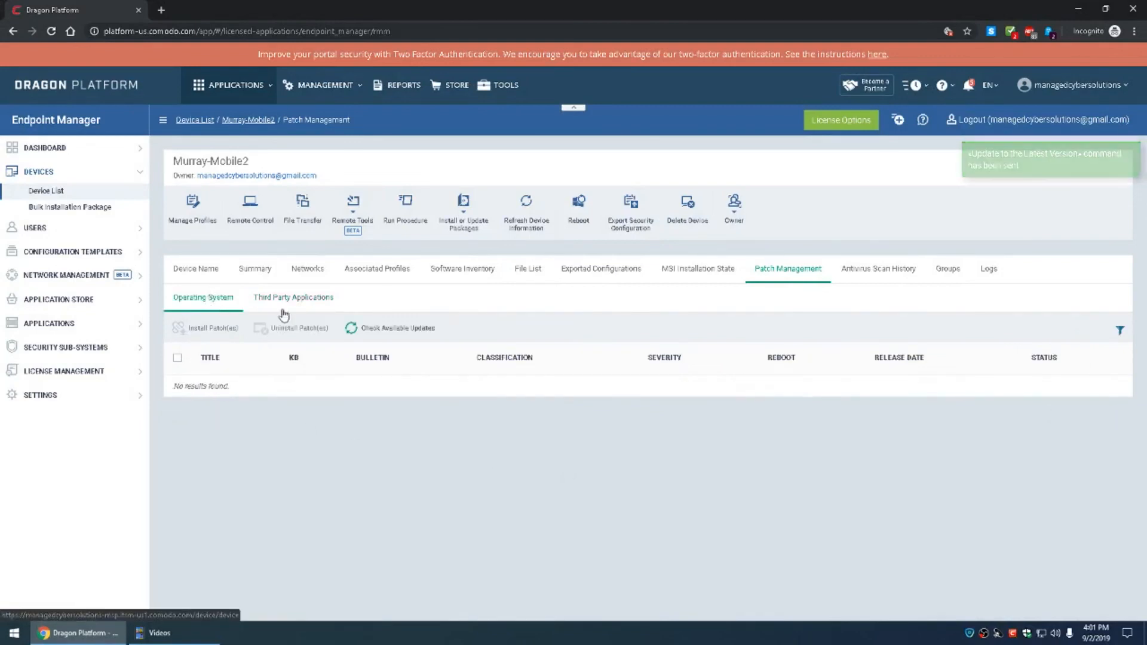
click(293, 298)
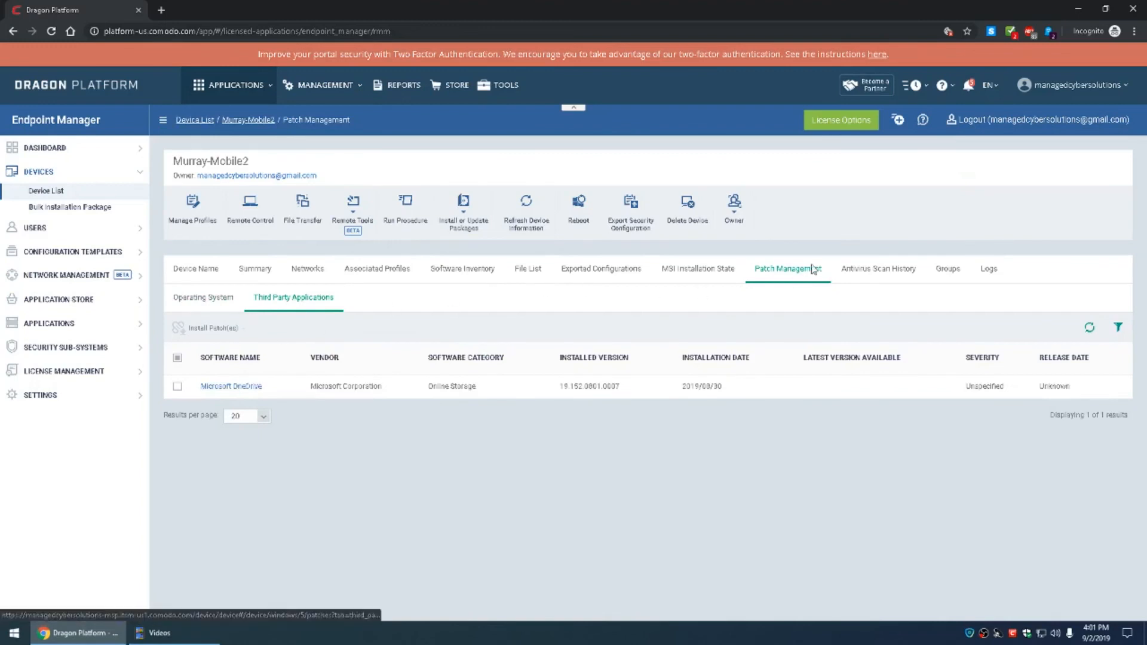
click(44, 147)
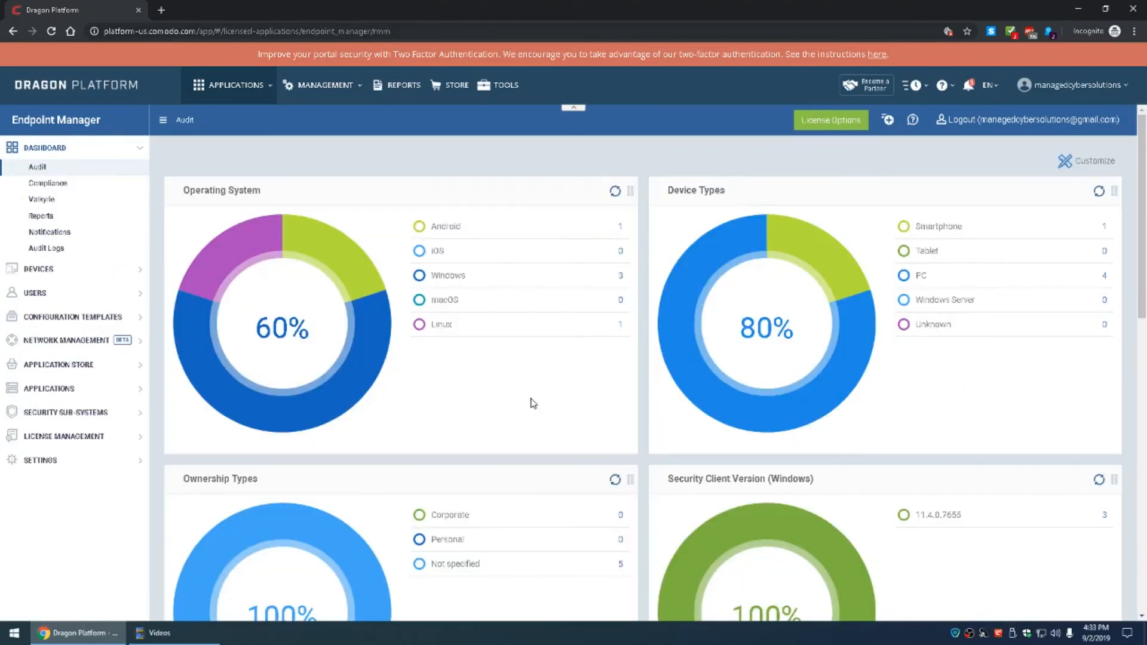